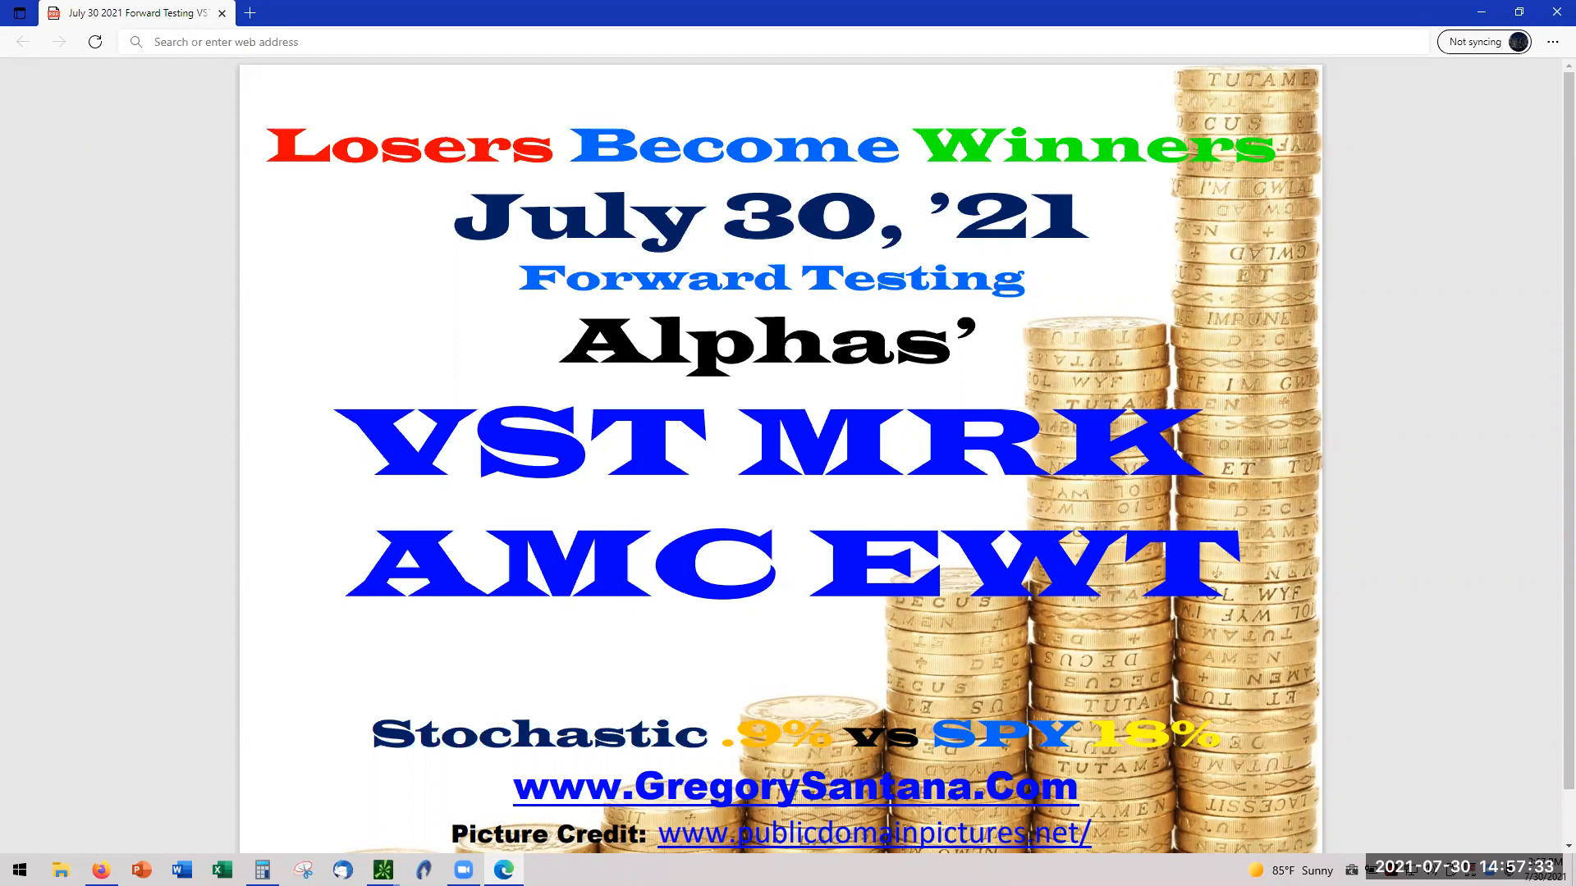
pyautogui.moveTo(633, 394)
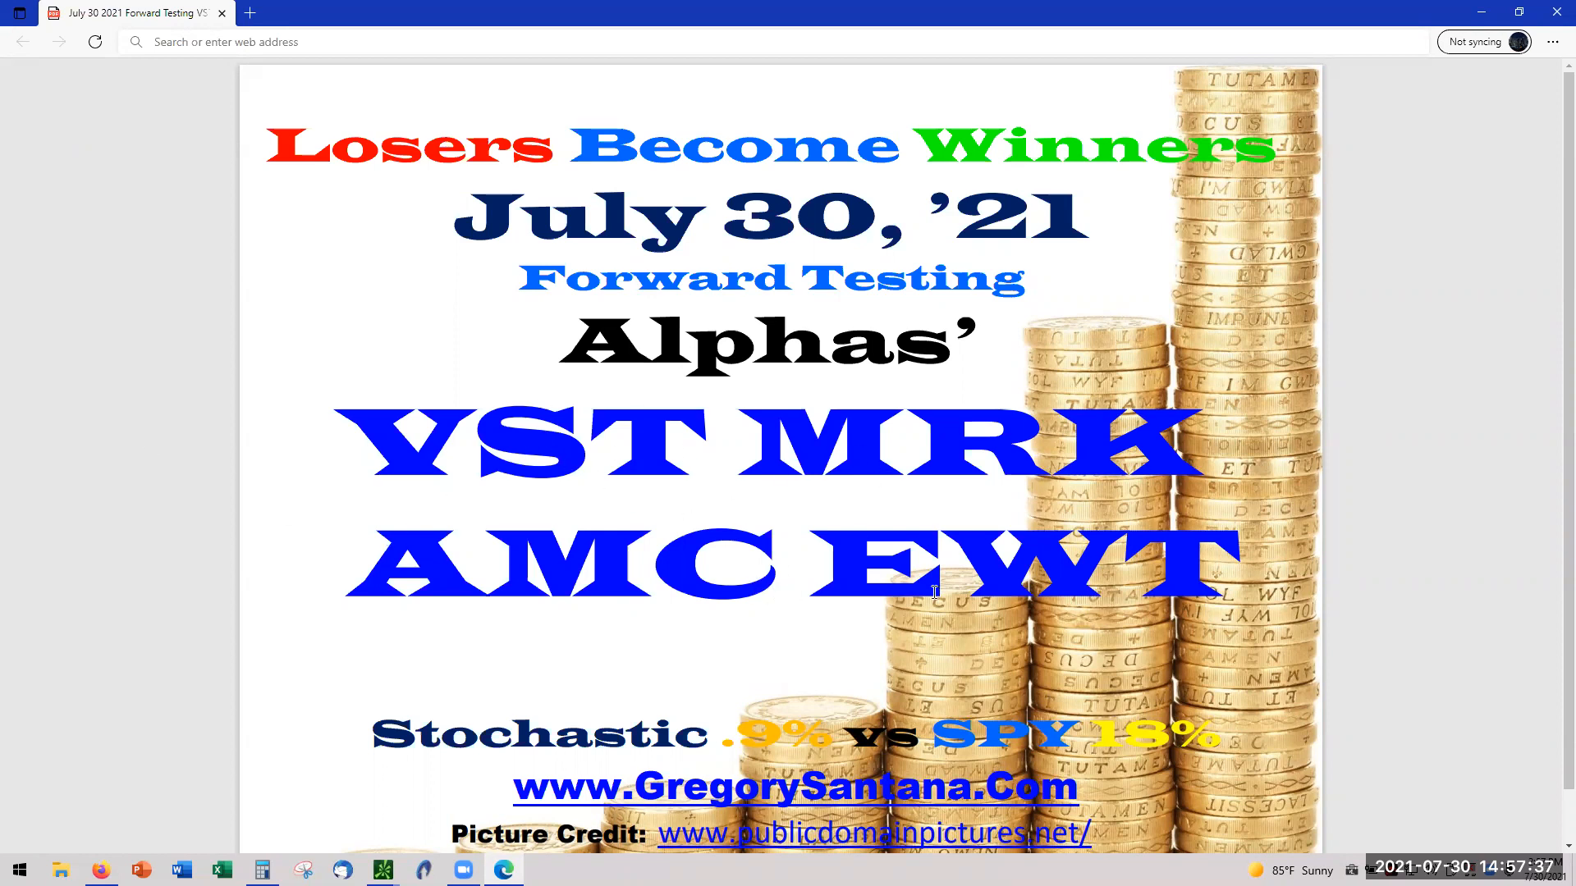
pyautogui.moveTo(1367, 224)
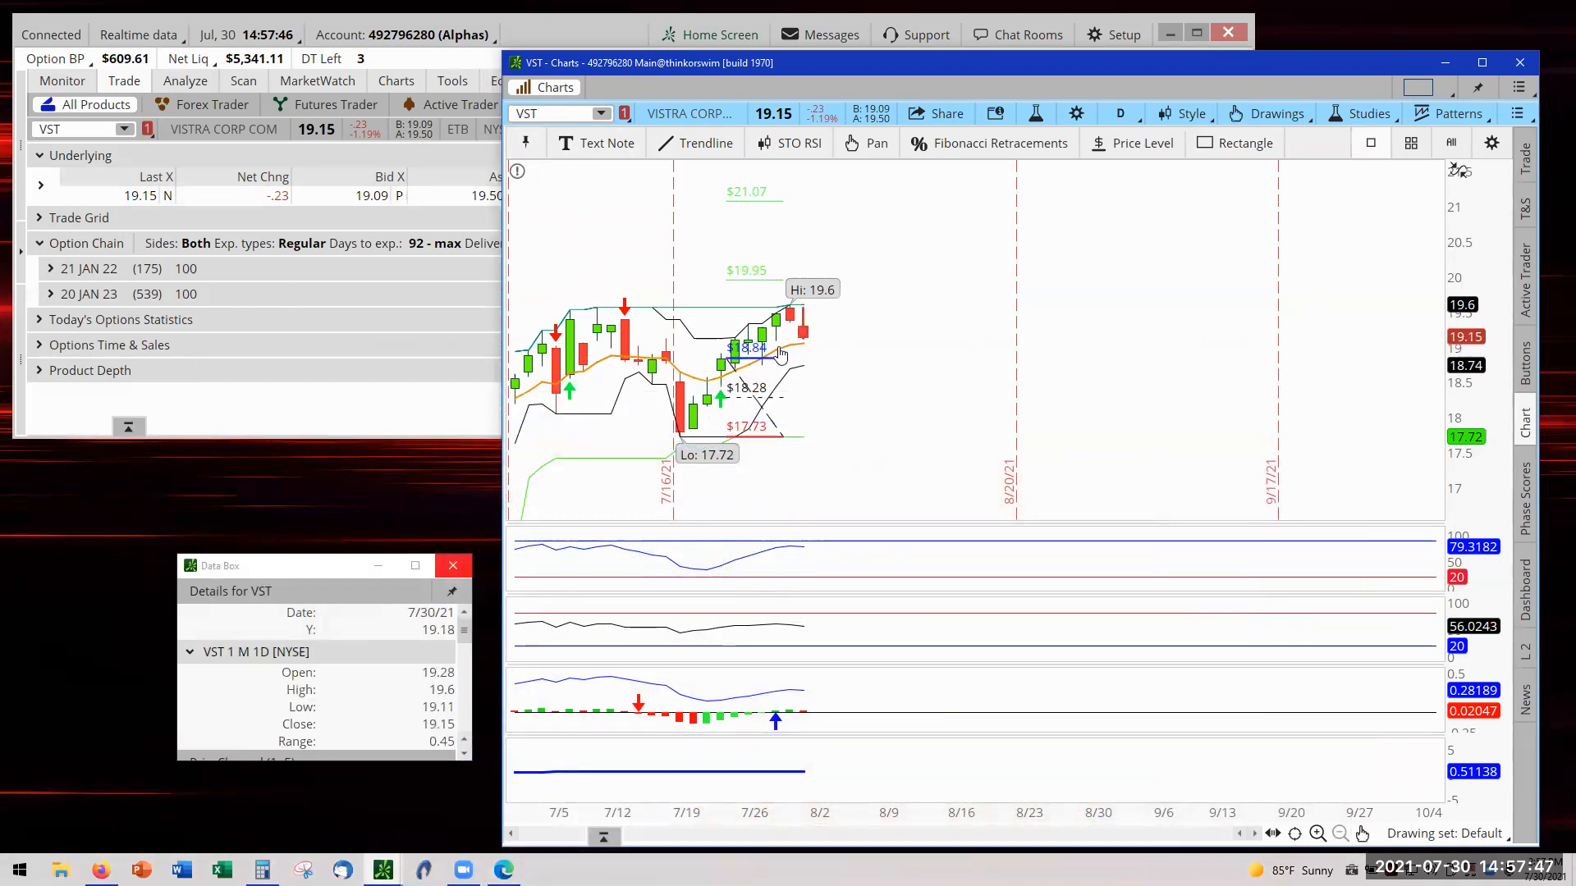
pyautogui.moveTo(794, 364)
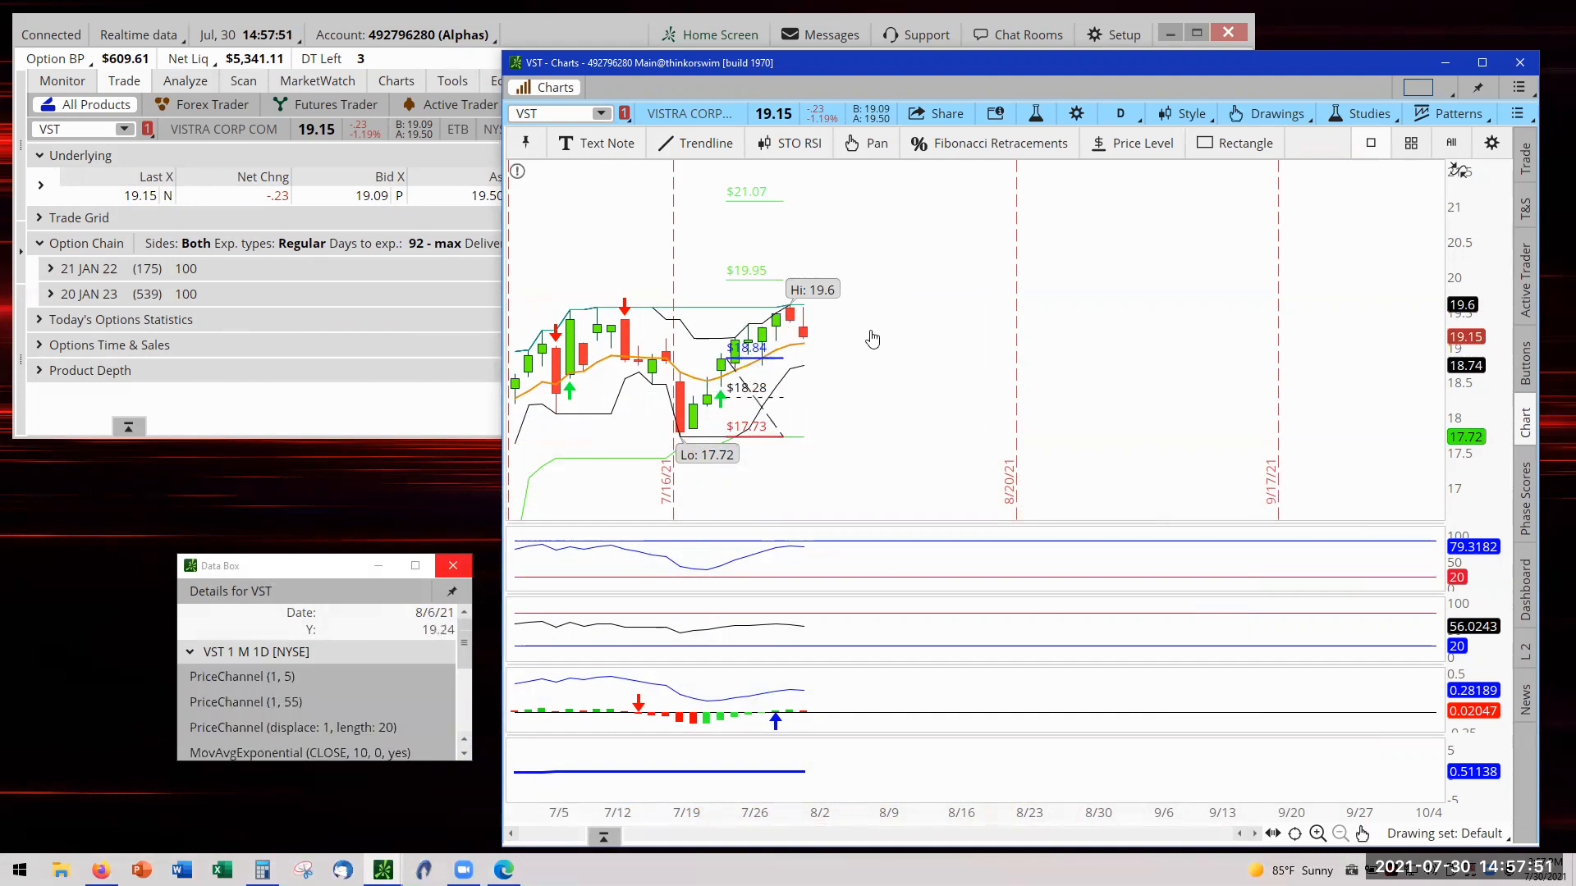
# Draw a flat red arrow trendline at 18.85 on the VST daily chart.
pyautogui.click(703, 142)
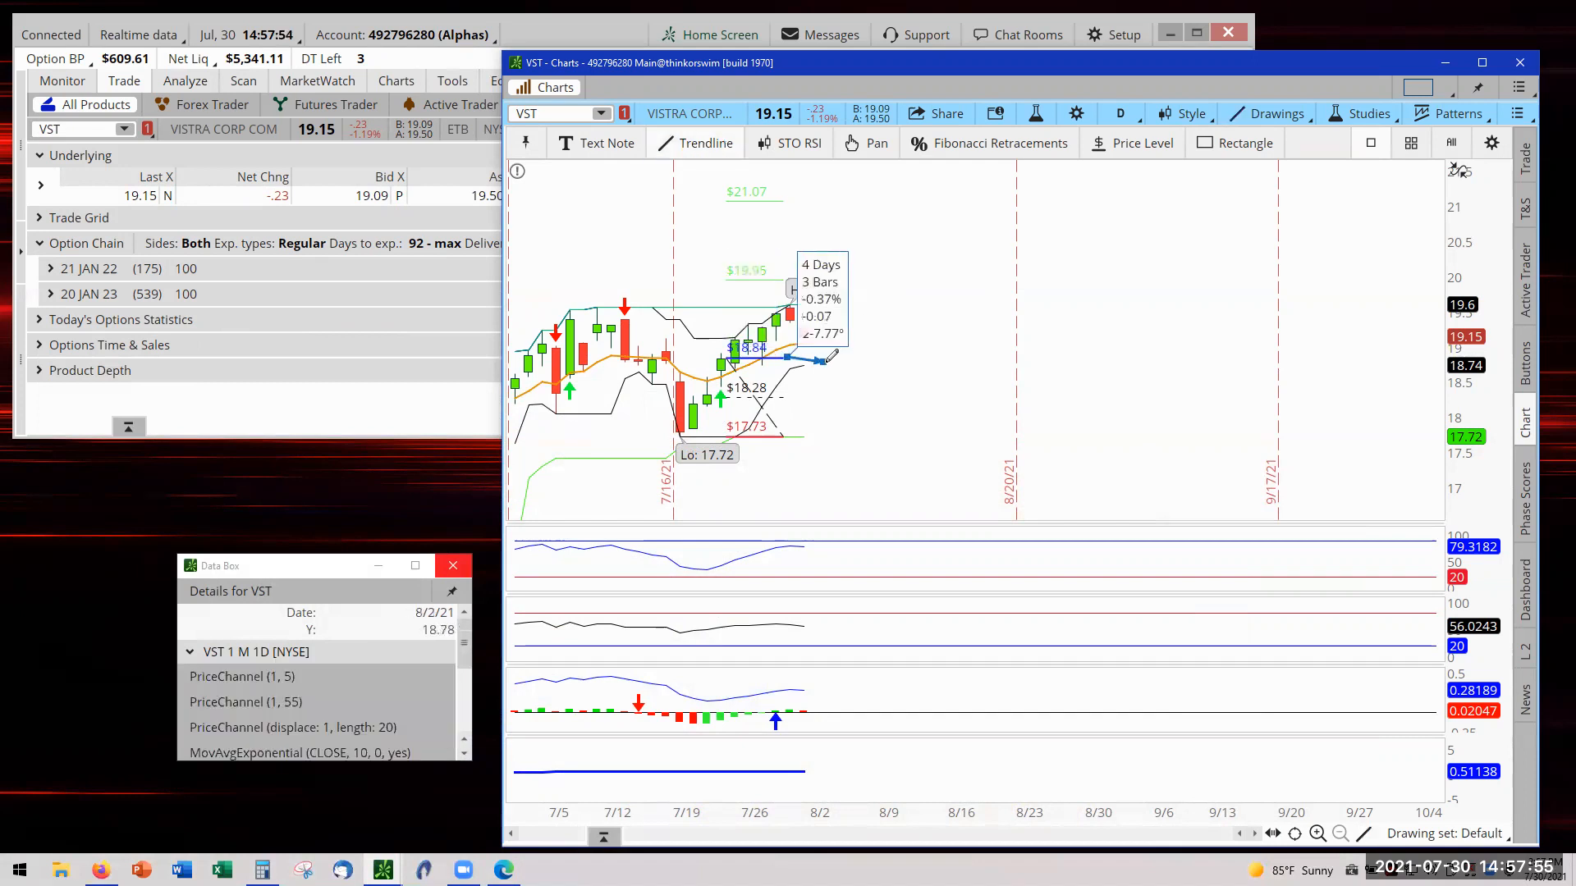
pyautogui.moveTo(822, 359); pyautogui.dragTo(860, 353)
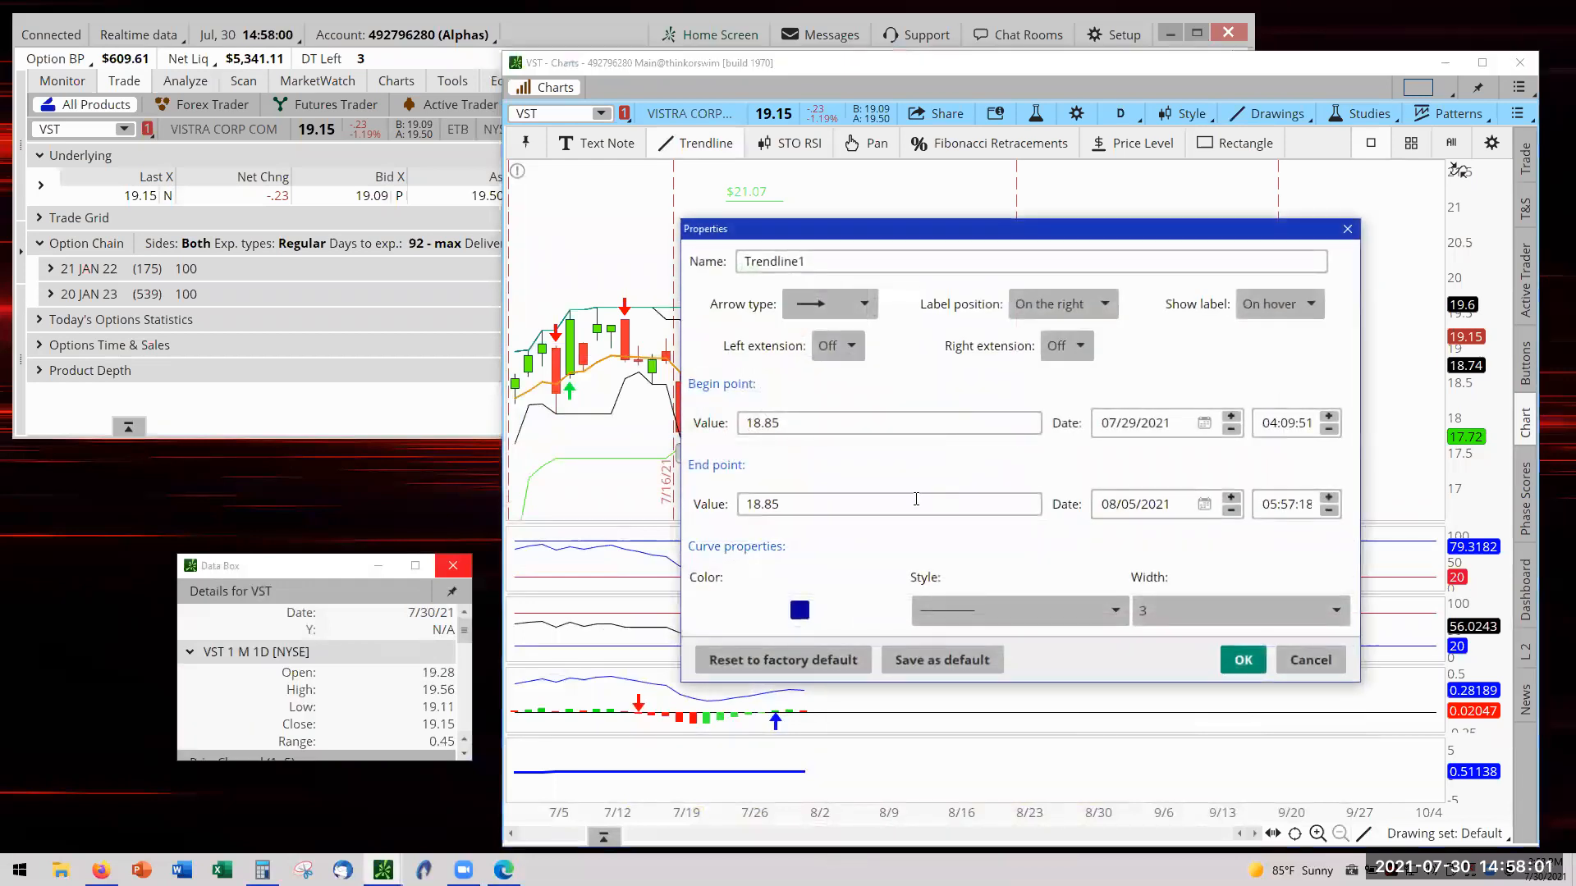
pyautogui.click(799, 610)
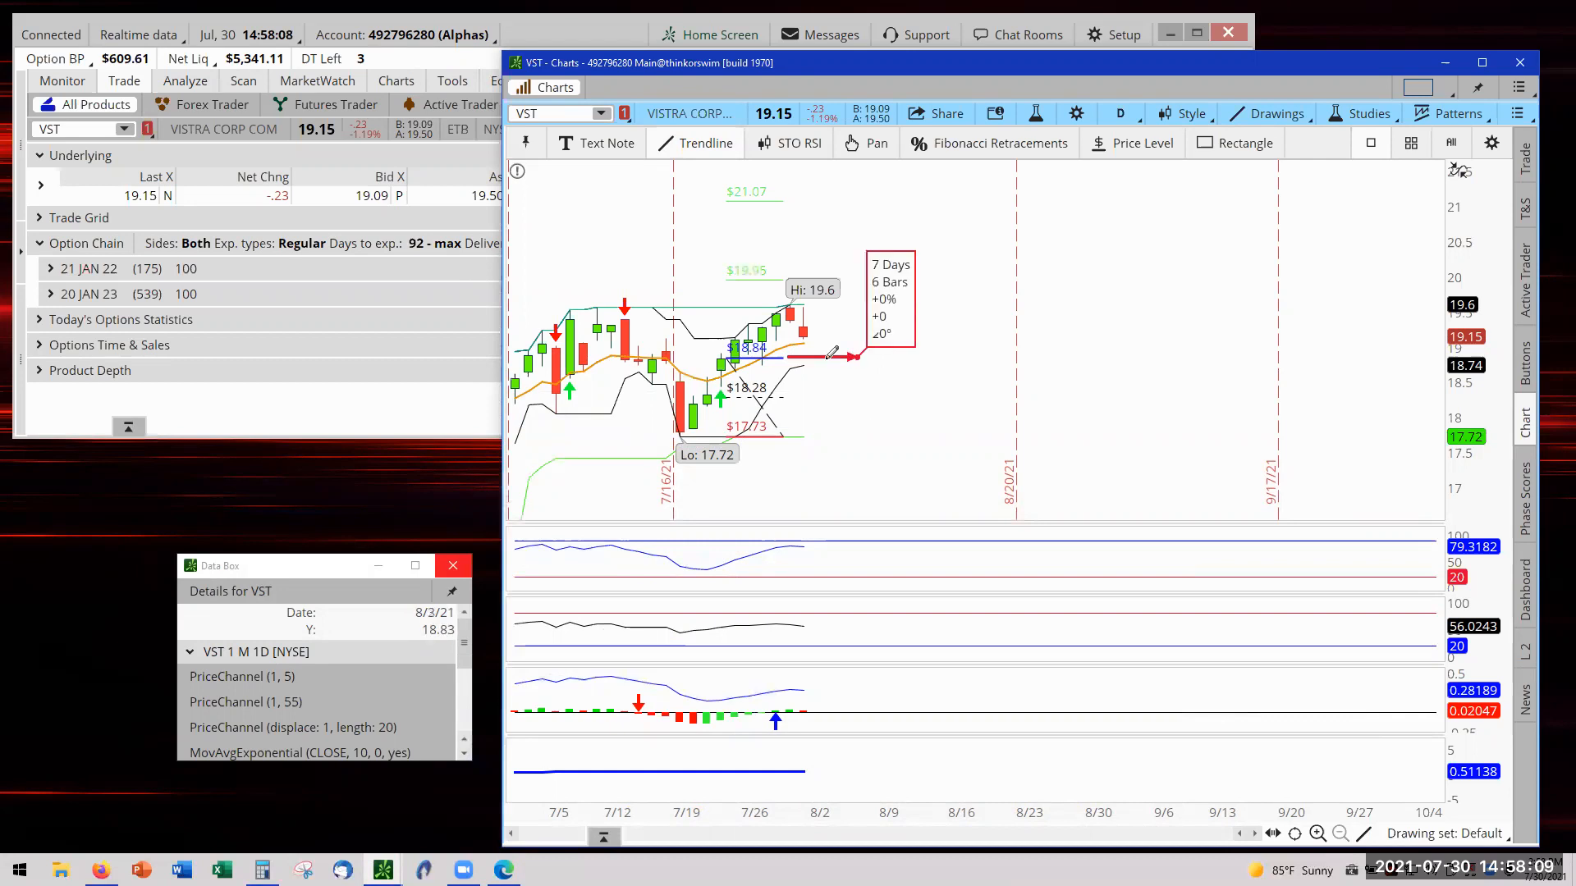
# Draw a red arrow trendline at 17.71 on the VST chart.
pyautogui.rightClick(824, 357)
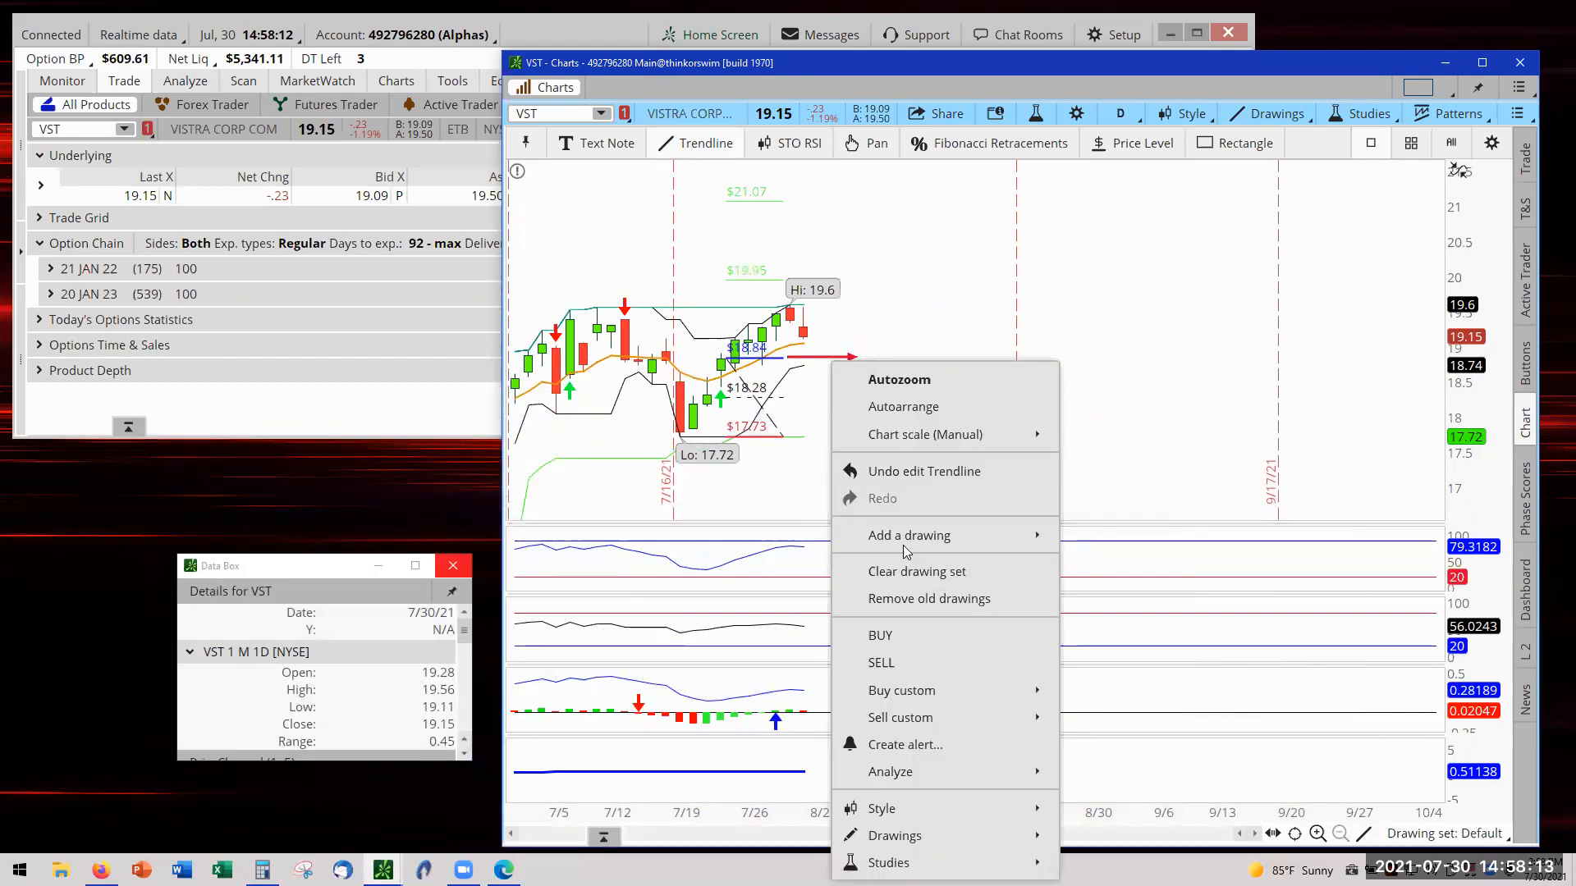
pyautogui.moveTo(925, 434)
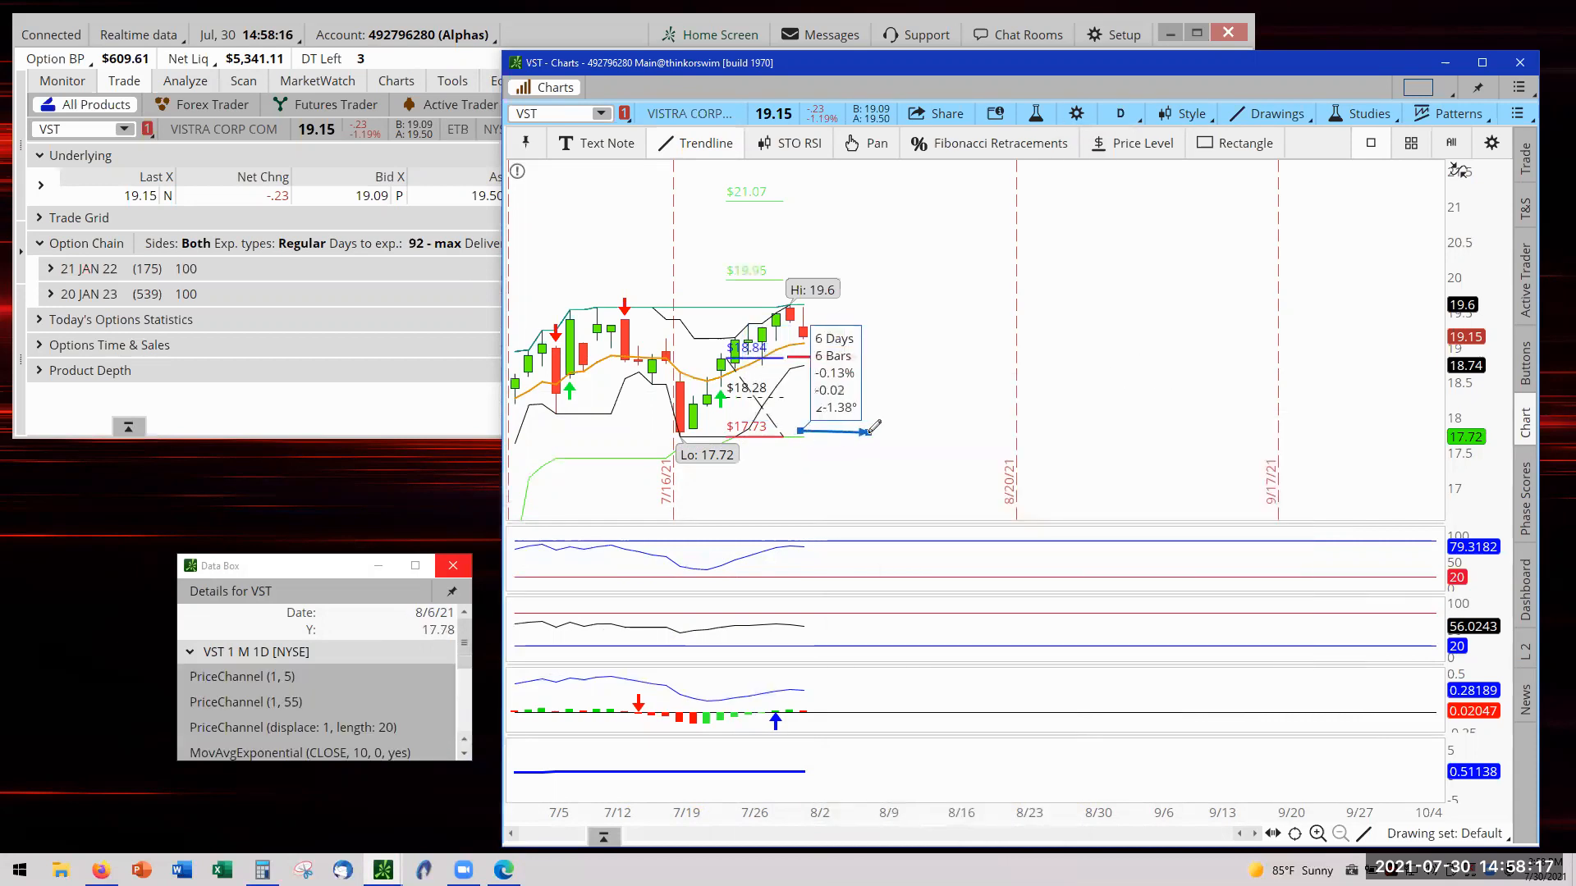
pyautogui.click(865, 143)
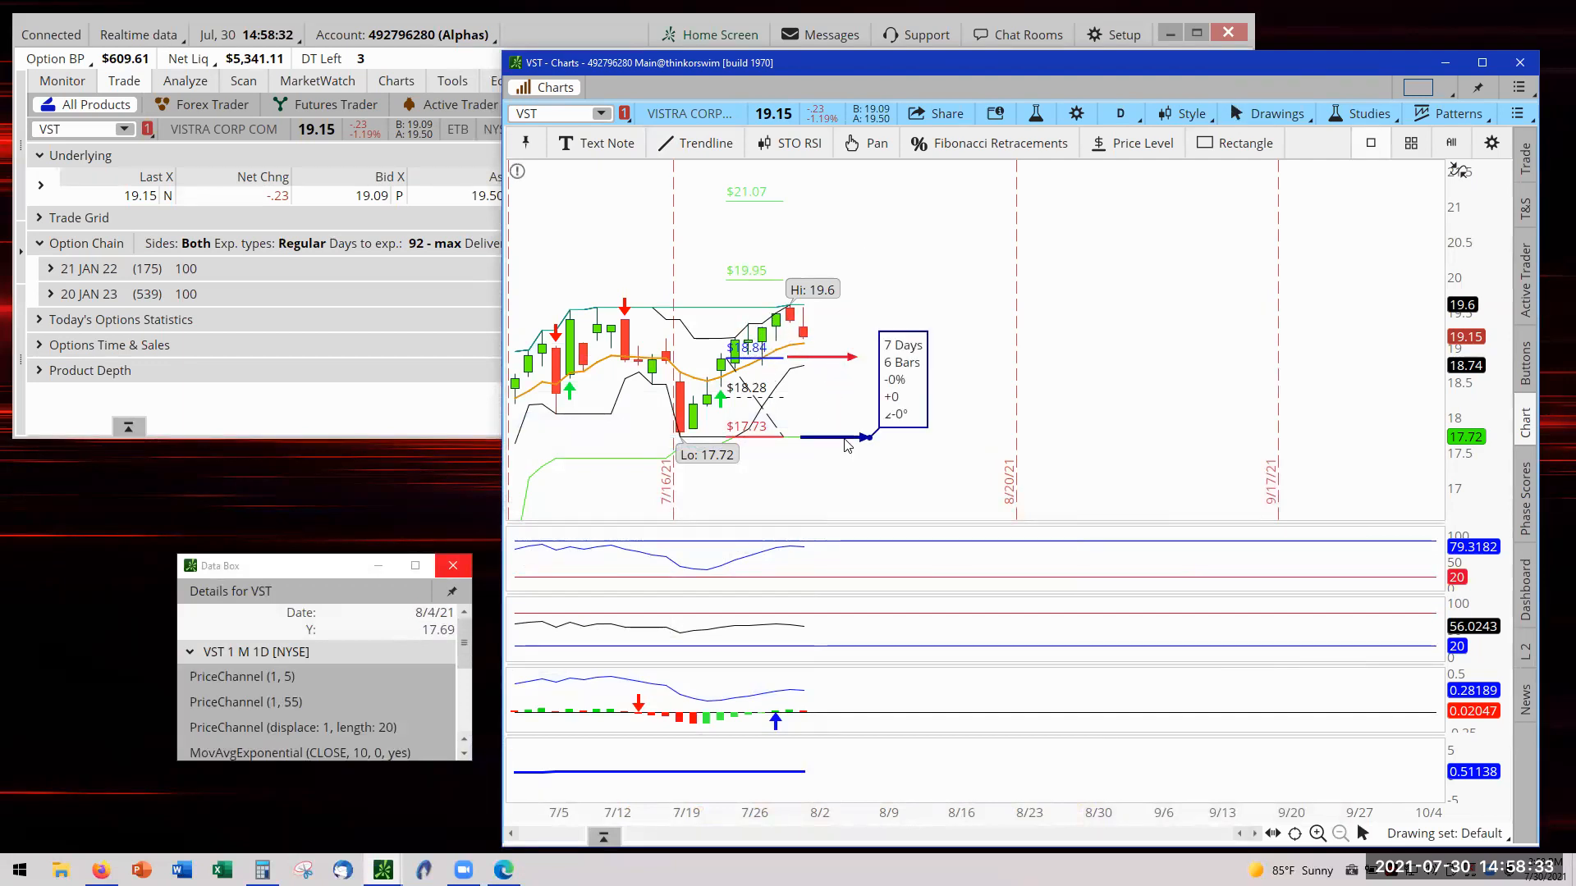
pyautogui.rightClick(850, 444)
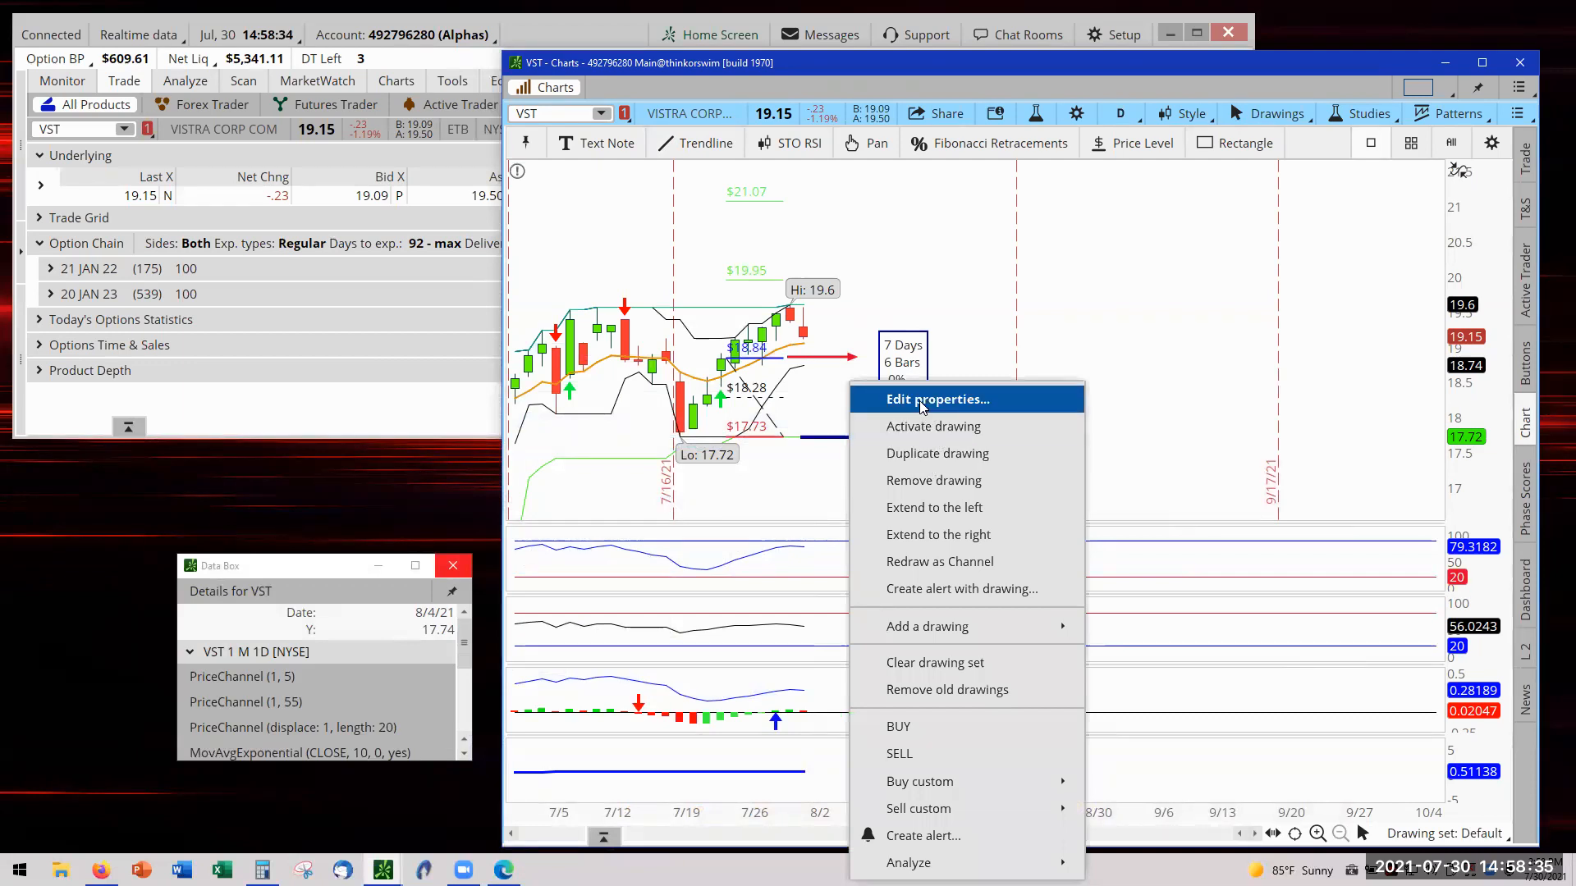
pyautogui.click(935, 399)
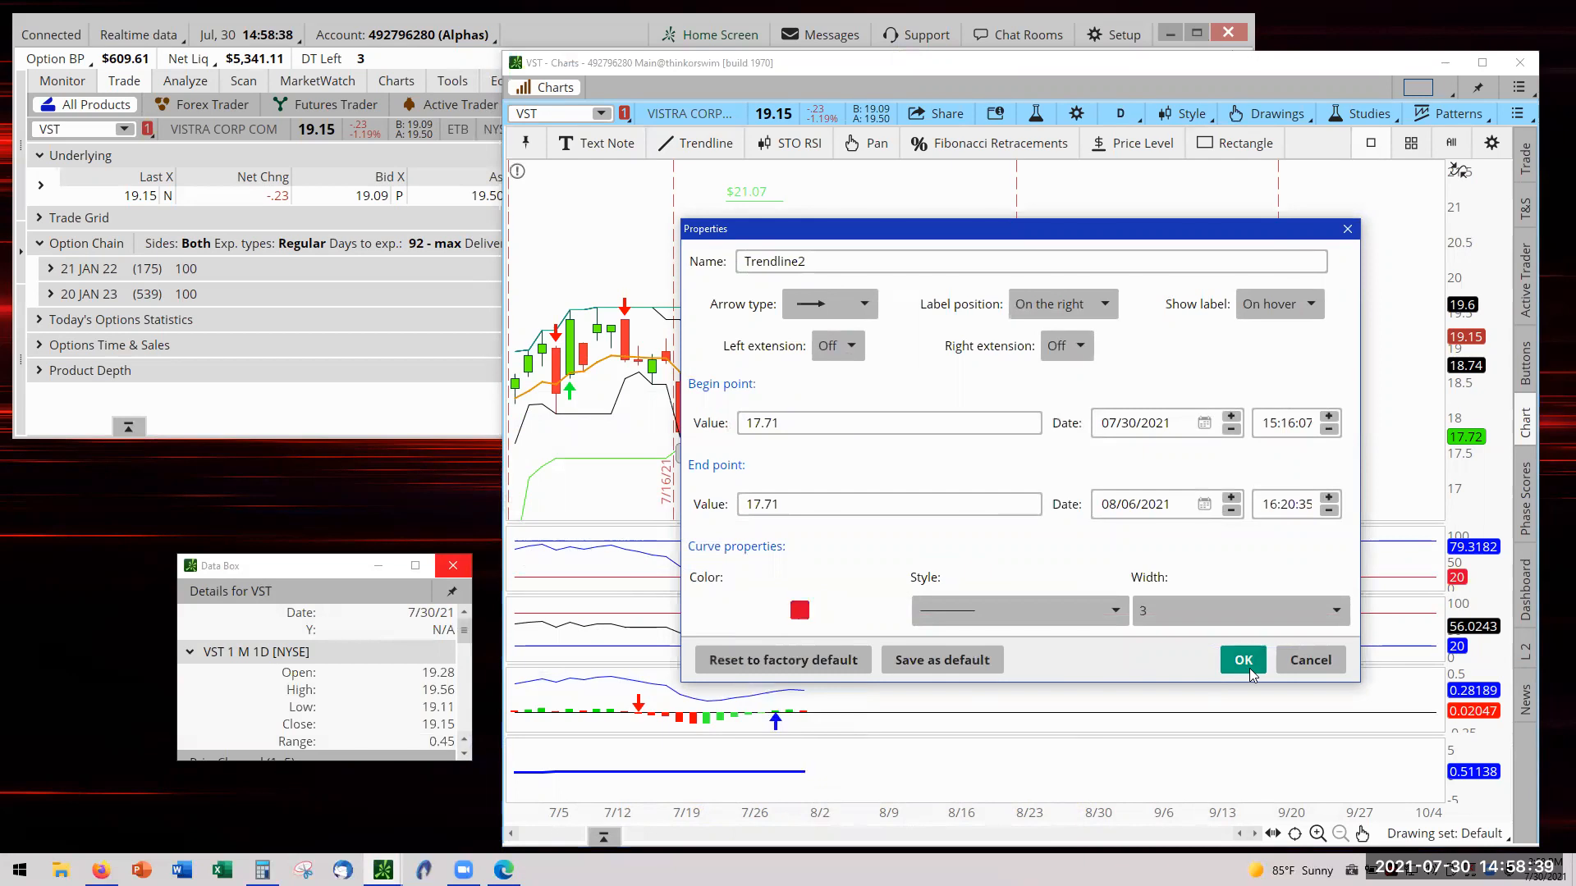
pyautogui.click(1241, 659)
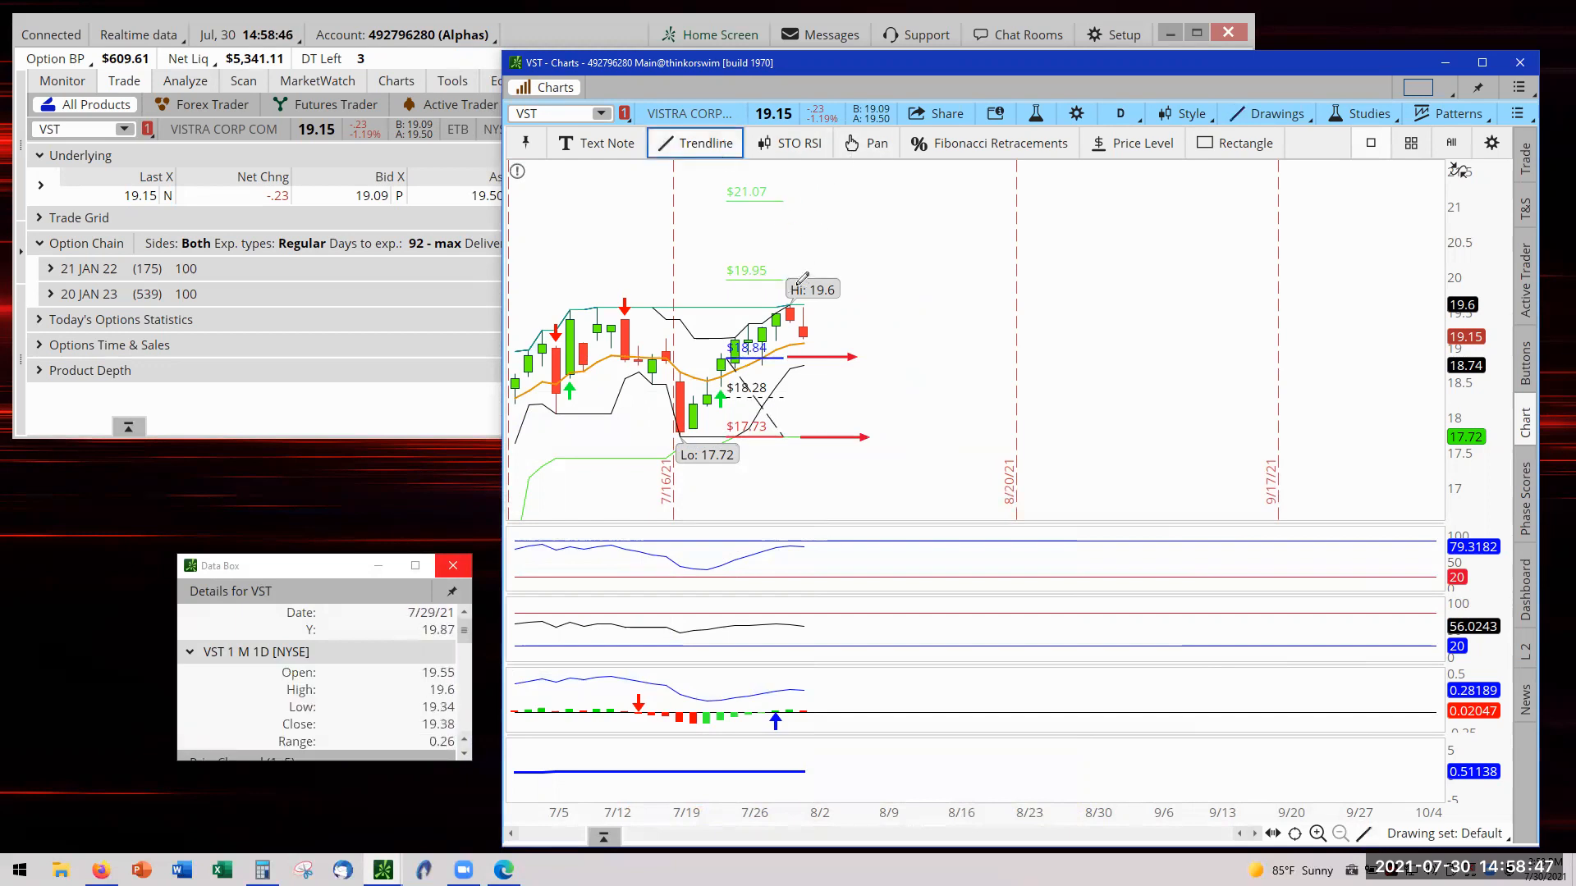
# Draw a trendline at 19.95 and open its settings.
pyautogui.moveTo(794, 283); pyautogui.dragTo(880, 276)
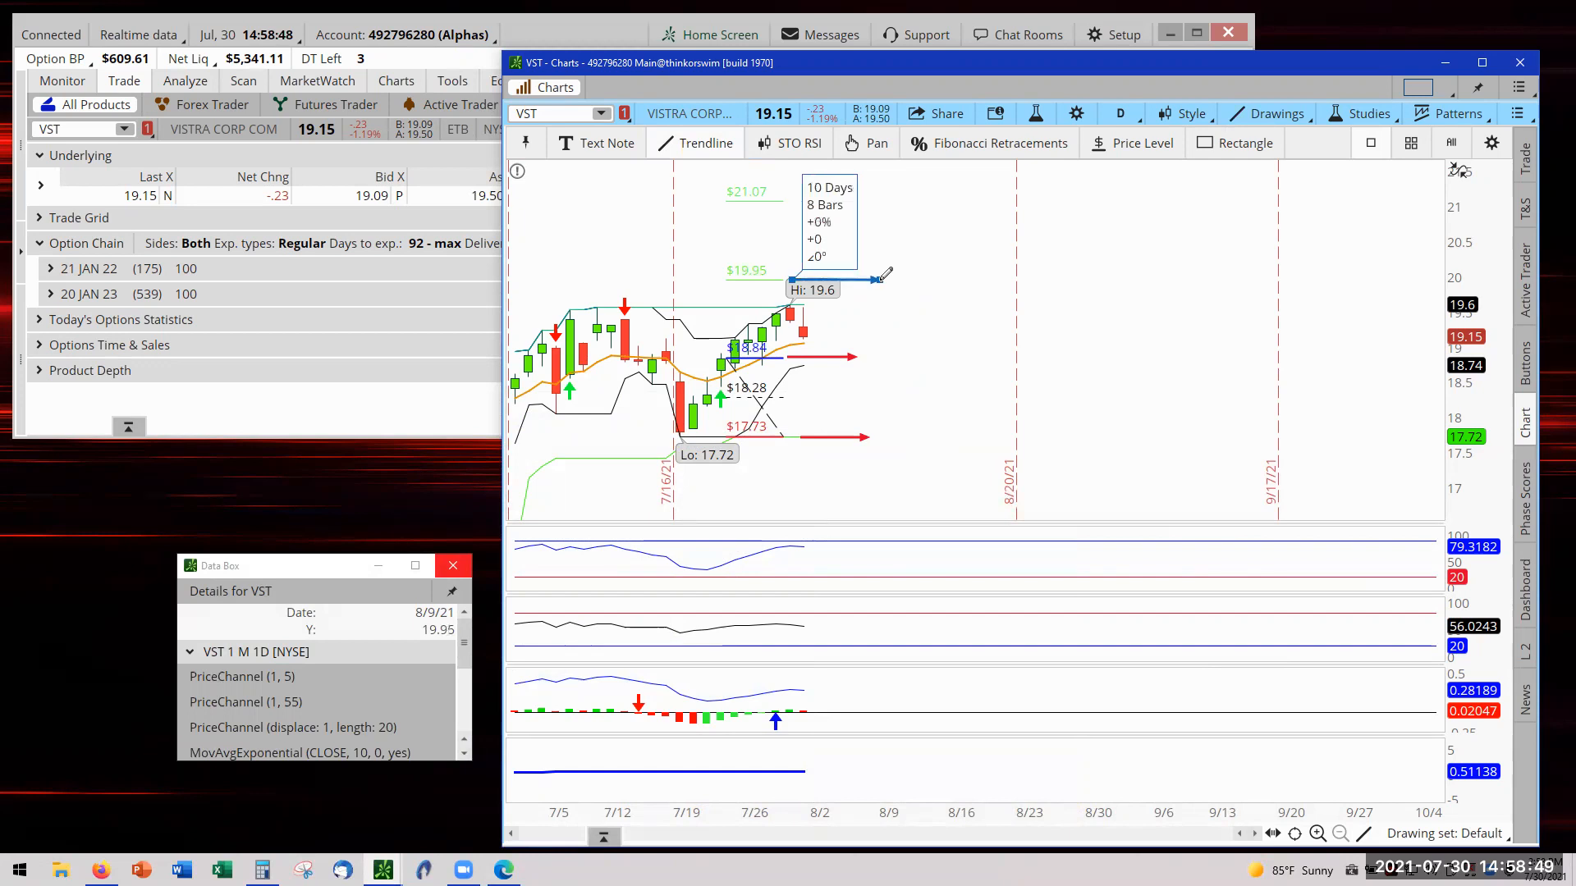
pyautogui.rightClick(879, 276)
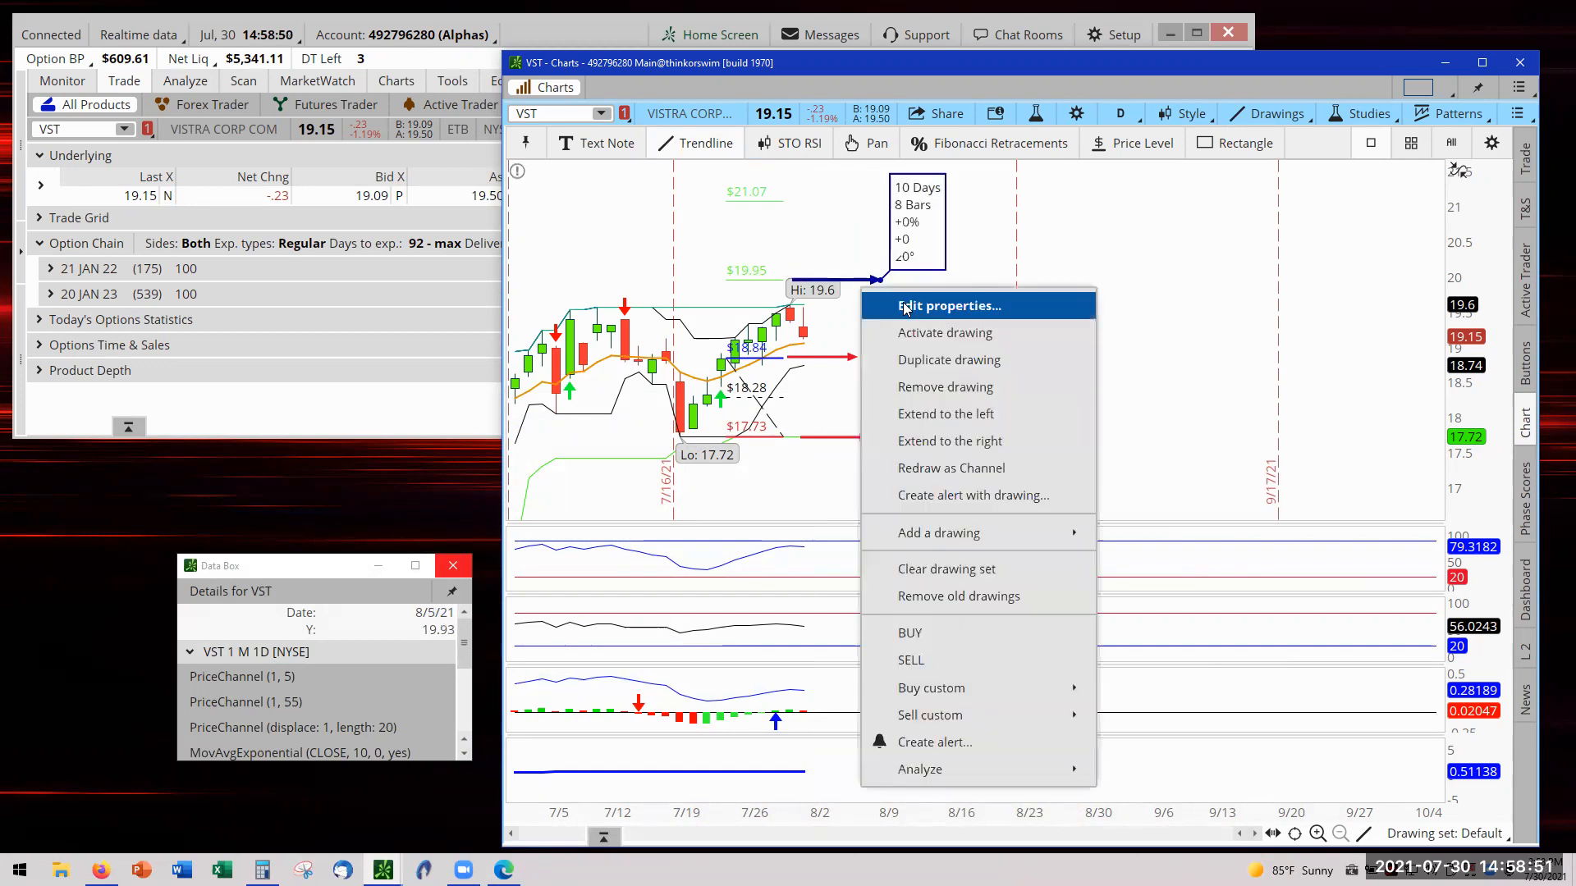
pyautogui.click(945, 305)
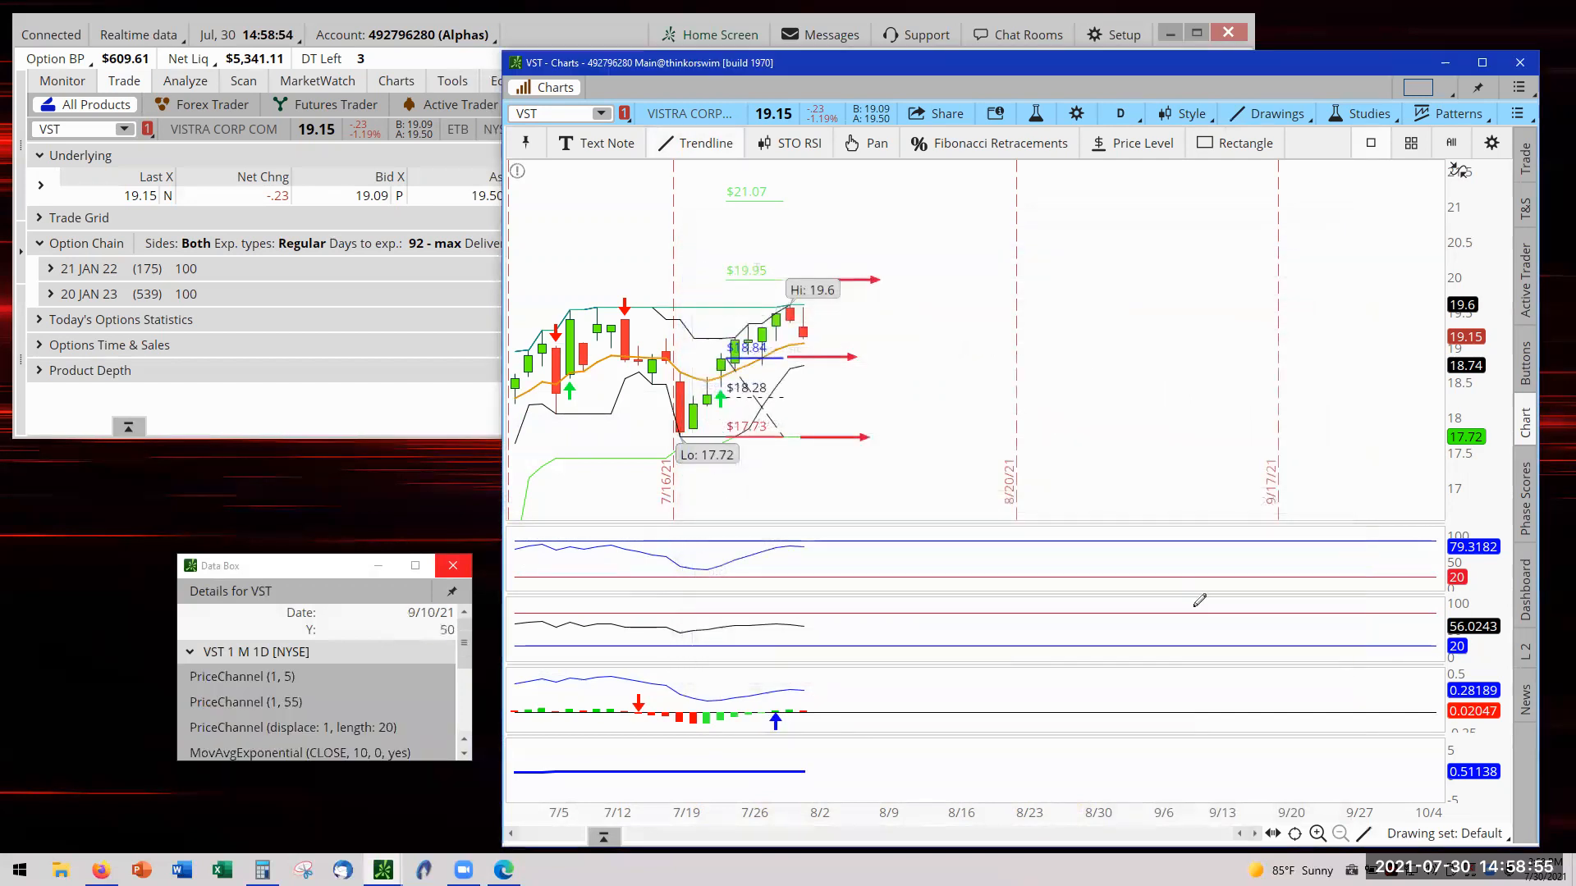
pyautogui.click(867, 142)
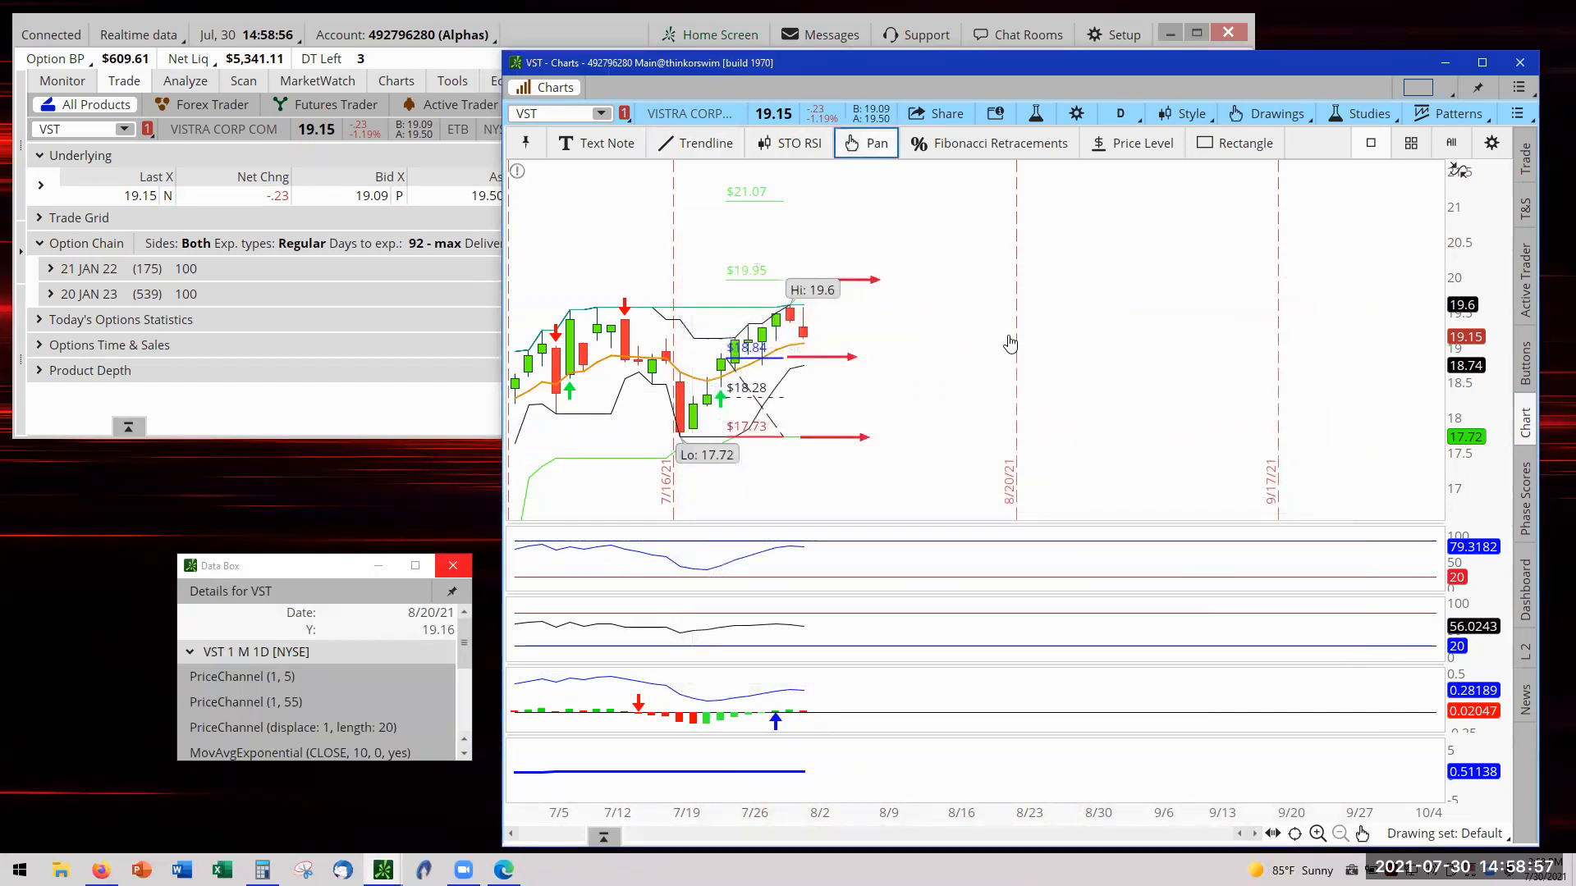
pyautogui.moveTo(922, 265)
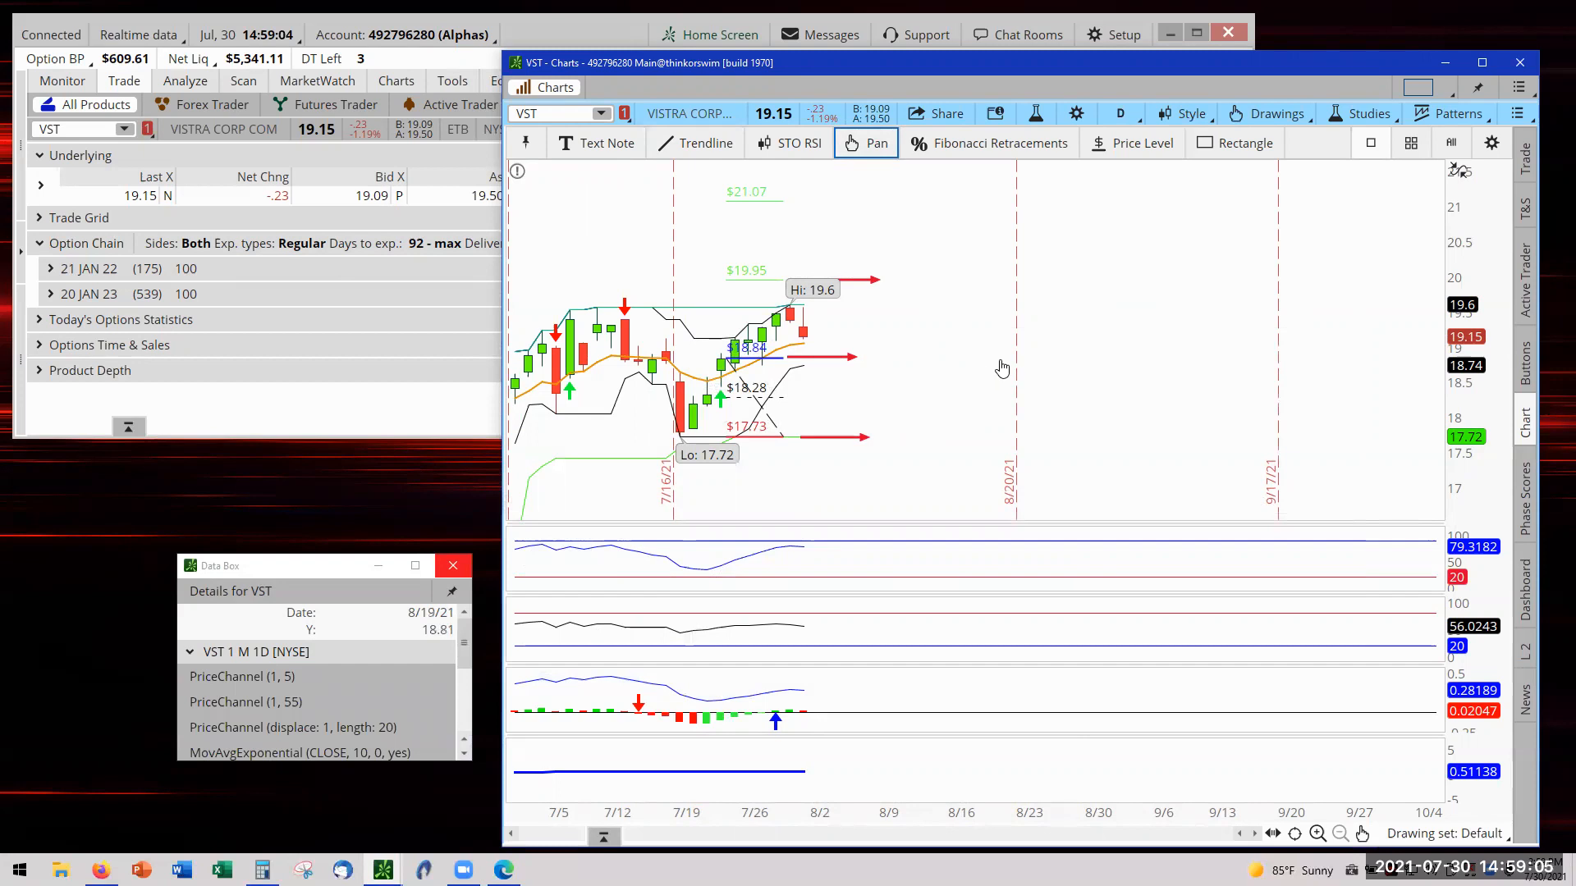
pyautogui.moveTo(704, 220)
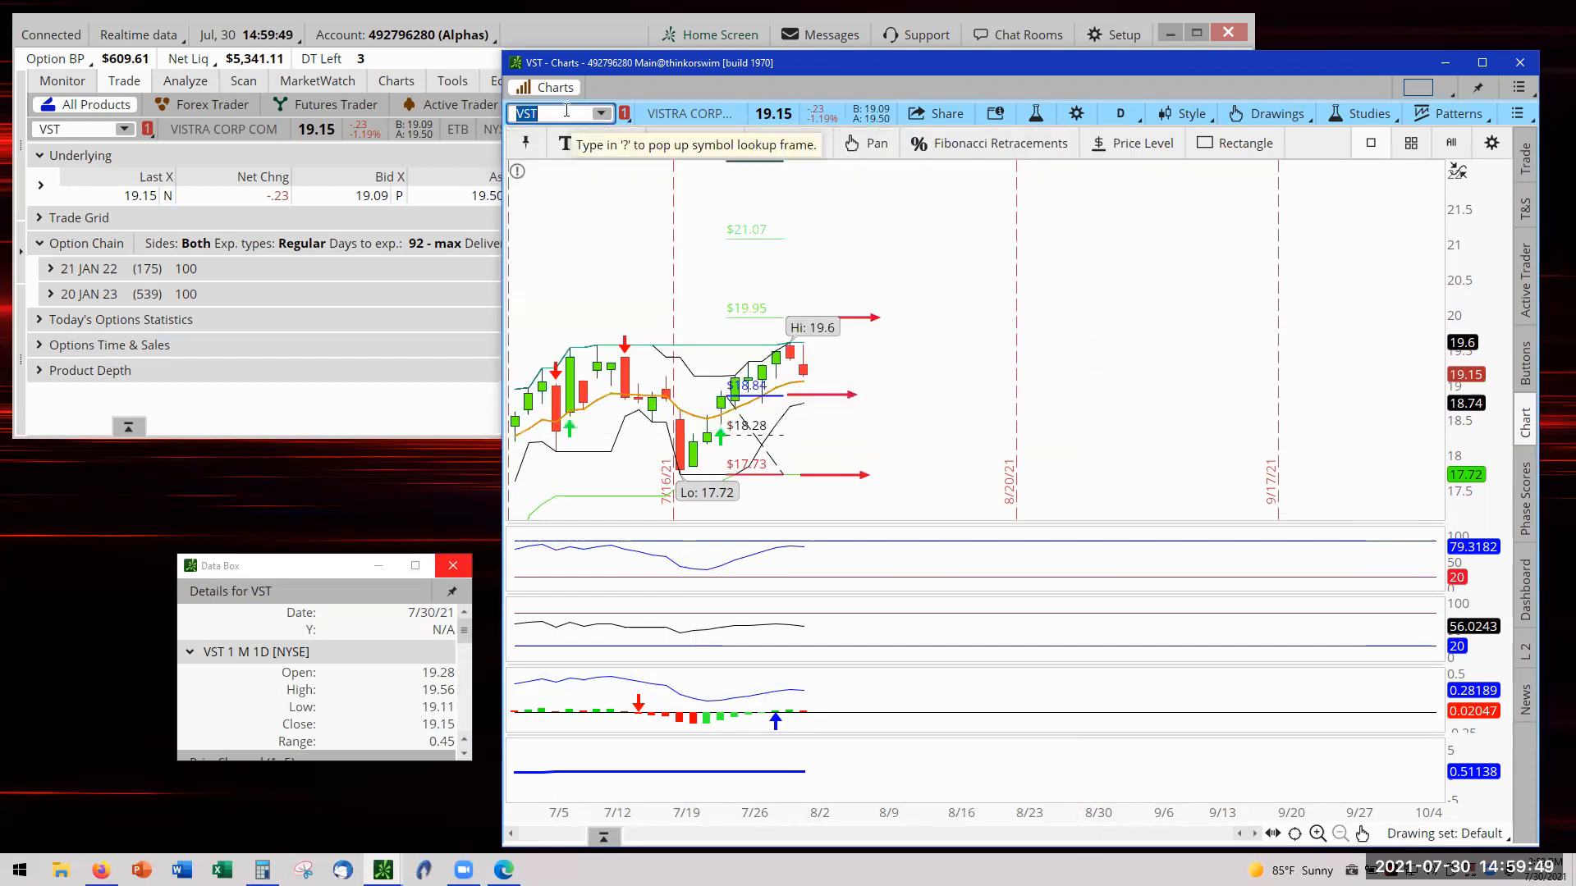
# Load MRK on the chart and draw a red arrow trendline at 75.63.
pyautogui.write('MRK')
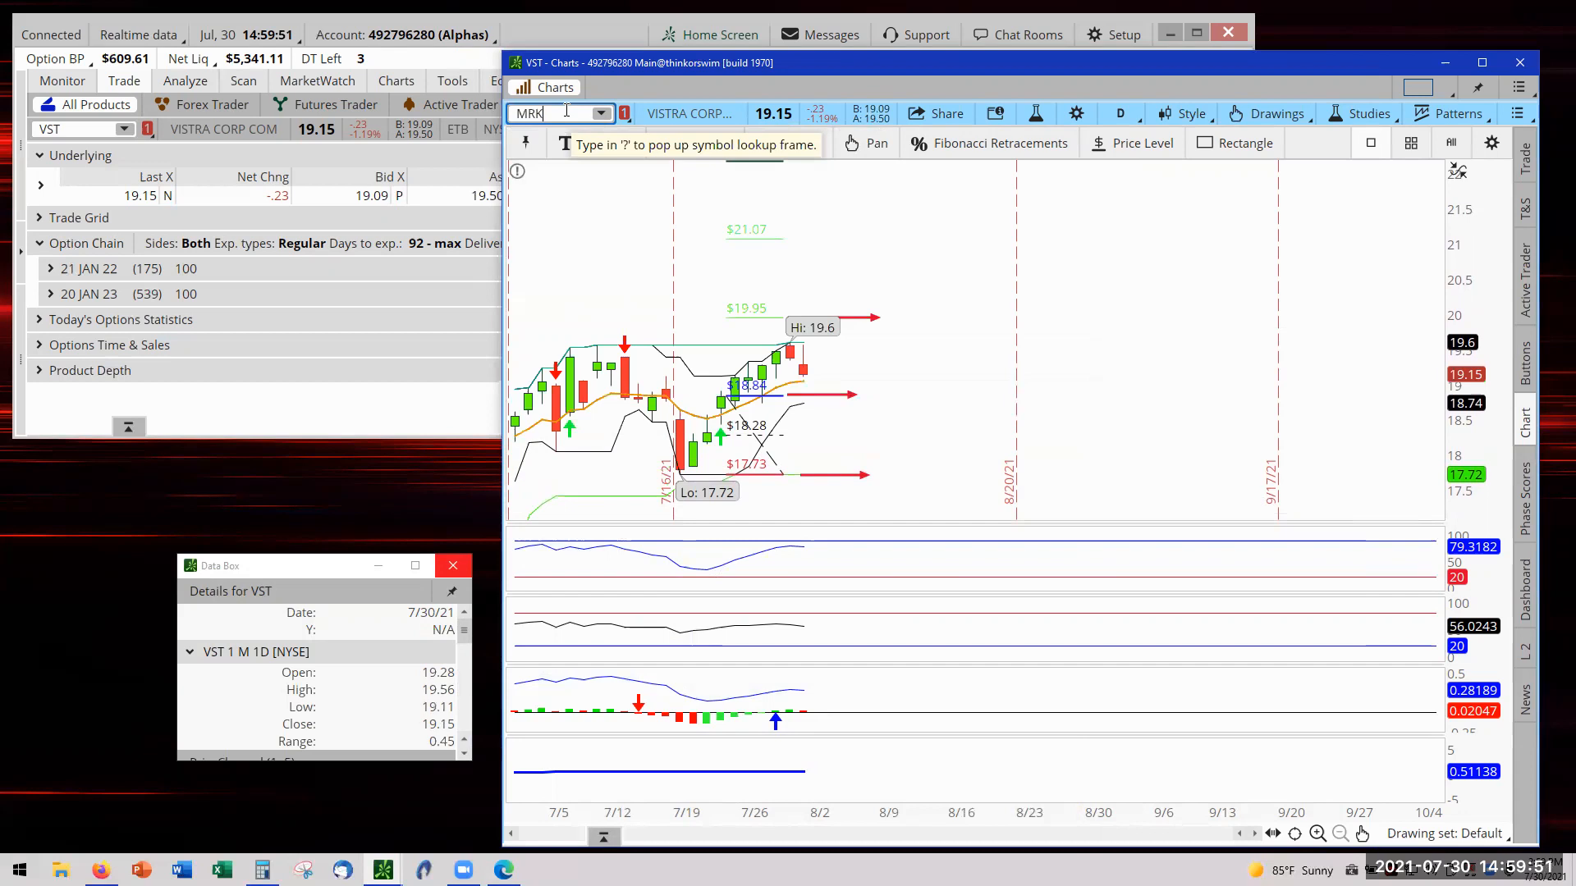
pyautogui.write('MRK')
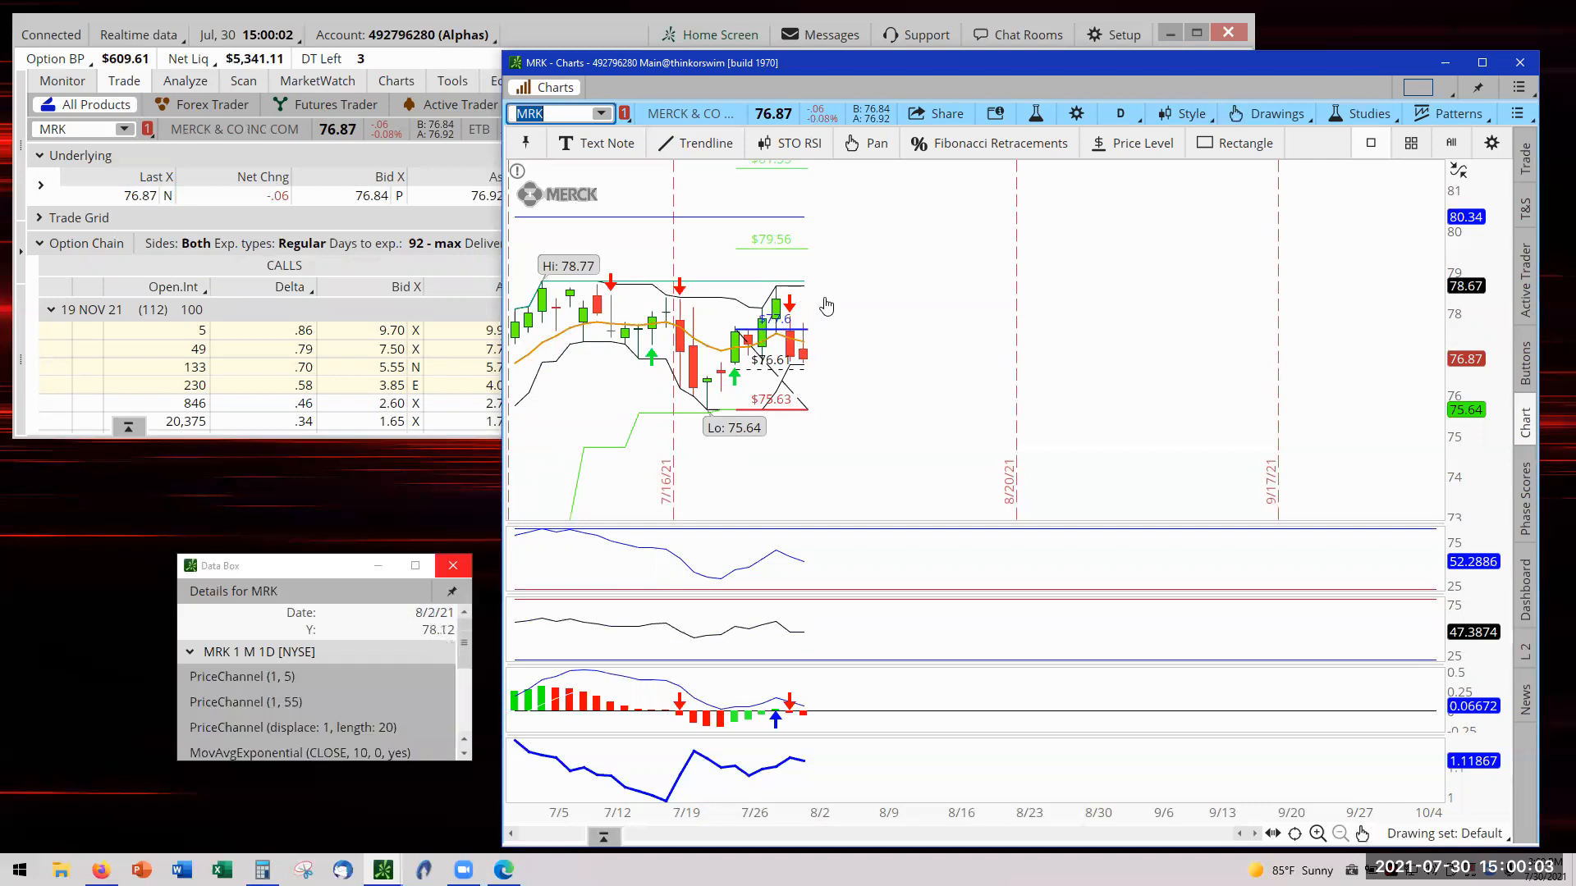
pyautogui.moveTo(873, 334)
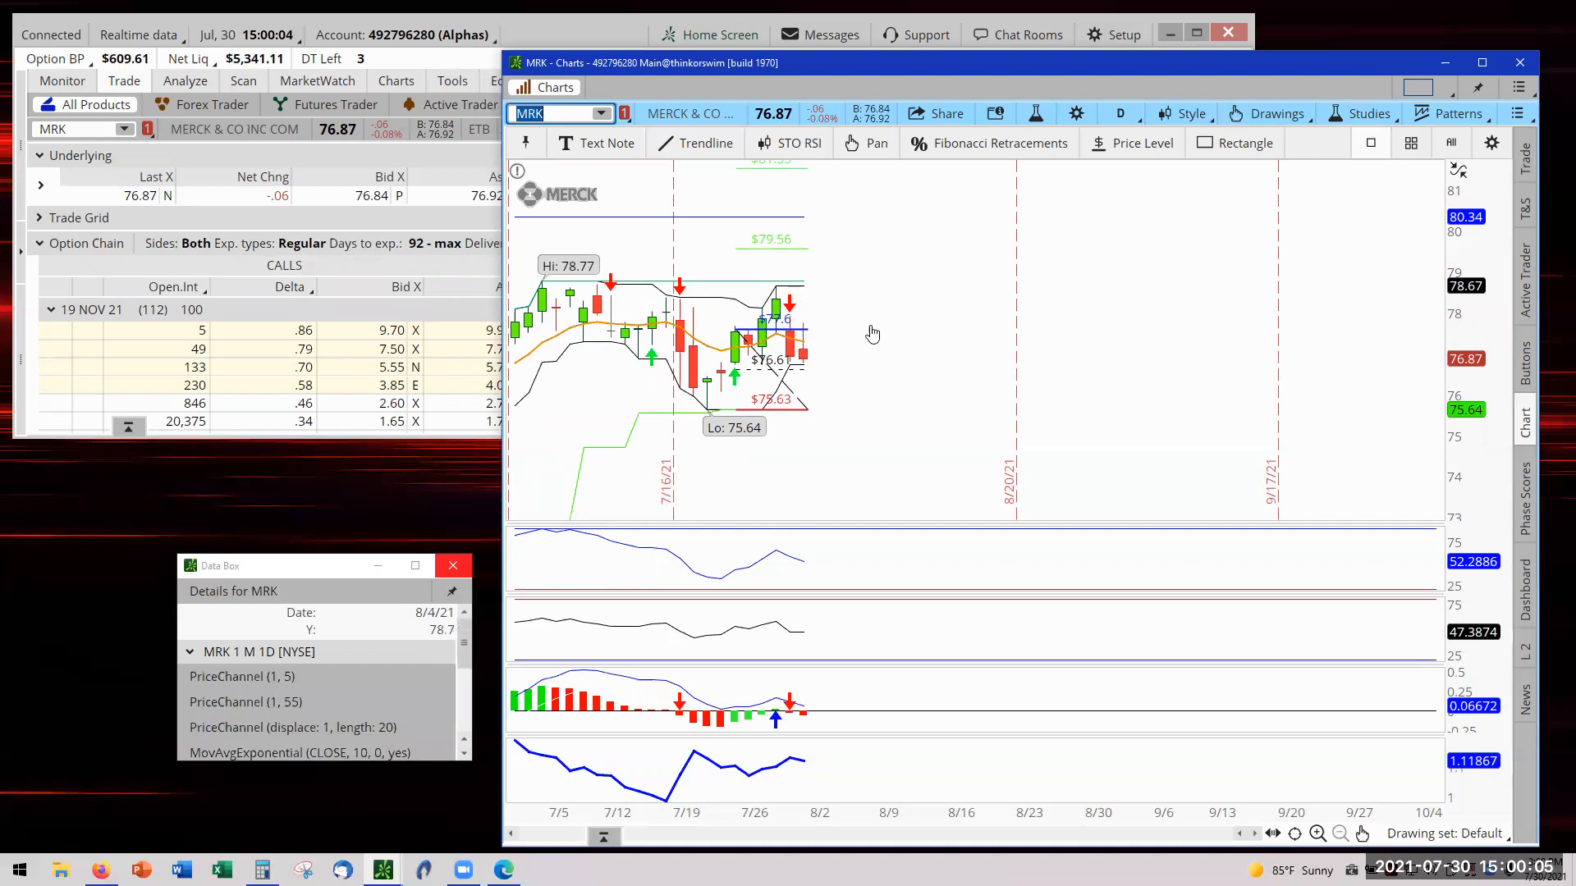
pyautogui.moveTo(794, 357)
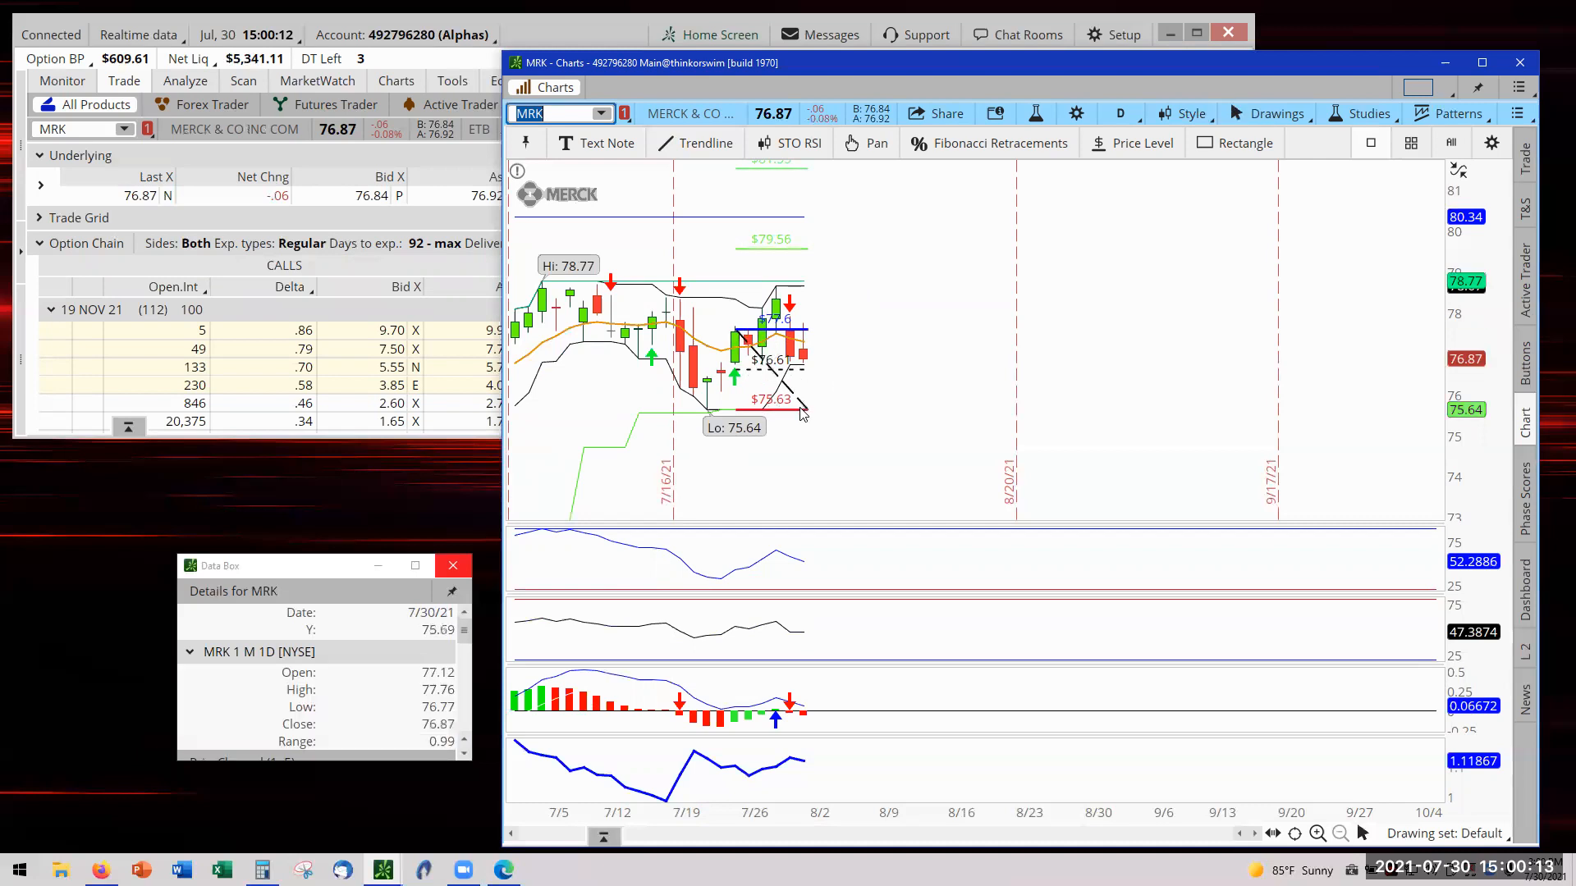
pyautogui.moveTo(827, 412)
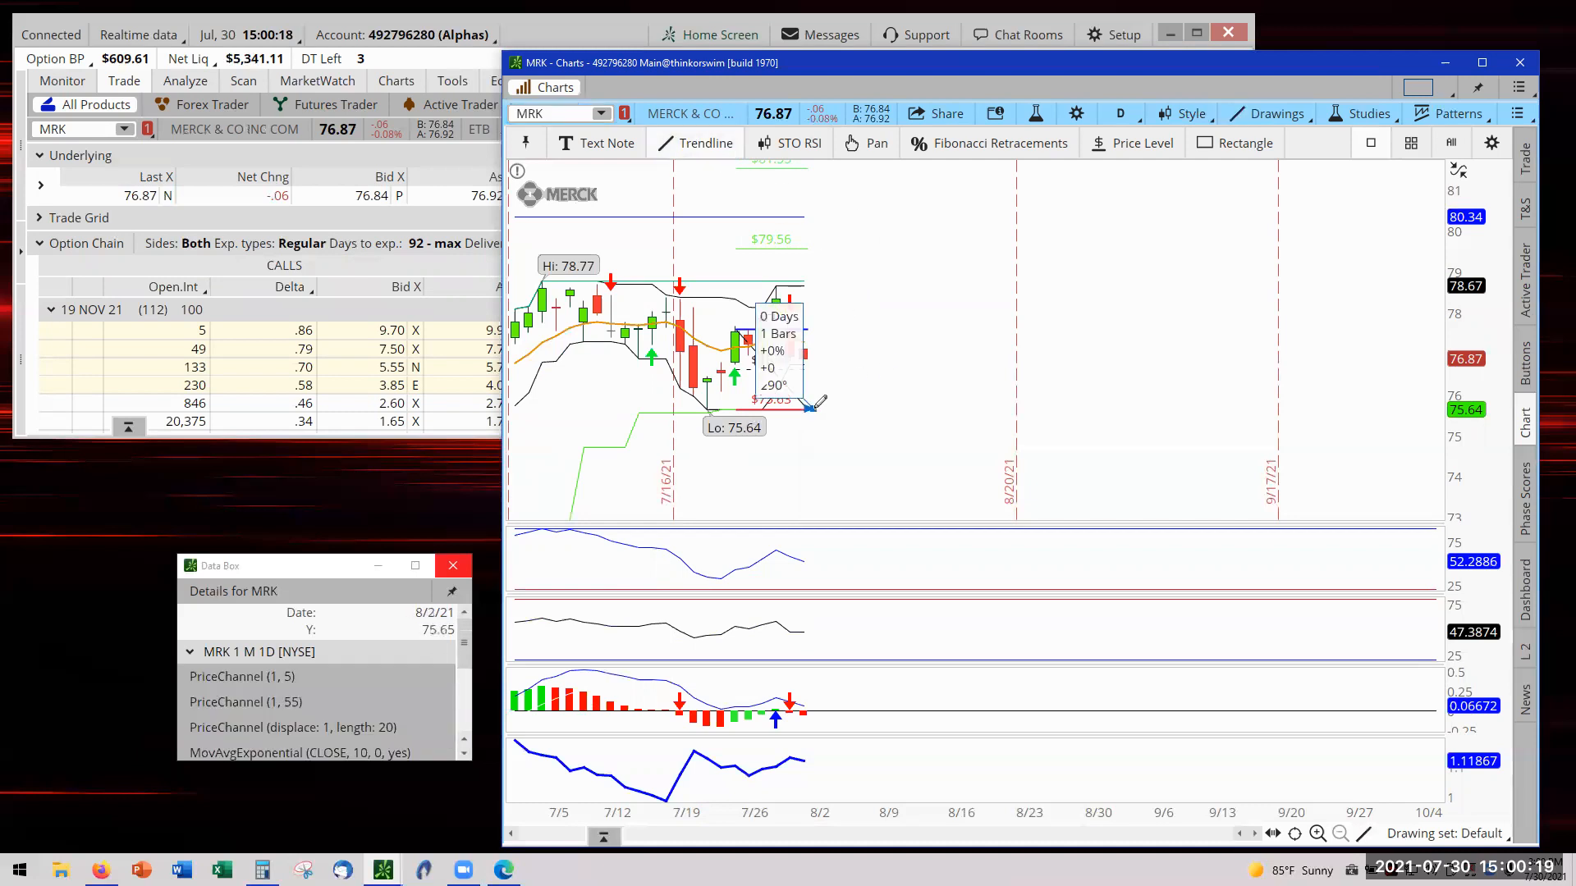
pyautogui.moveTo(819, 402); pyautogui.dragTo(870, 407)
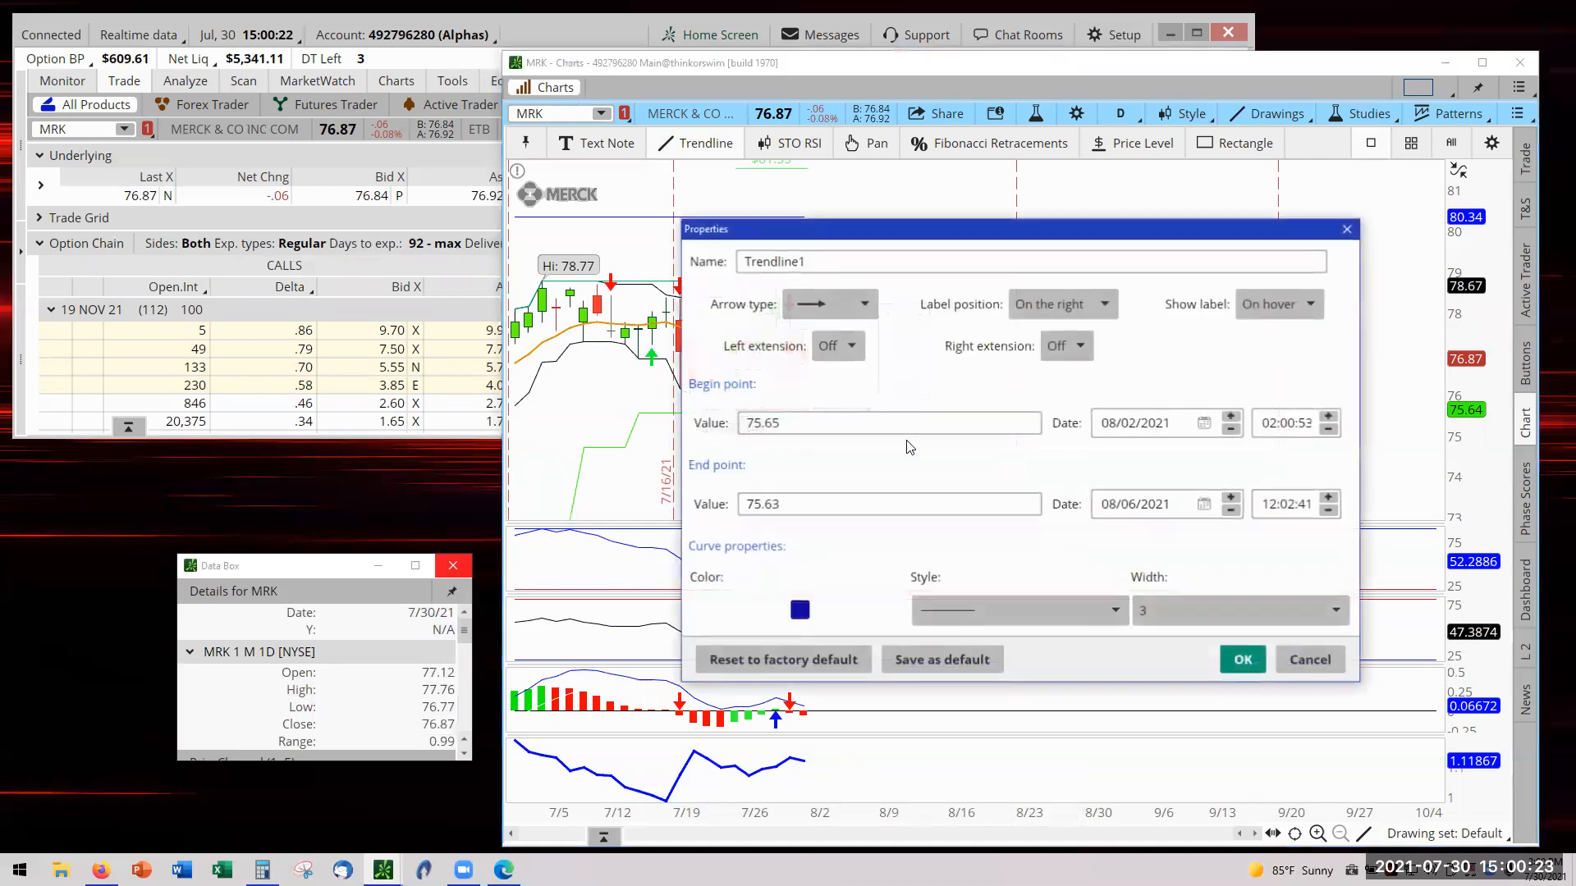
pyautogui.click(799, 610)
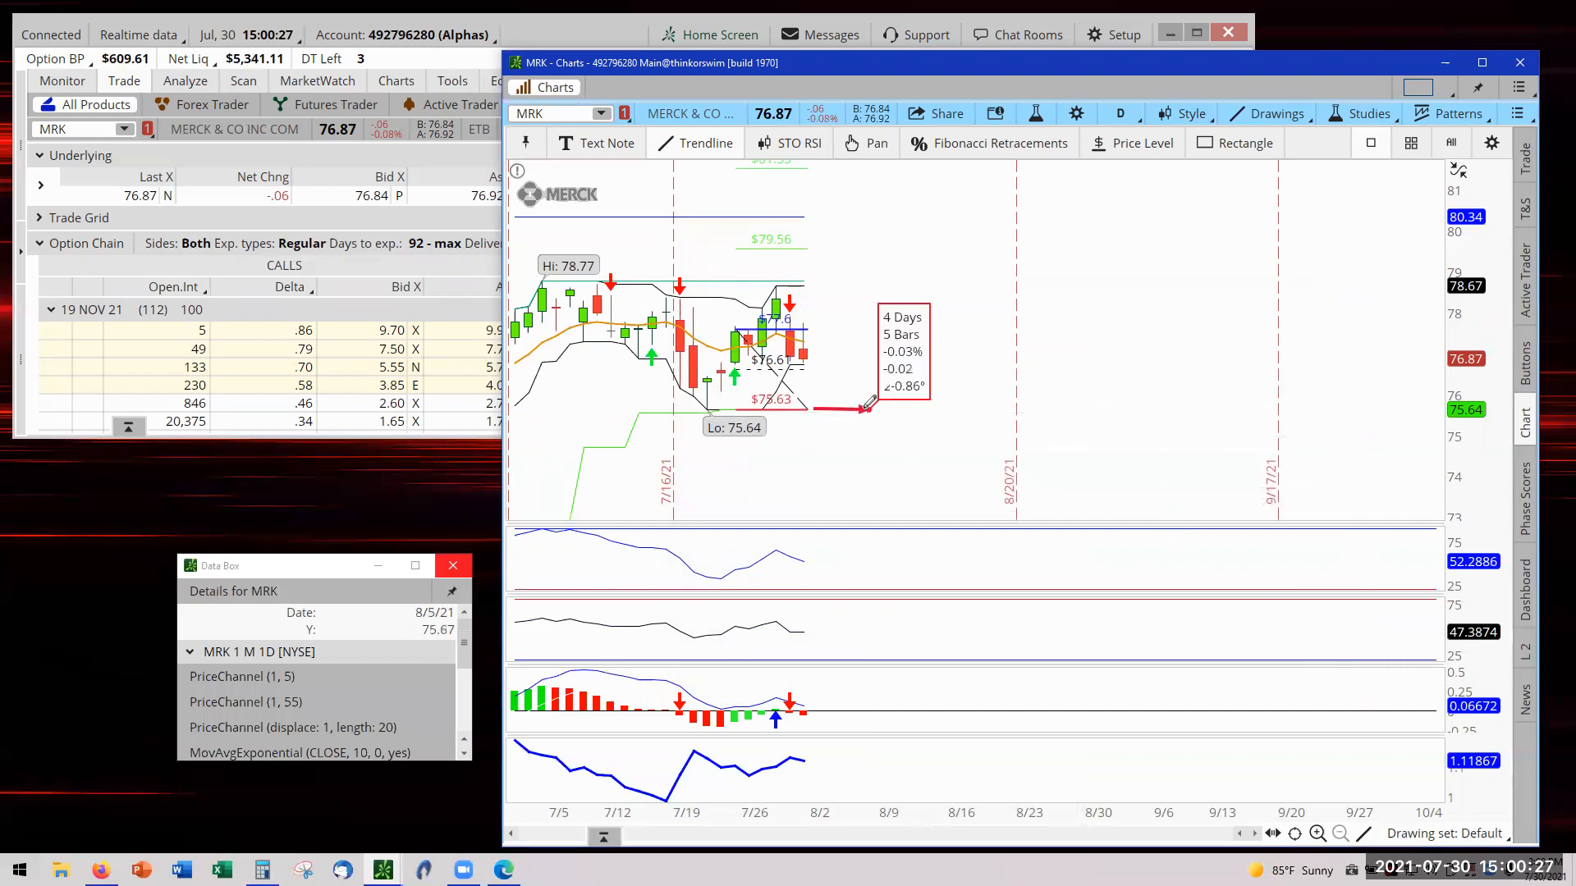
pyautogui.click(874, 143)
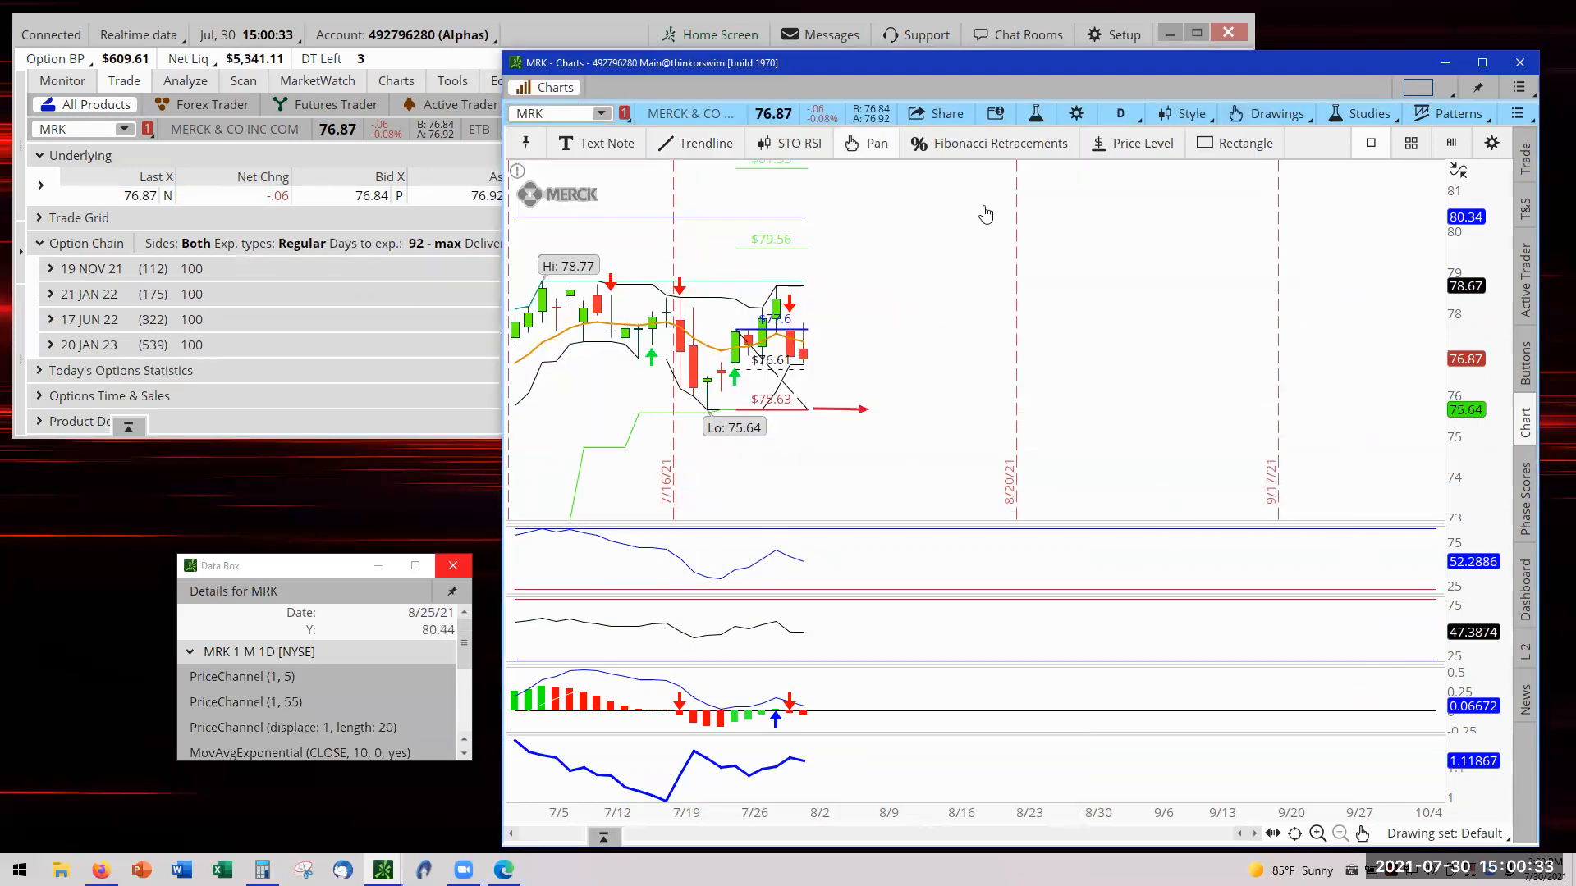
pyautogui.moveTo(662, 183)
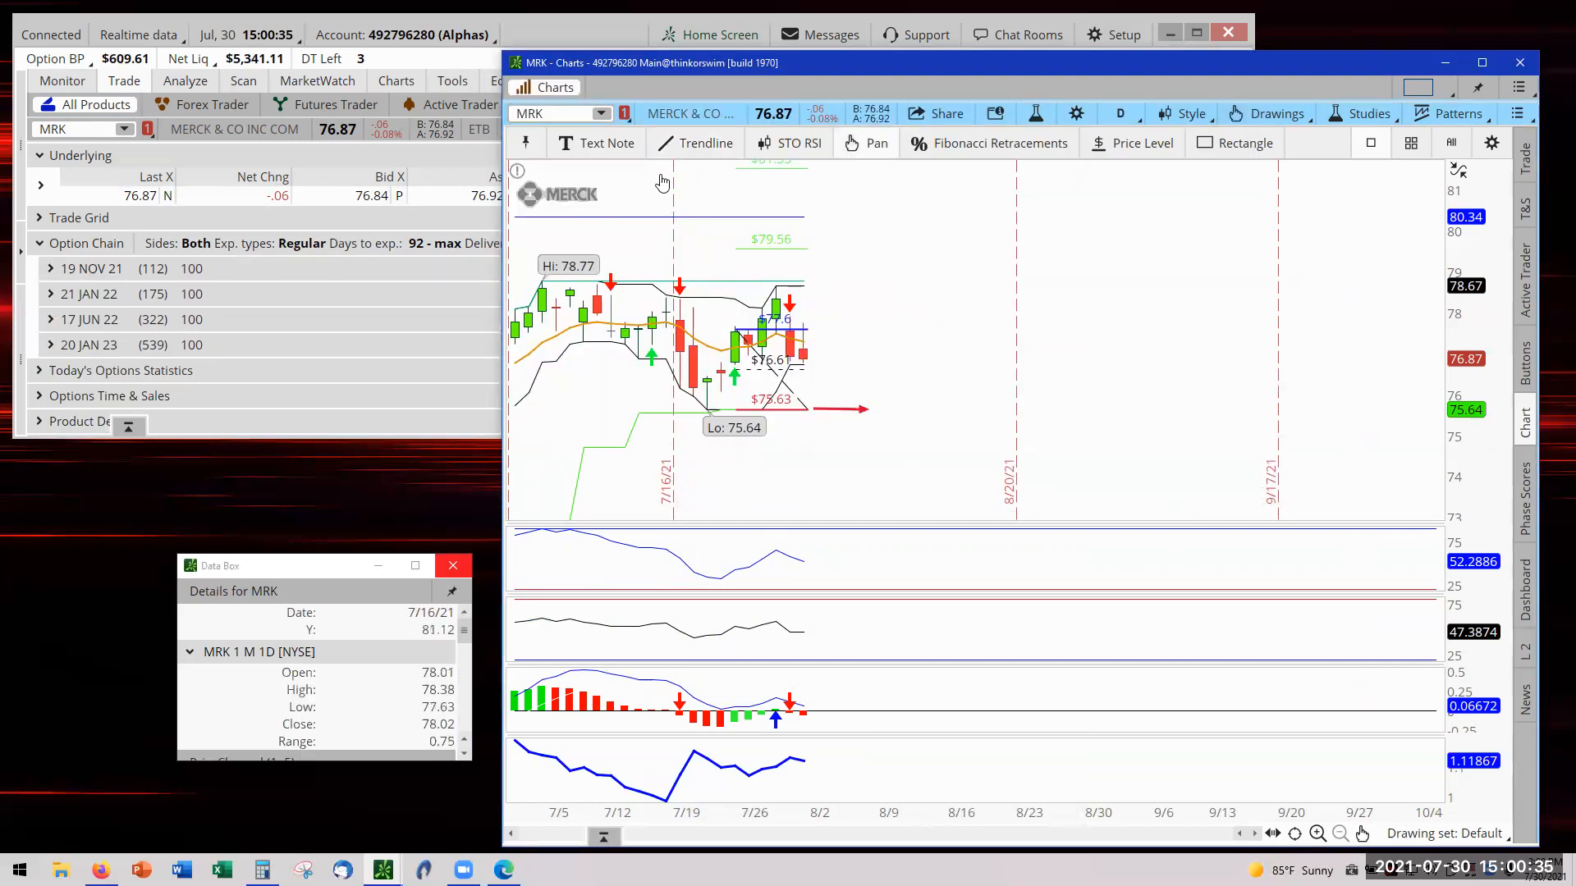
# Load AMC on the chart and zoom in on its recent candles.
pyautogui.click(548, 113)
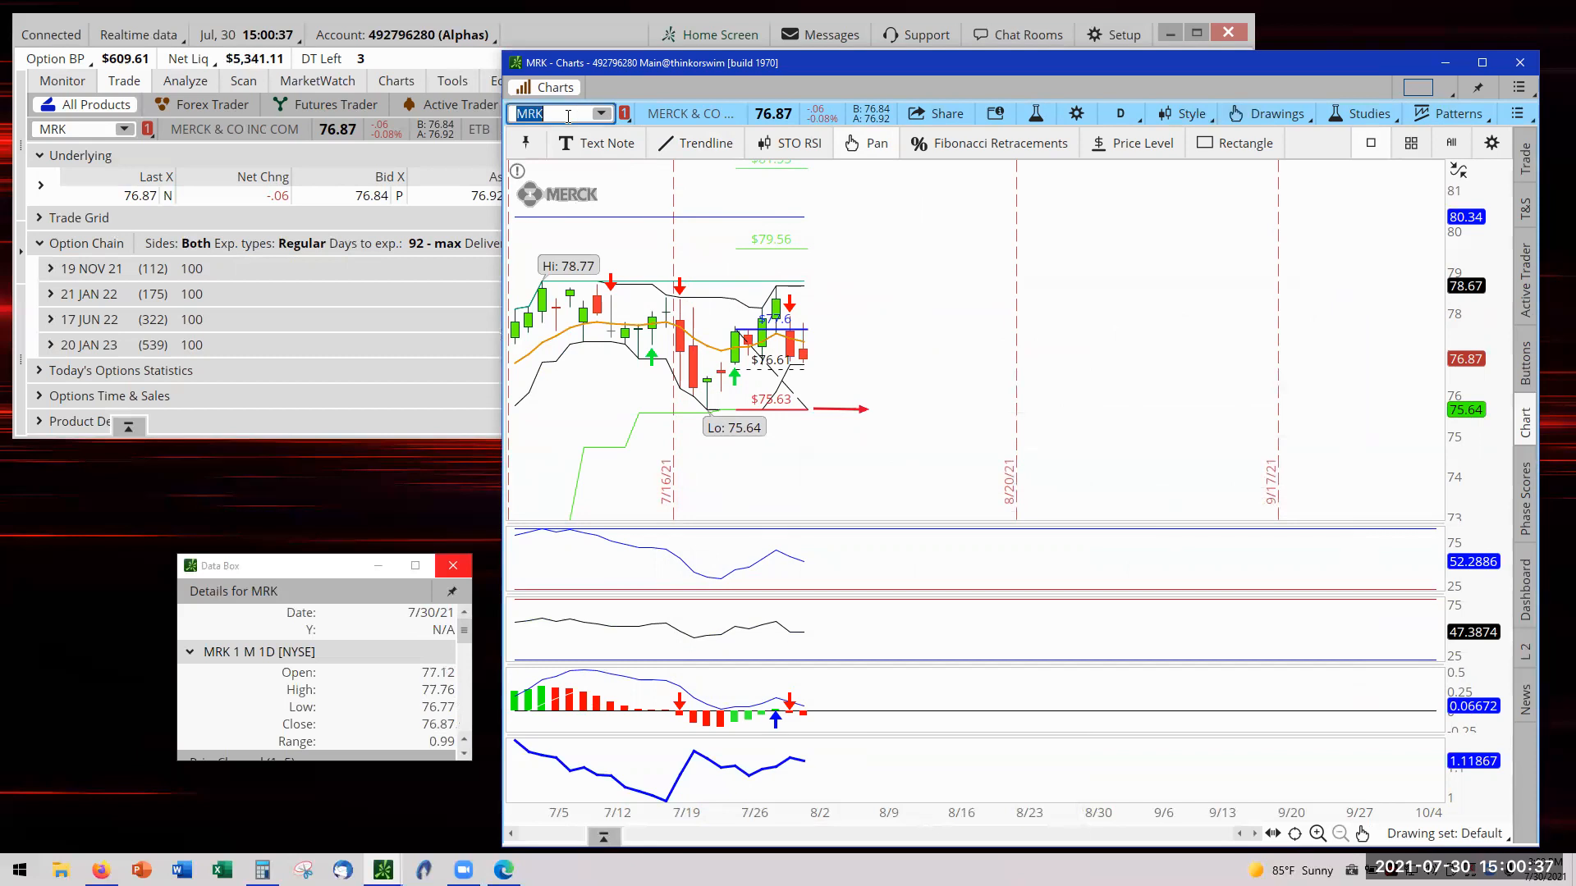
pyautogui.write('AMC')
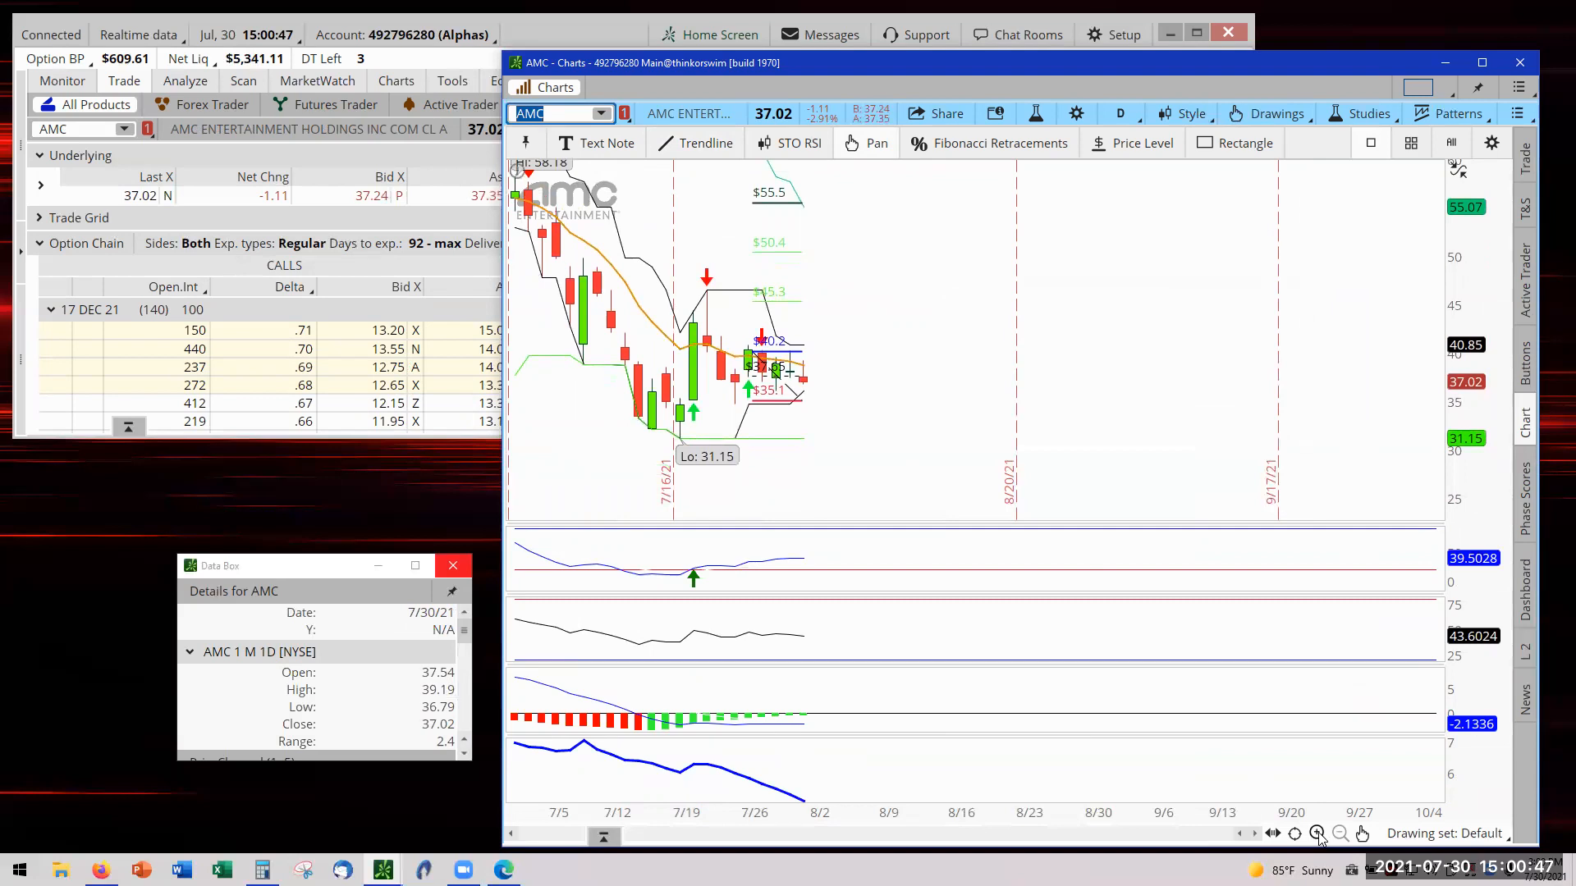
pyautogui.click(1316, 834)
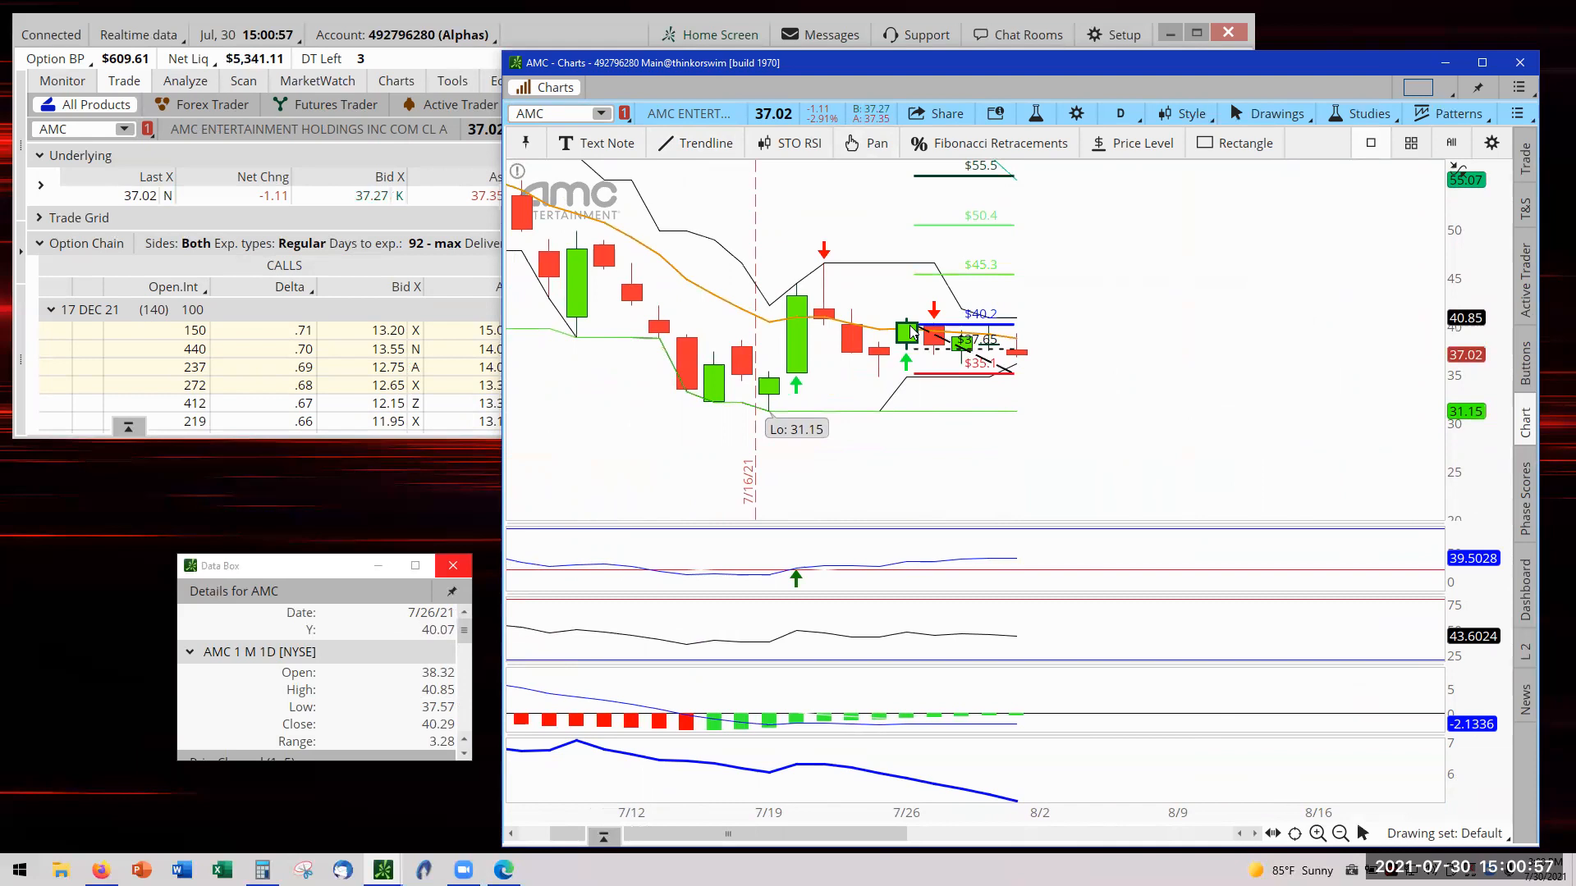
pyautogui.moveTo(915, 362)
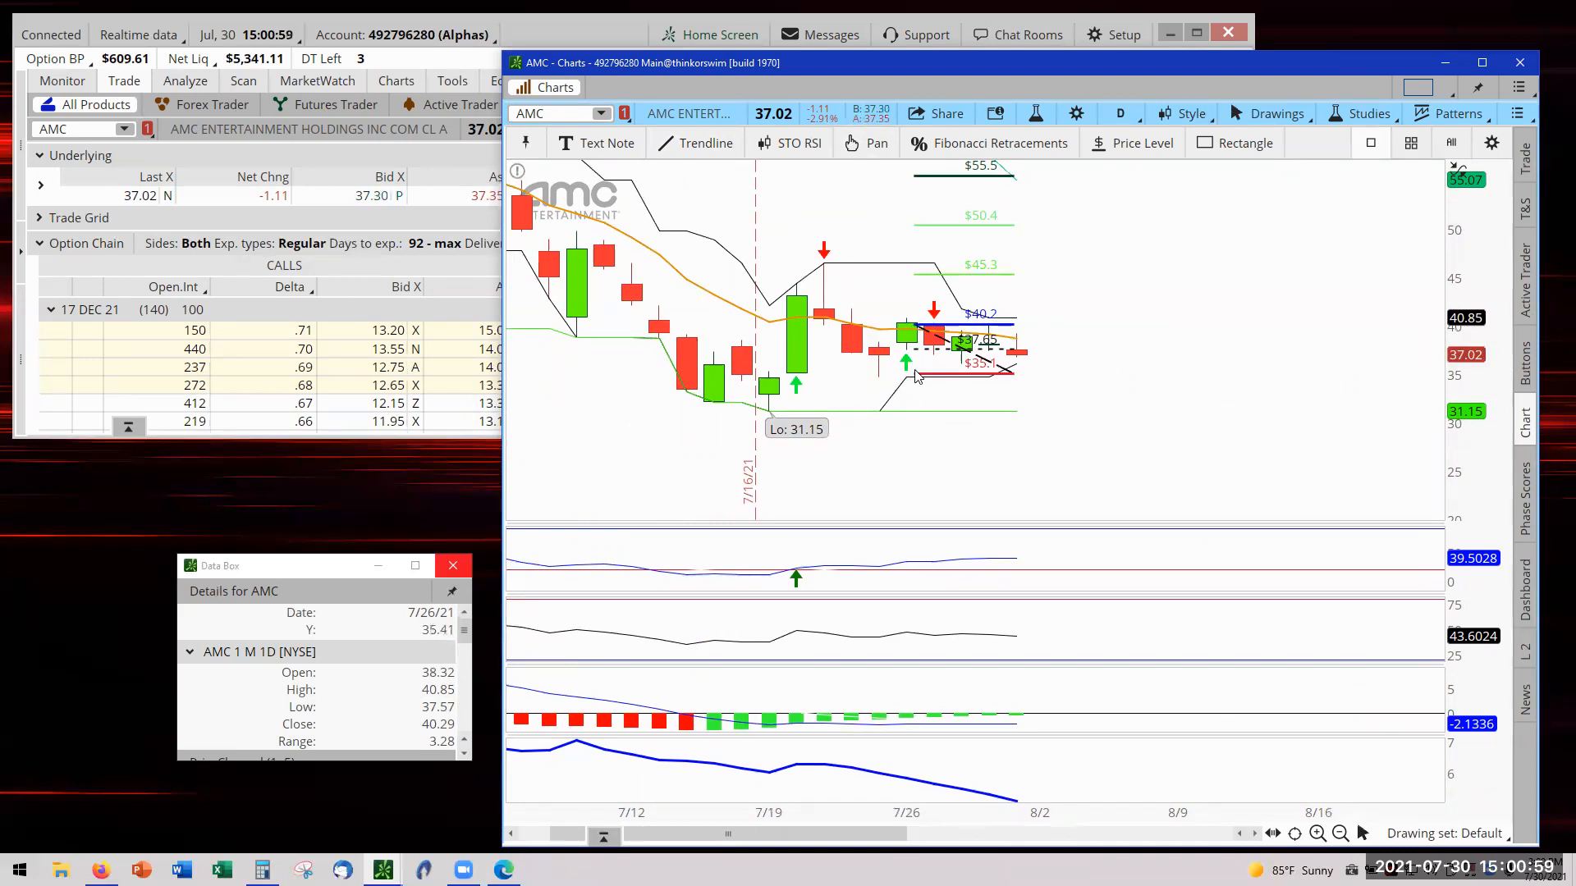
pyautogui.moveTo(908, 332)
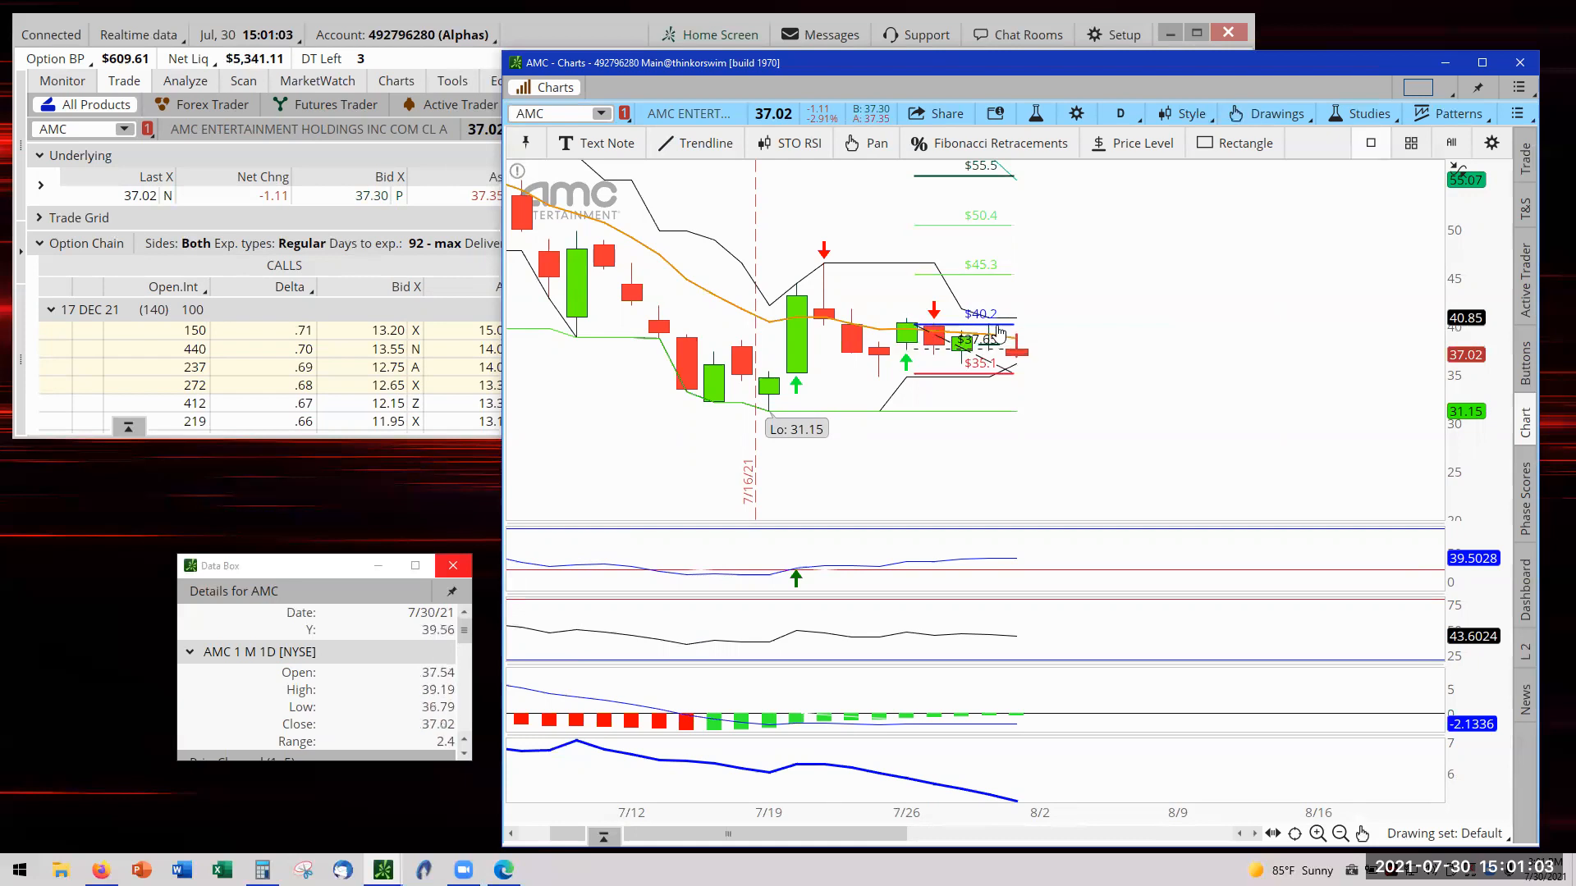
pyautogui.moveTo(905, 333)
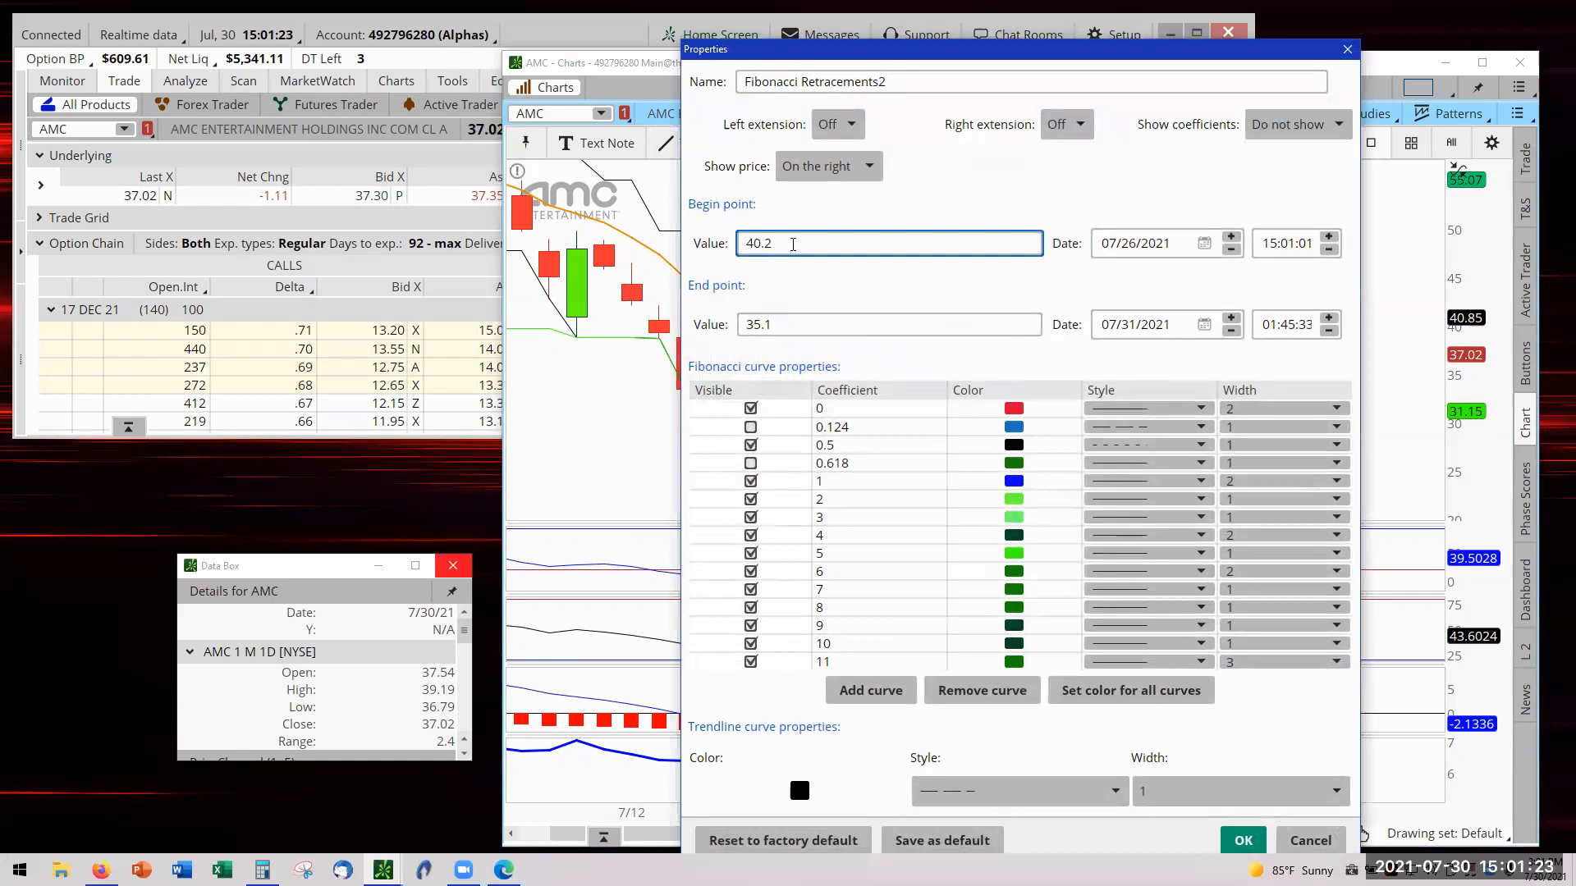
# Set the Fibonacci retracement begin value to 40.90 and end value to 34.65.
pyautogui.write('40.90')
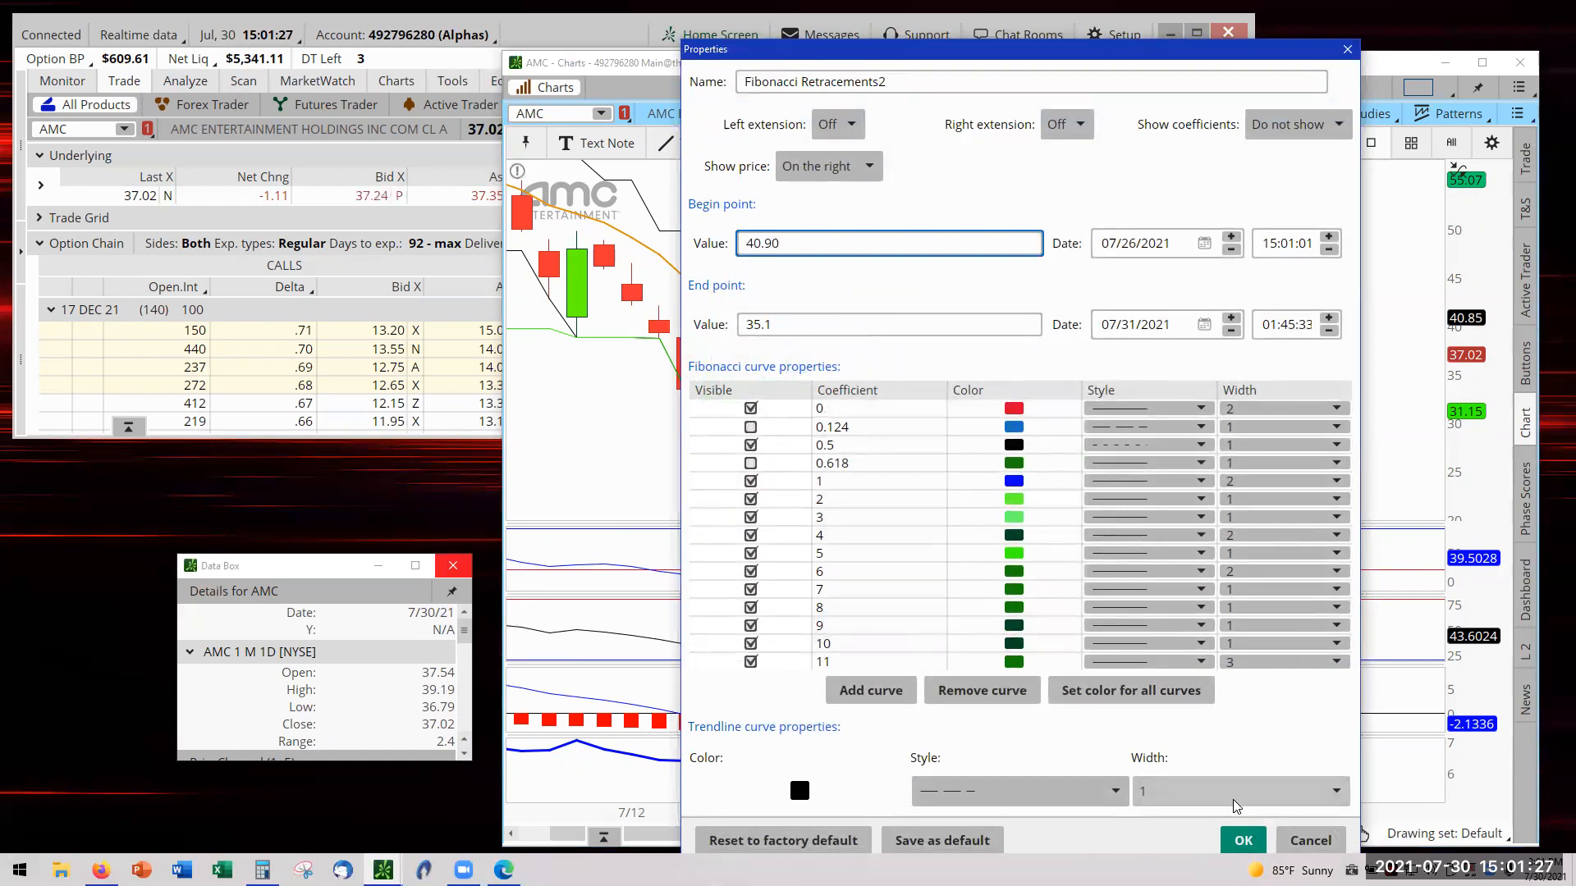
pyautogui.click(1242, 841)
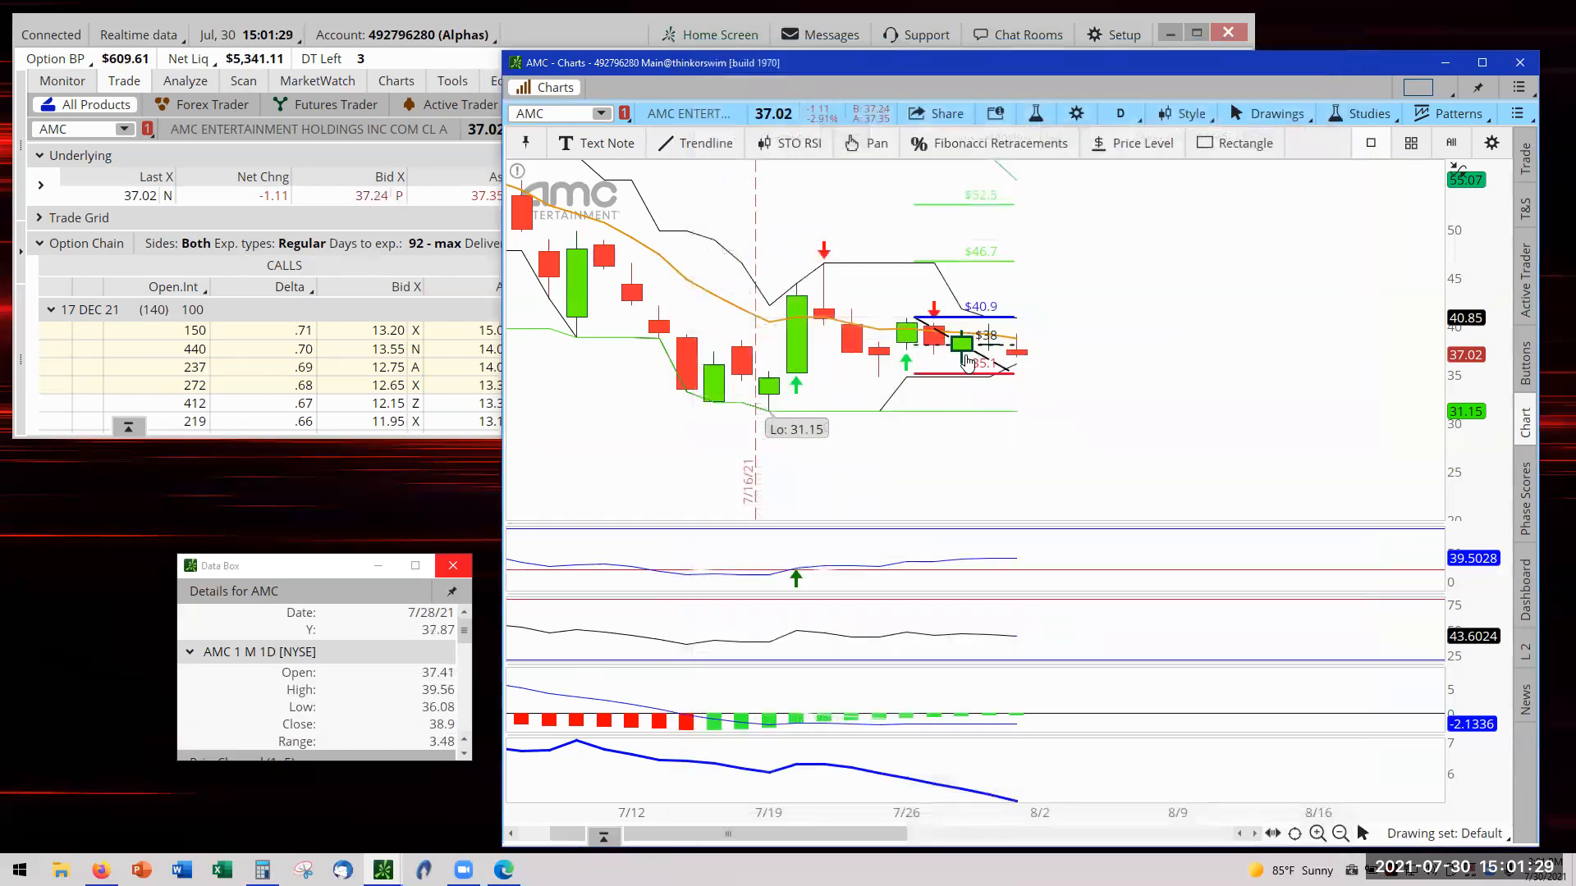
pyautogui.moveTo(900, 339)
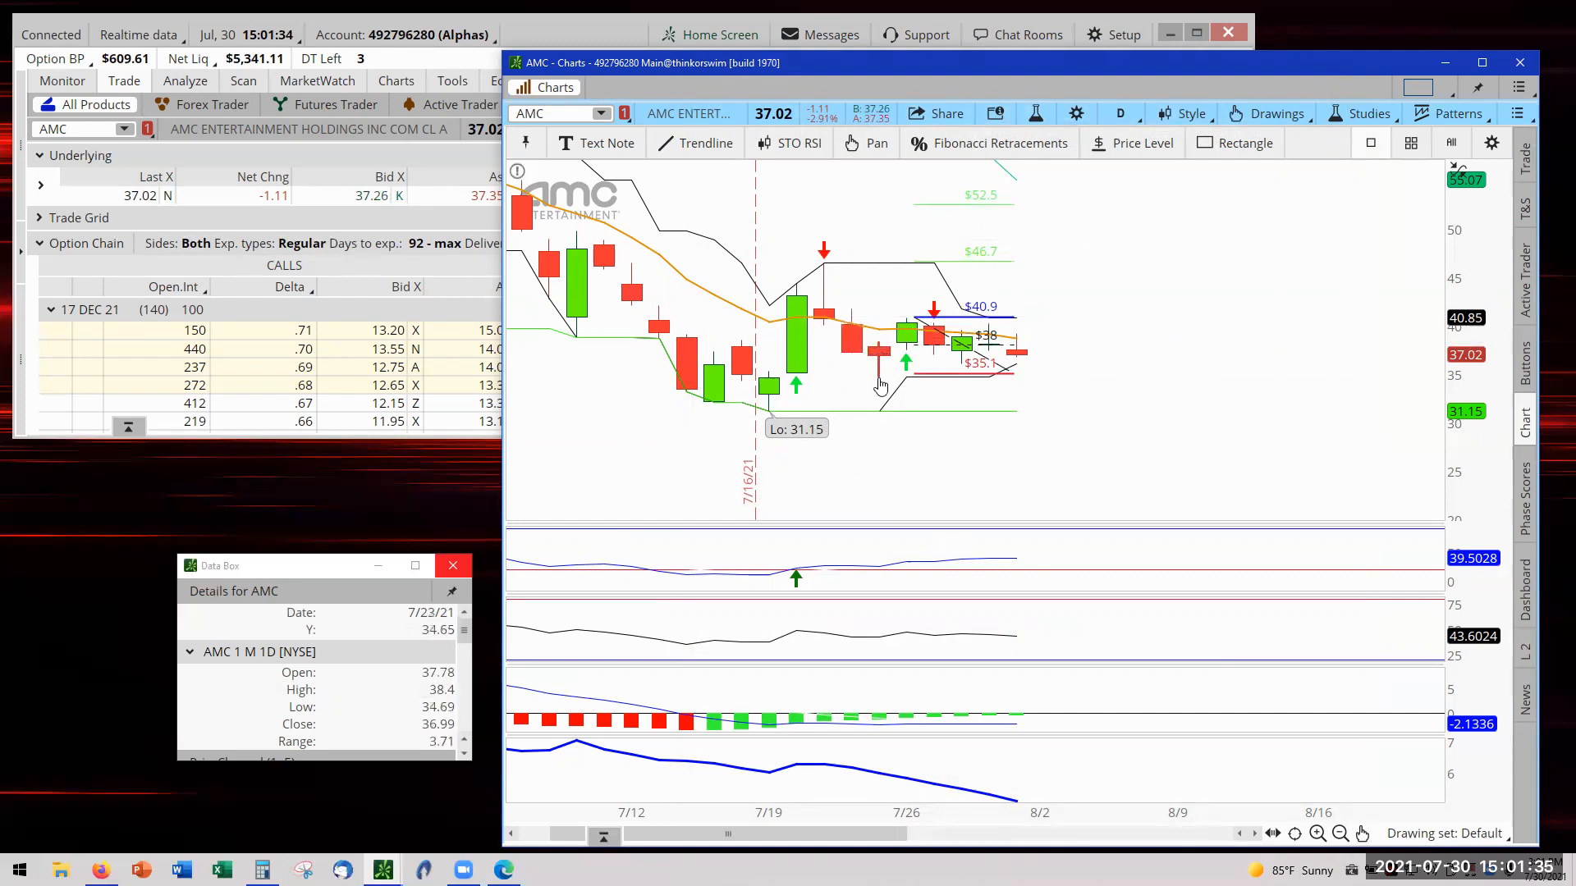
pyautogui.moveTo(877, 386)
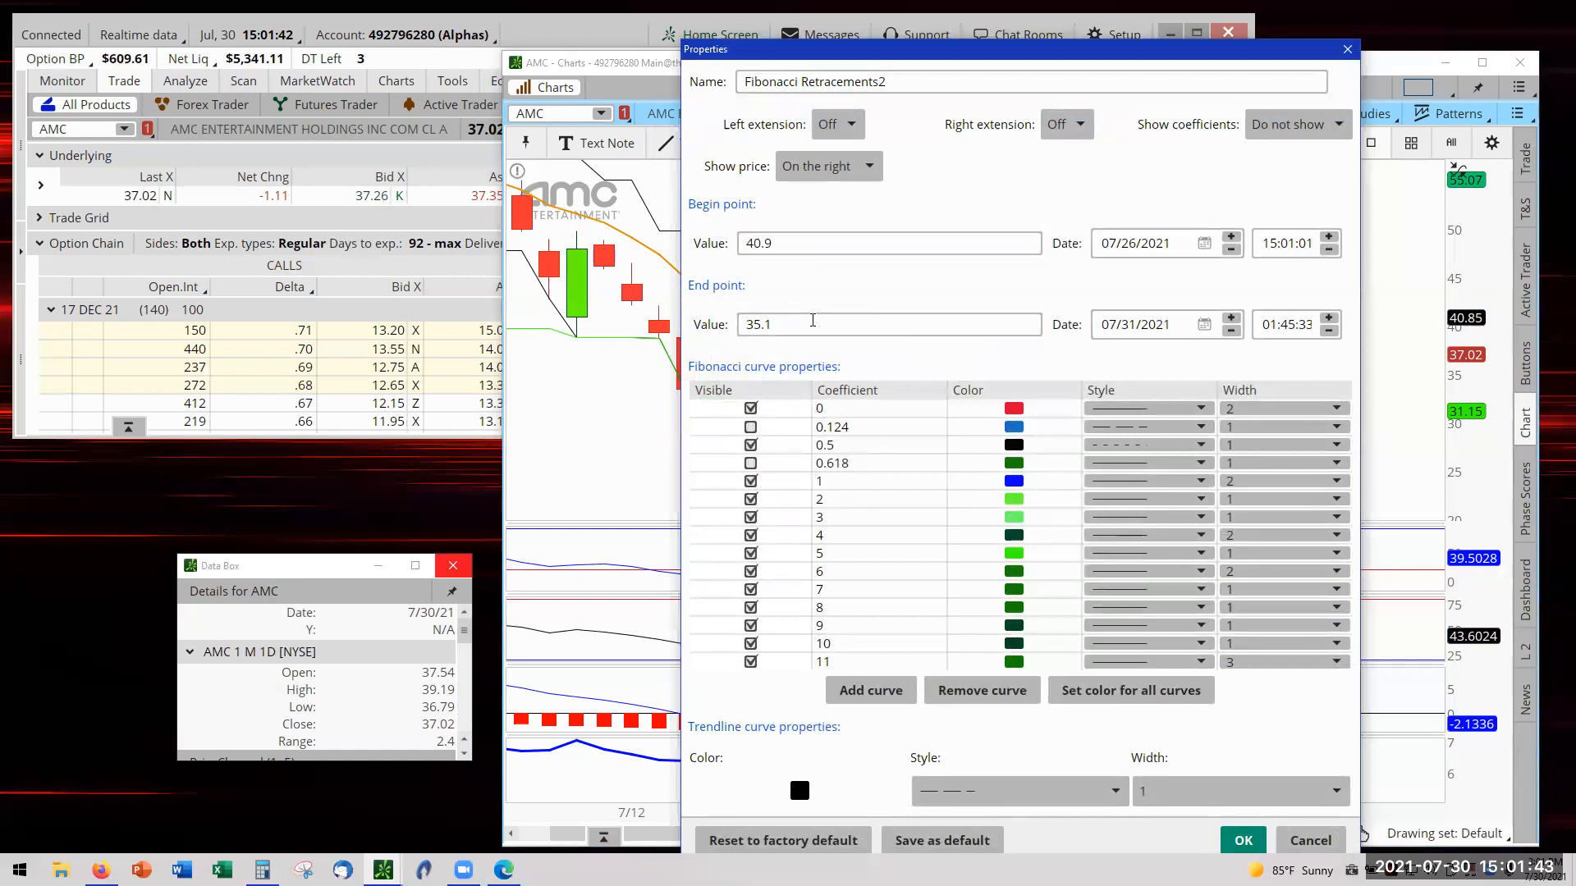
pyautogui.write('3')
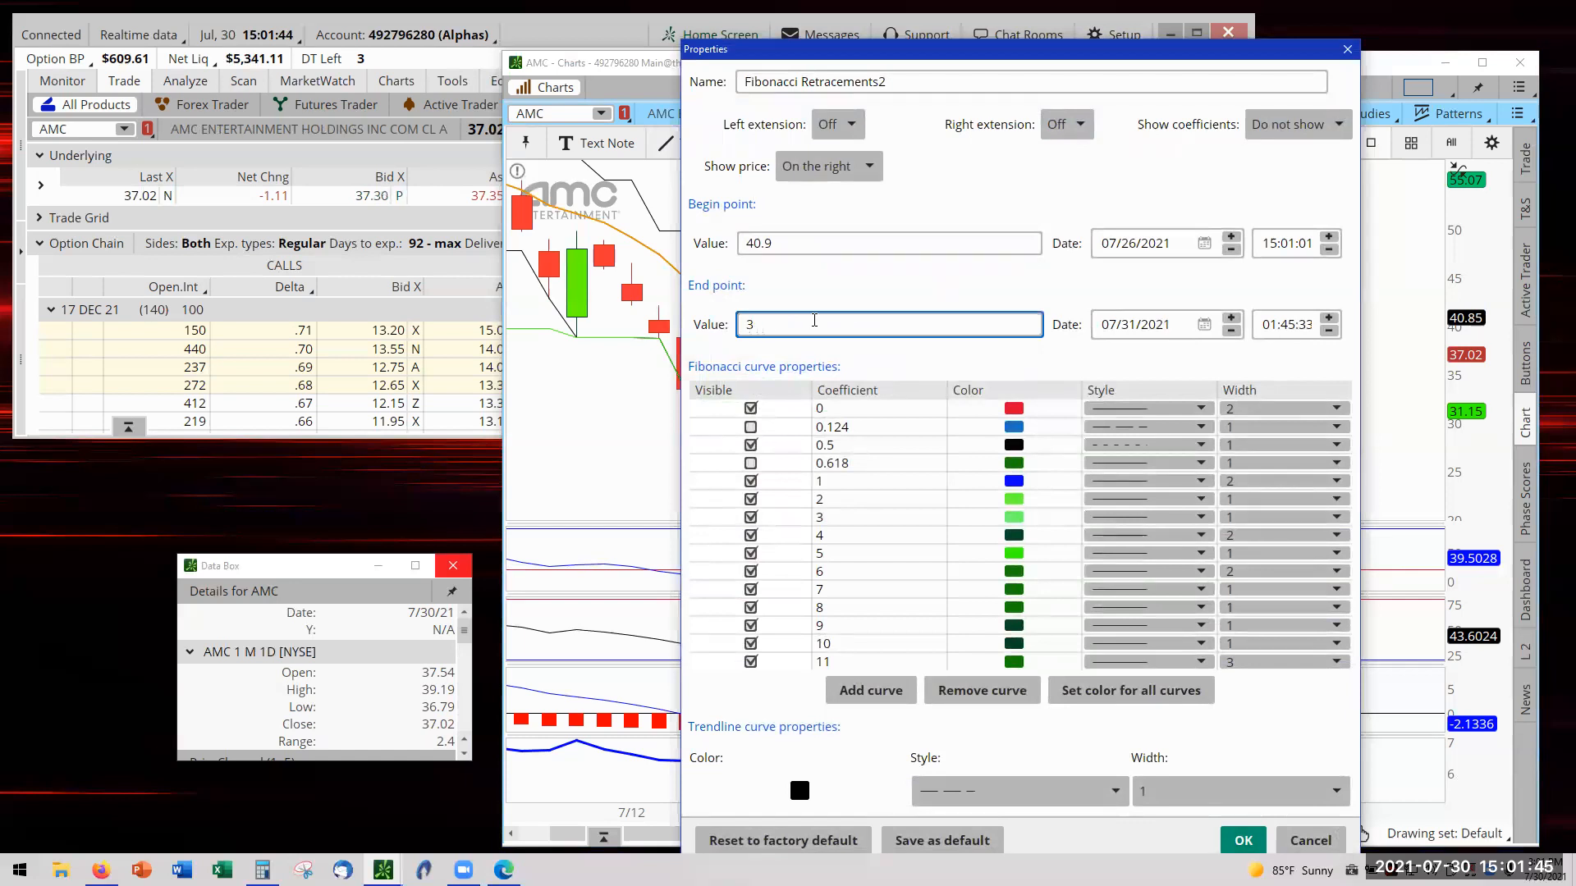
pyautogui.write('34.65')
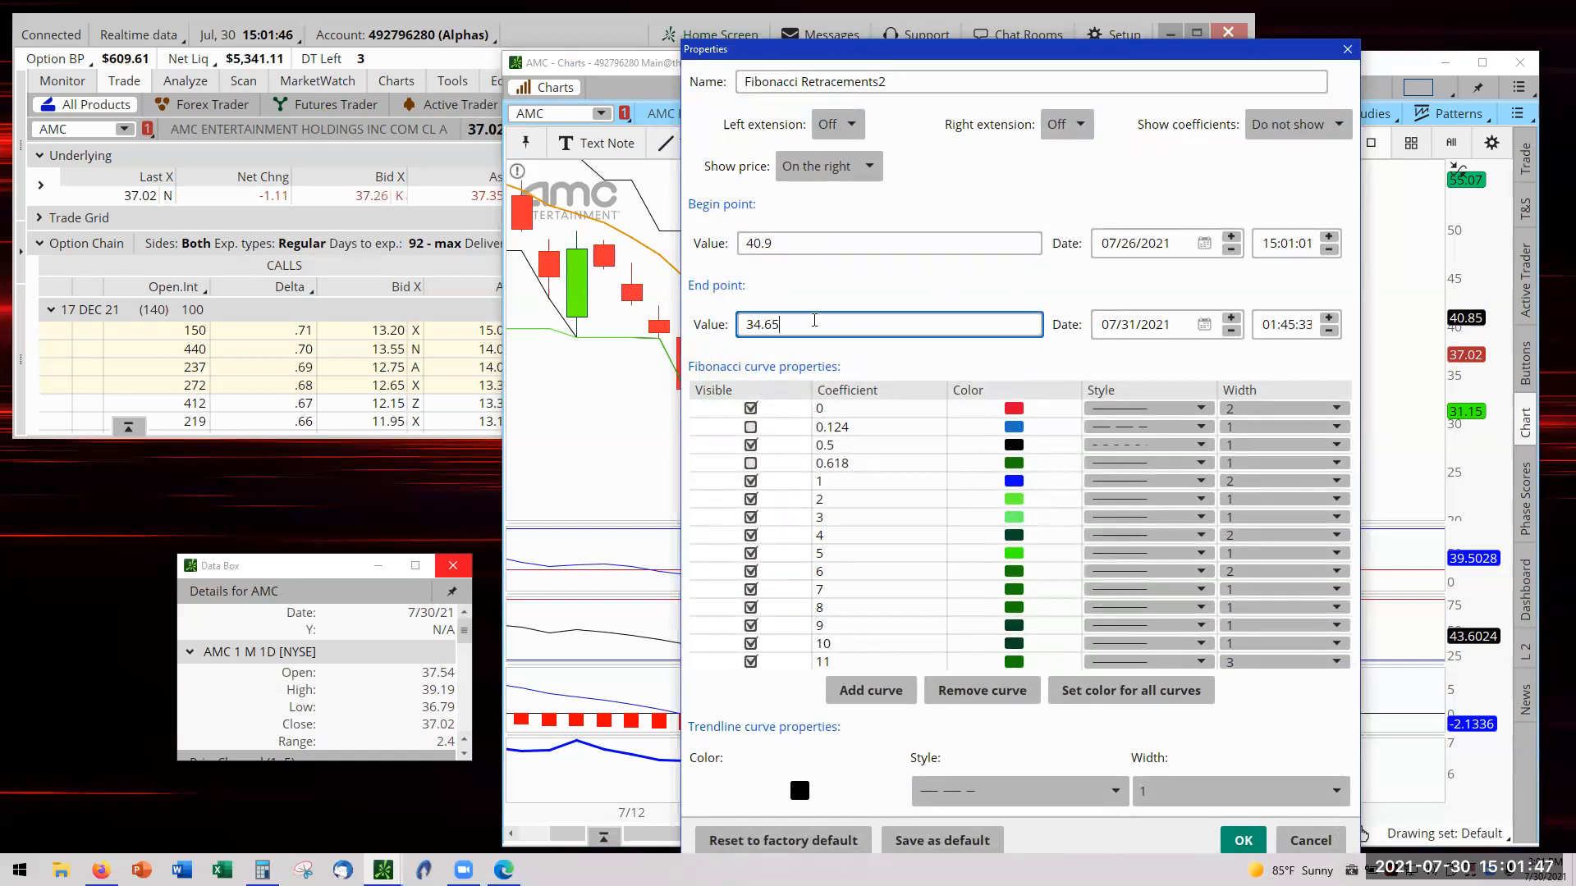
pyautogui.click(1242, 840)
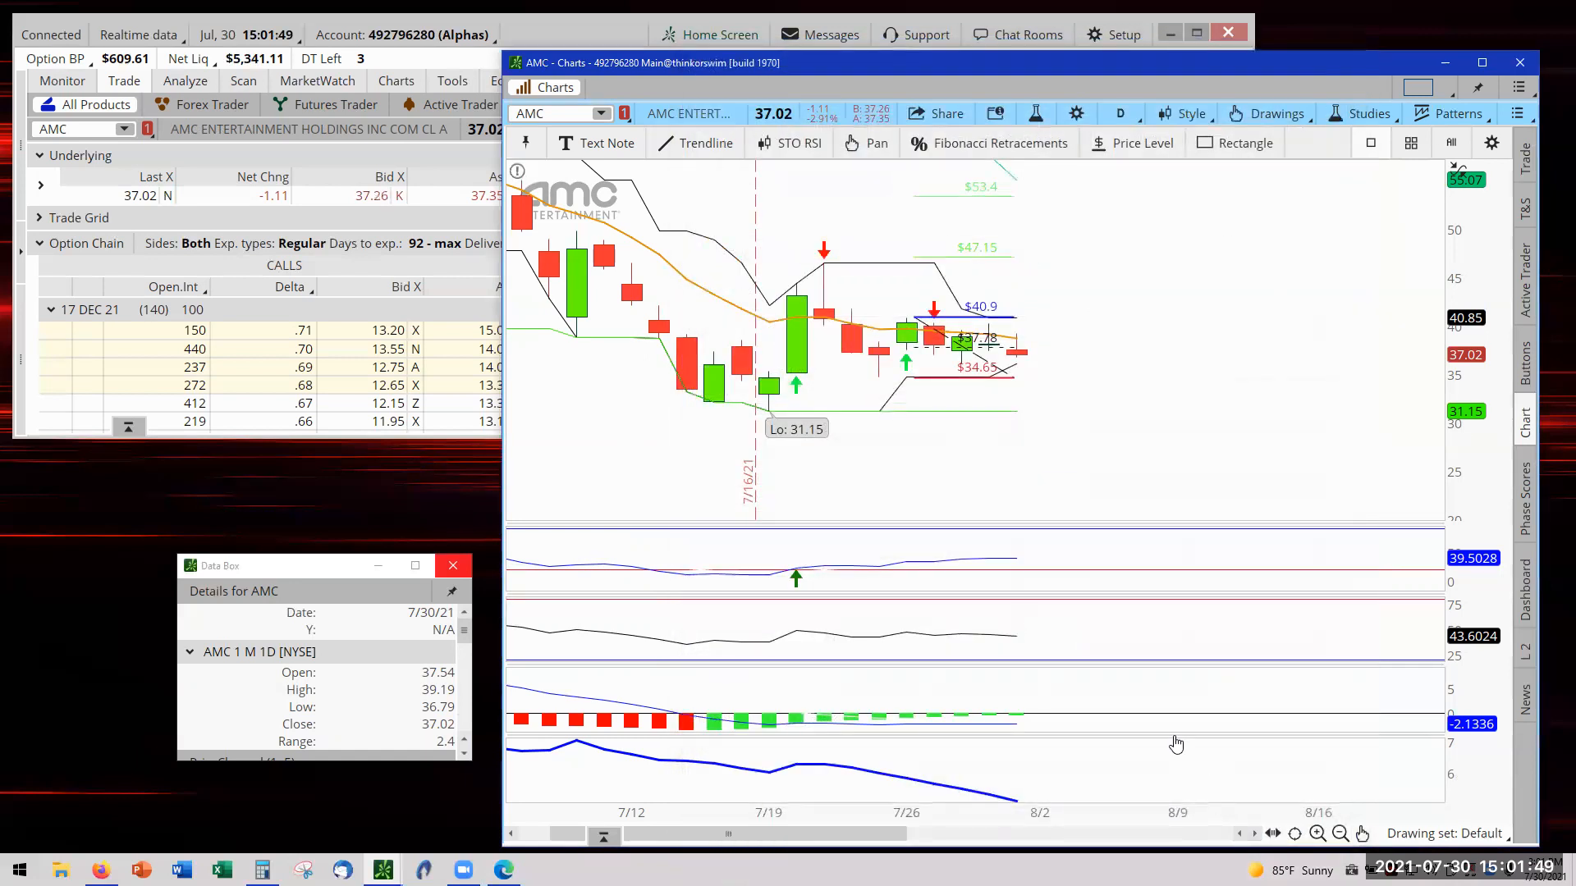
pyautogui.moveTo(881, 385)
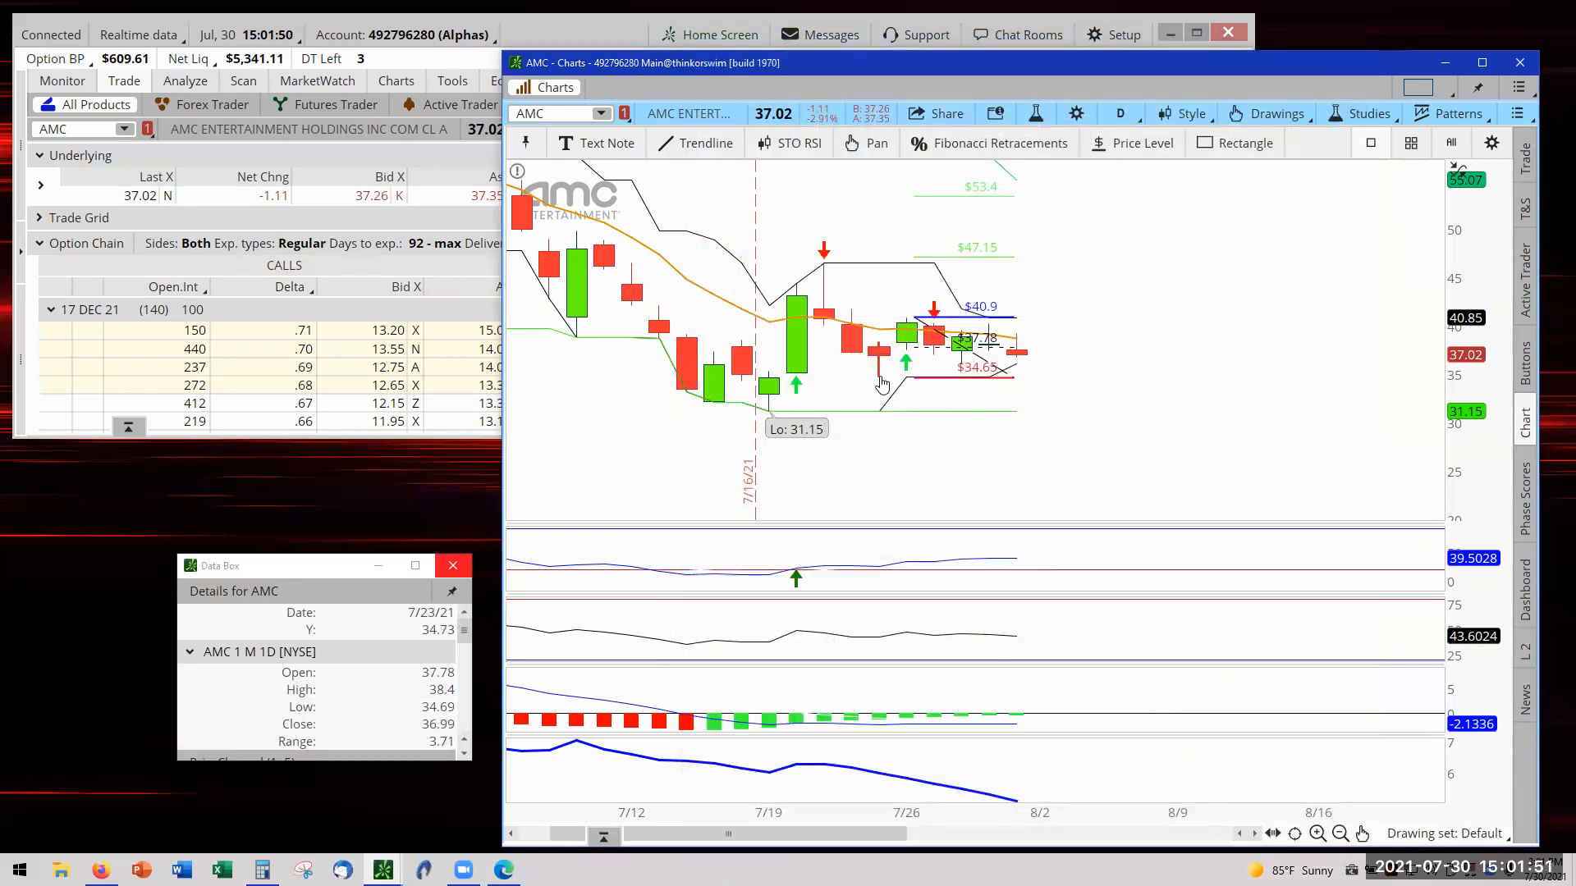
pyautogui.moveTo(1013, 389)
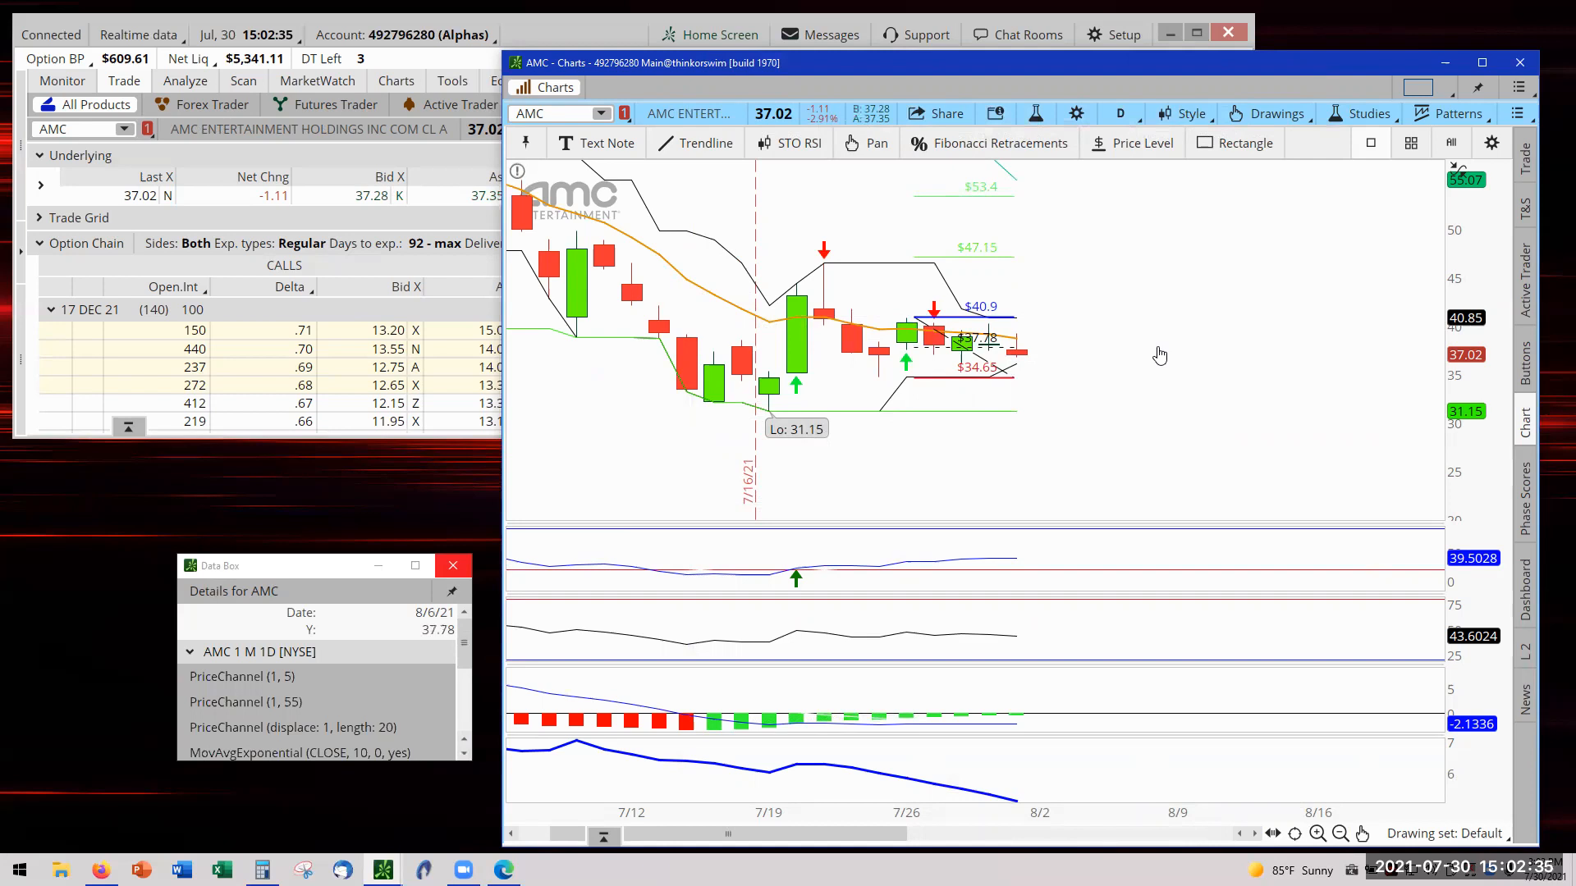
pyautogui.moveTo(1149, 295)
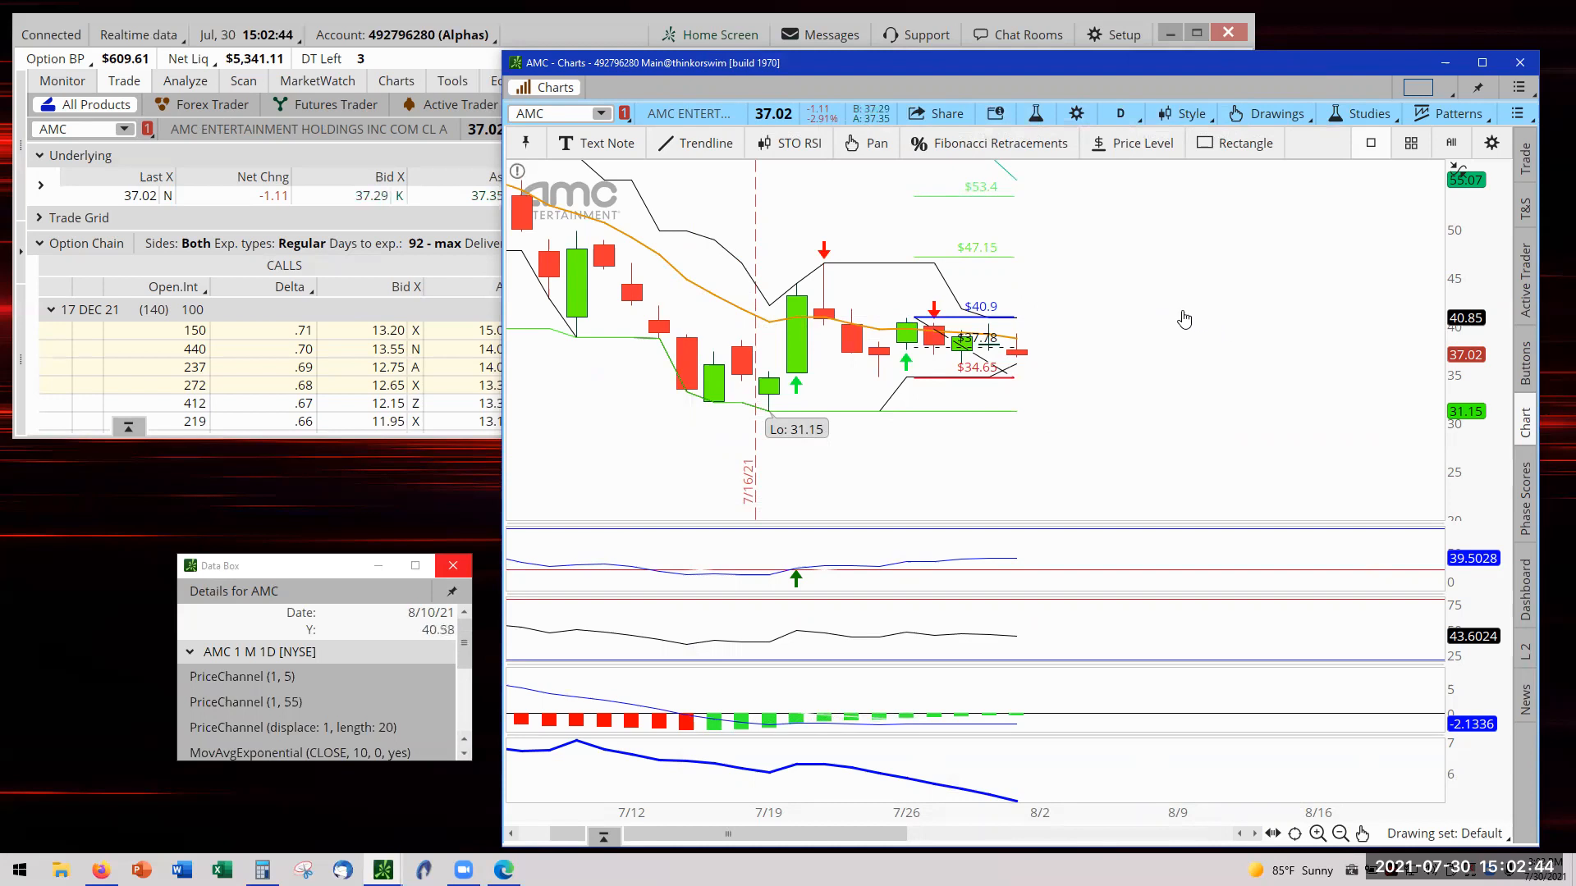
# Load EWT on the chart and zoom in on its recent candles.
pyautogui.click(558, 112)
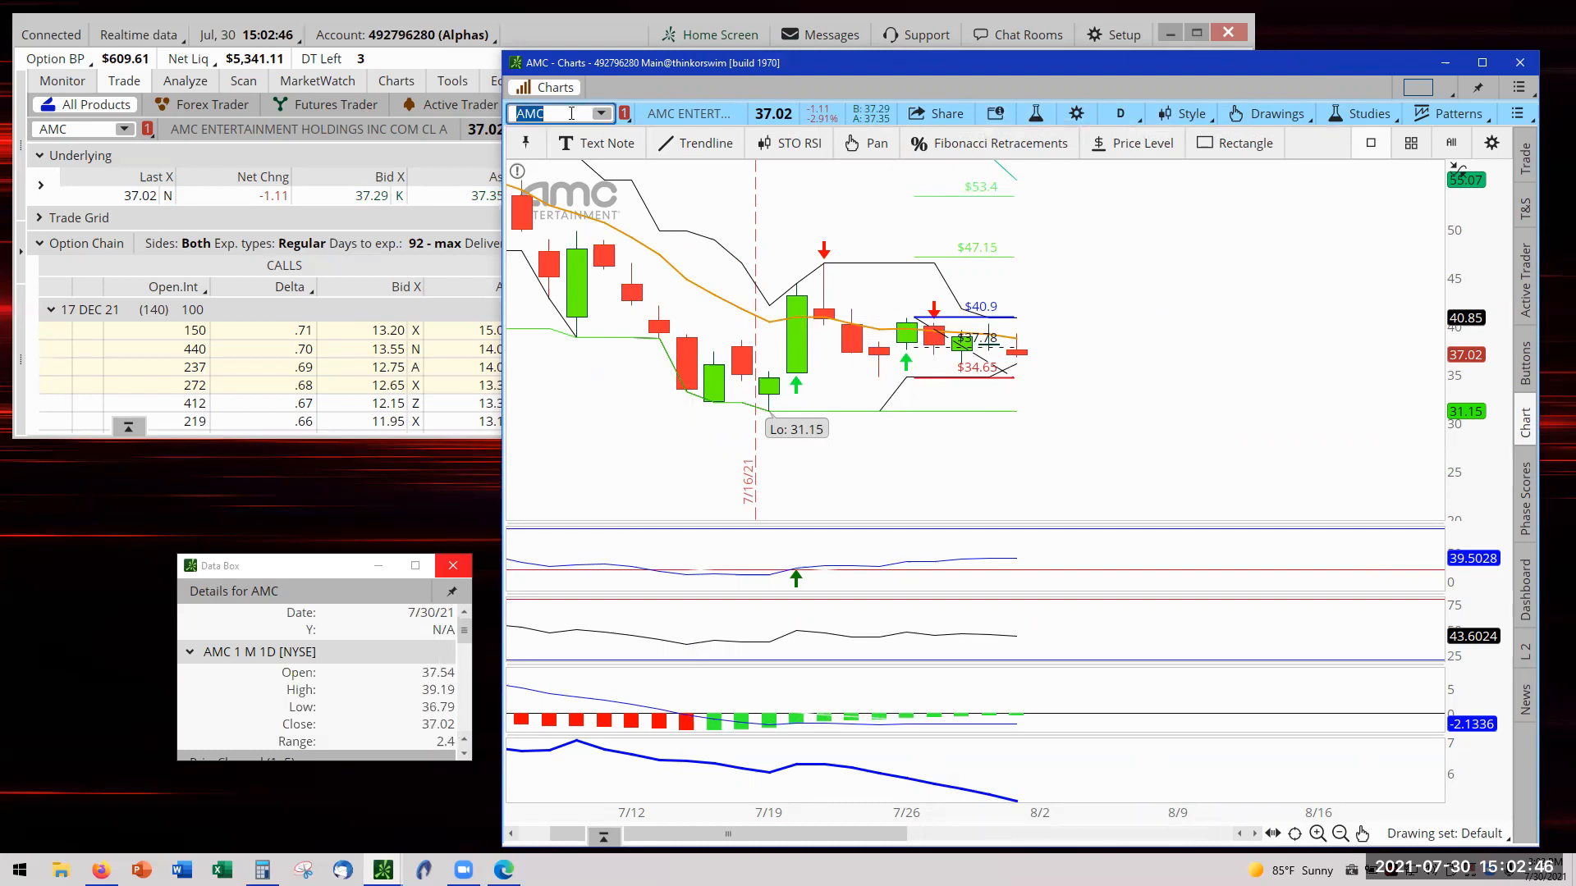
pyautogui.write('EWT')
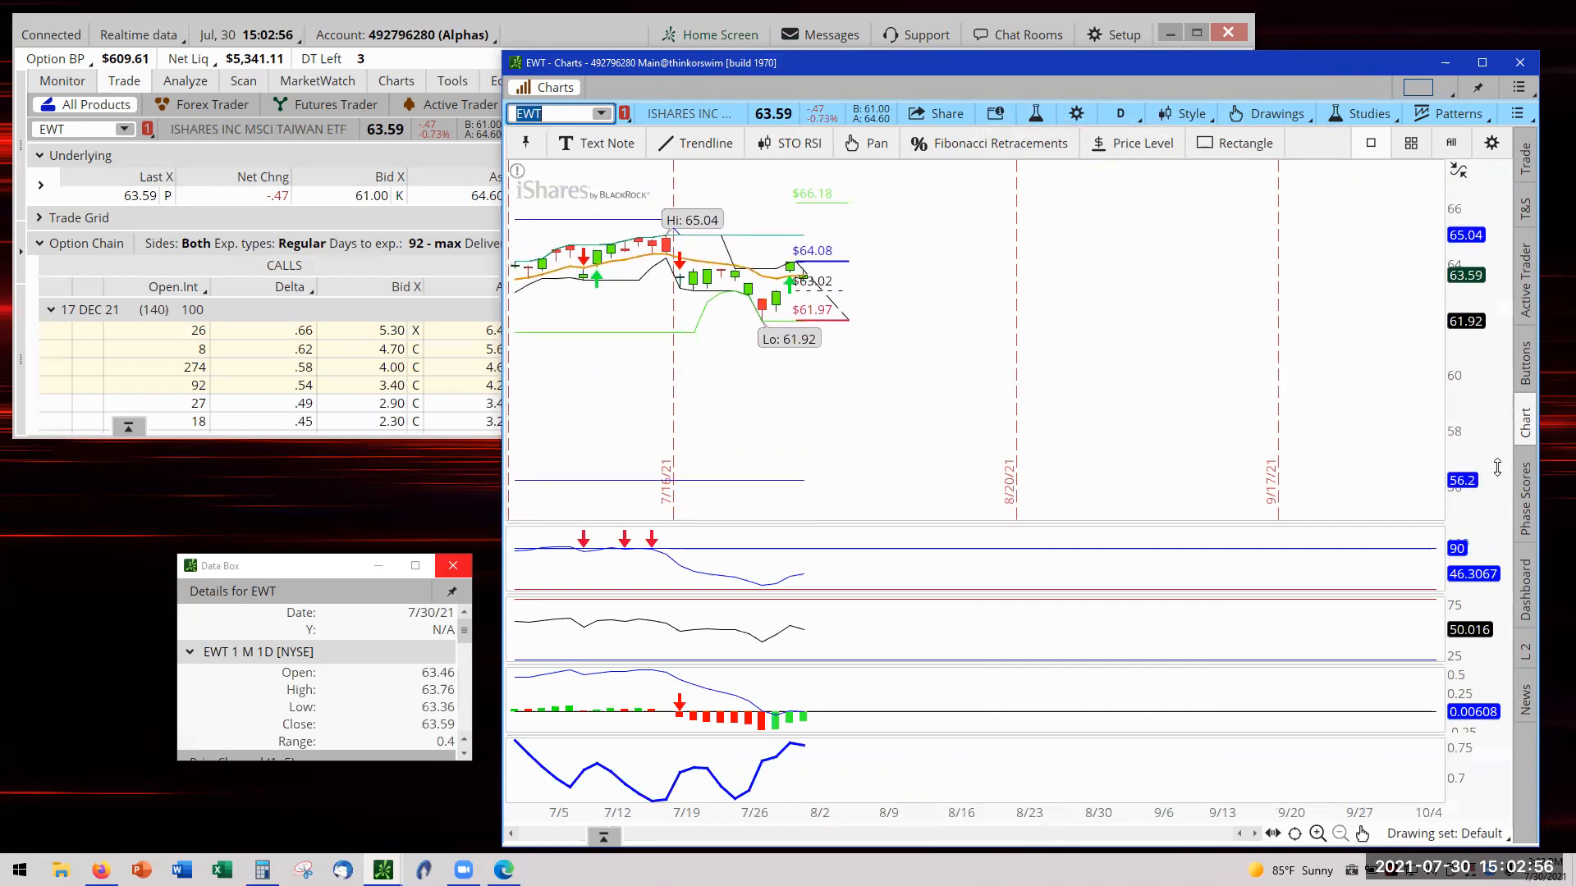
pyautogui.click(1316, 834)
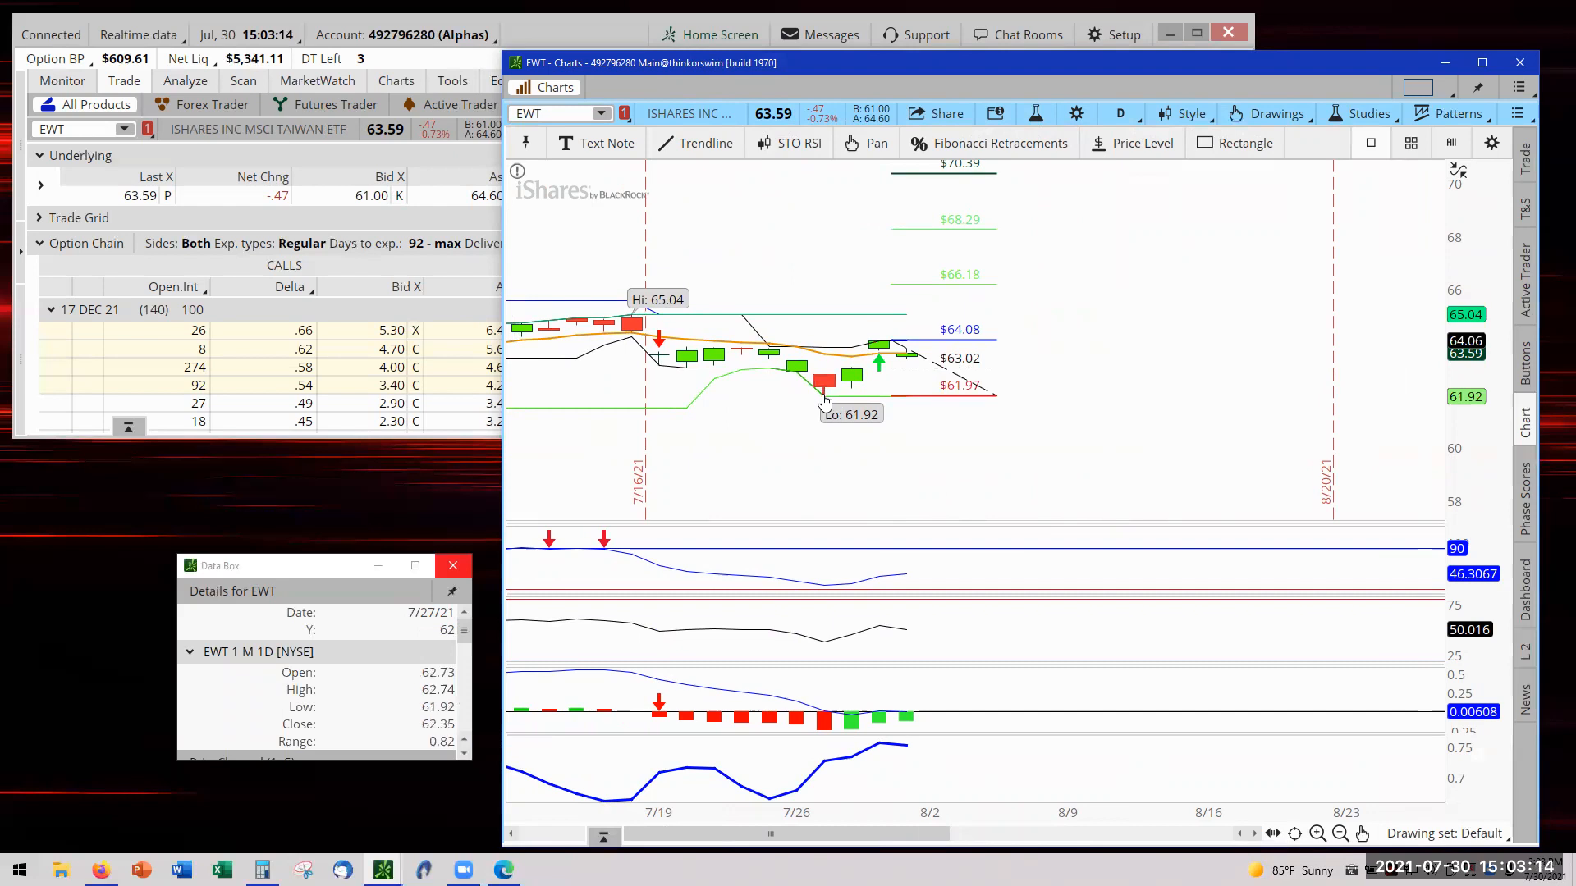
pyautogui.moveTo(963, 373)
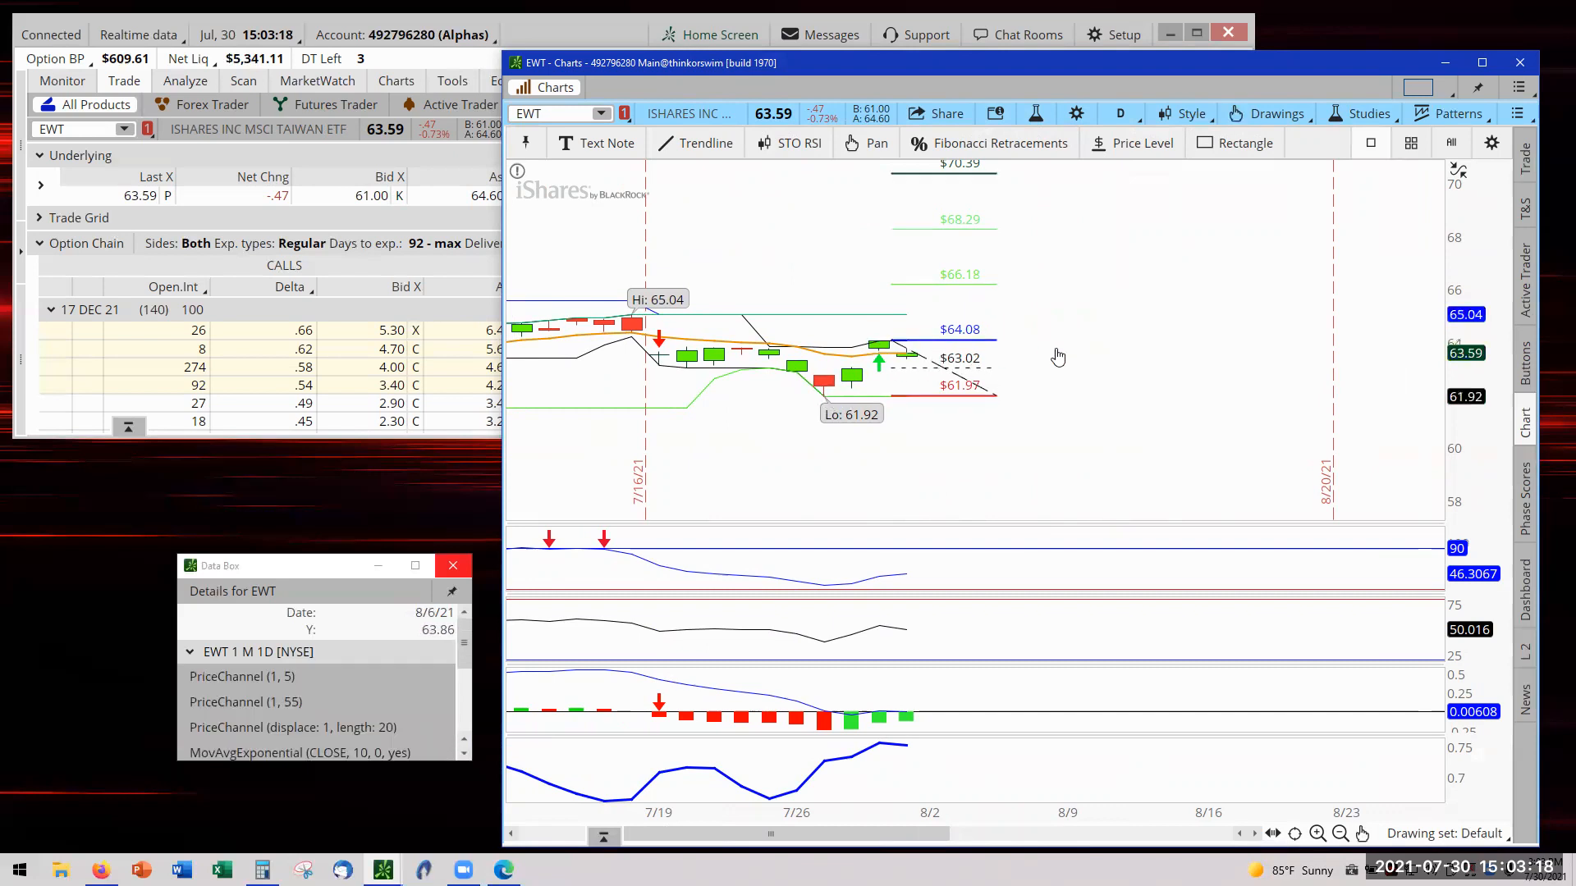
pyautogui.moveTo(1075, 377)
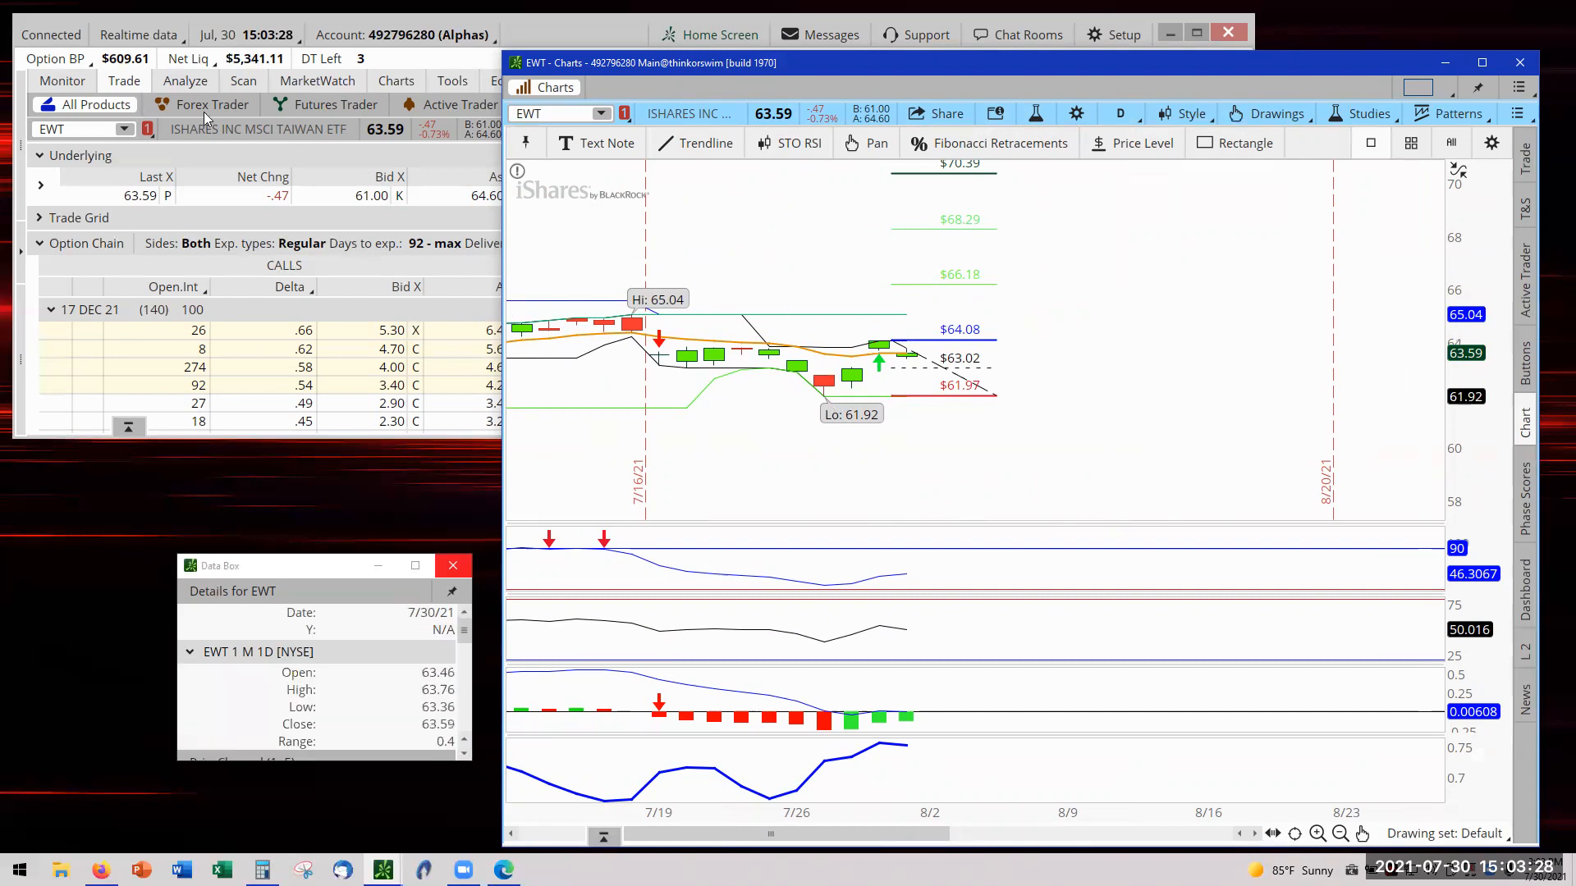
# Open Option Hacker and run the Stochastic Uptrend scan twice.
pyautogui.click(242, 81)
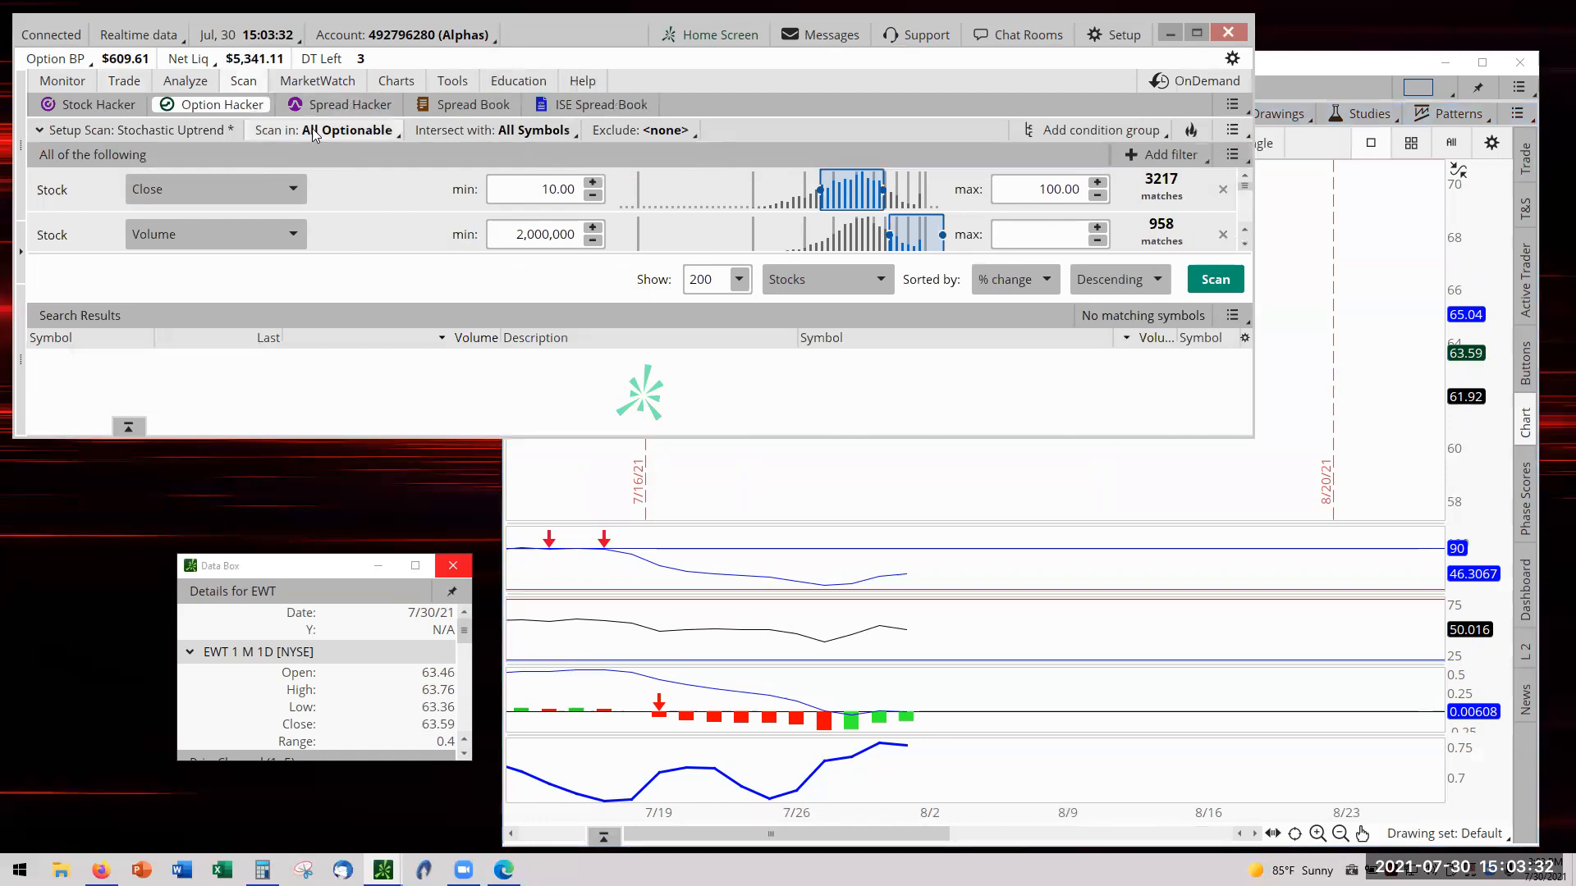
pyautogui.moveTo(627, 238)
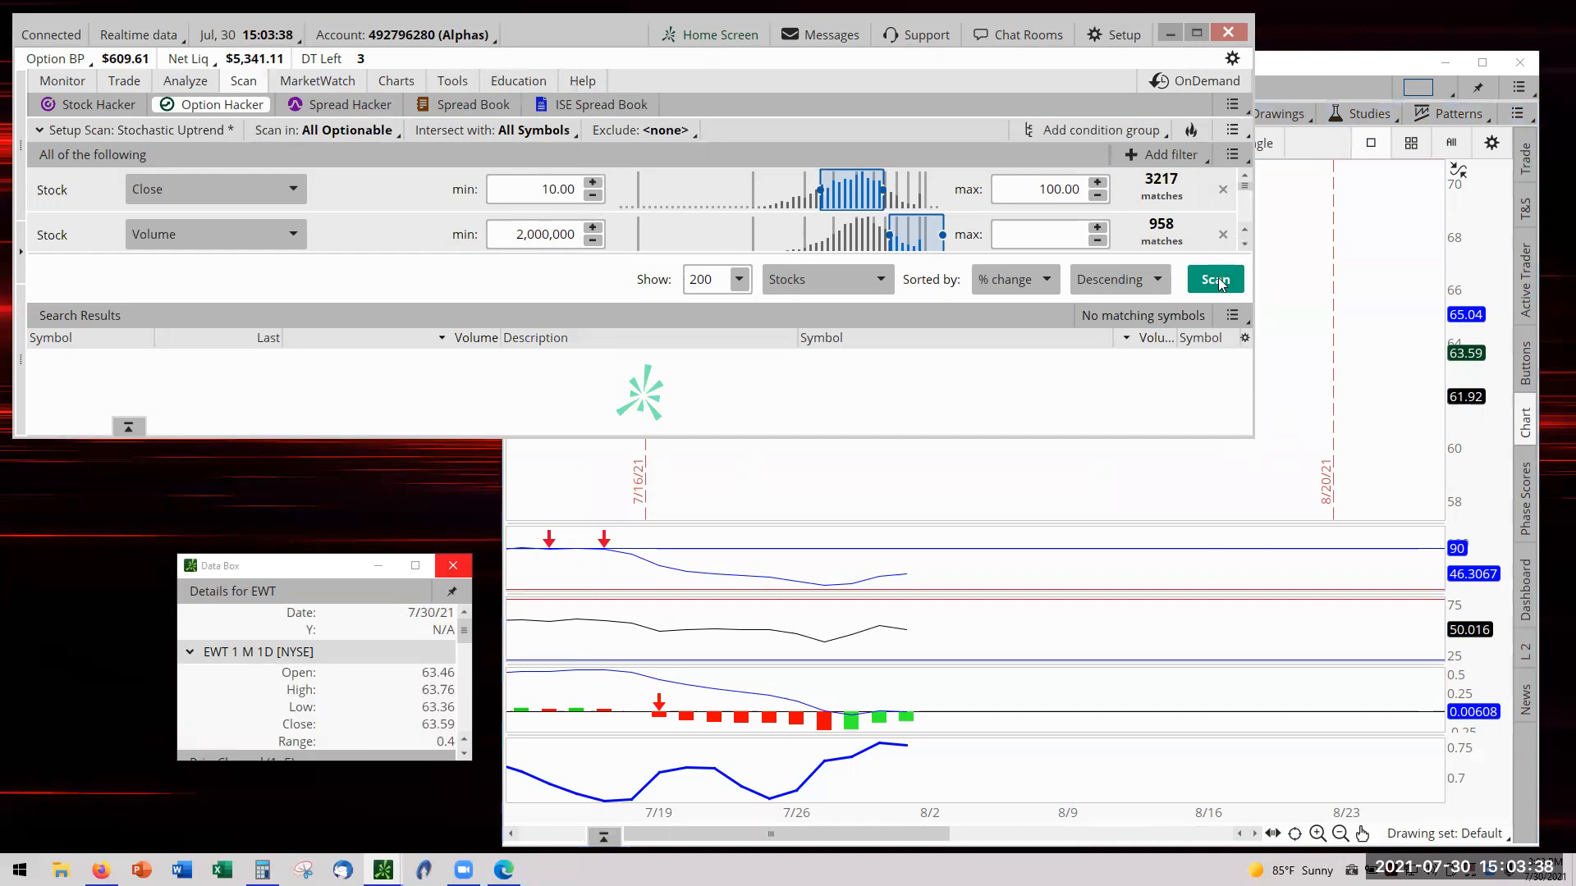
pyautogui.click(1214, 279)
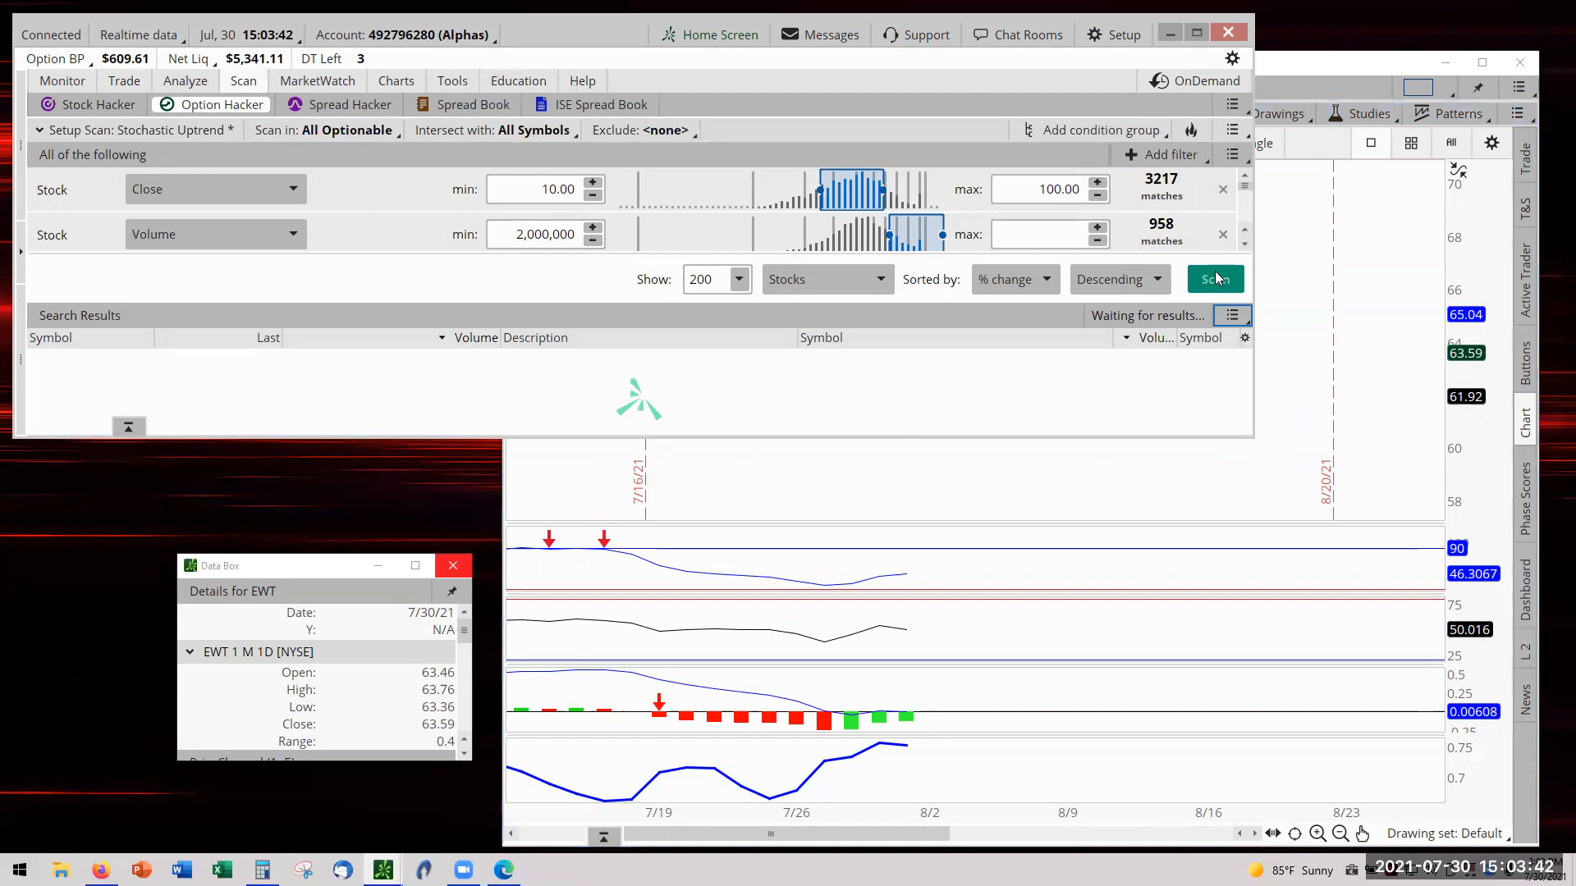
pyautogui.click(1214, 279)
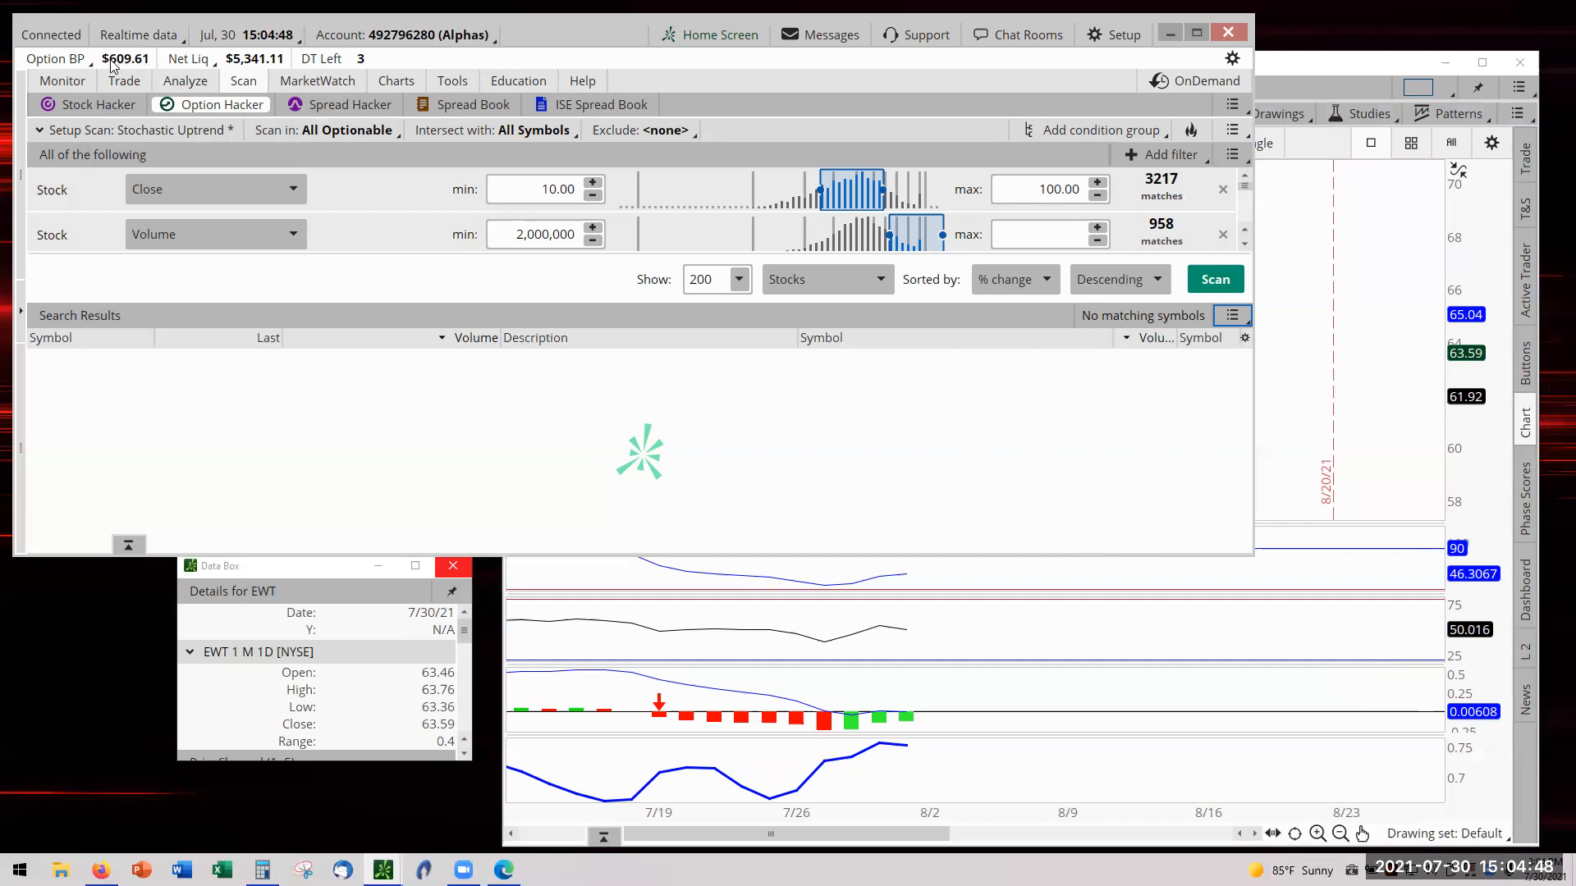
pyautogui.moveTo(749, 445)
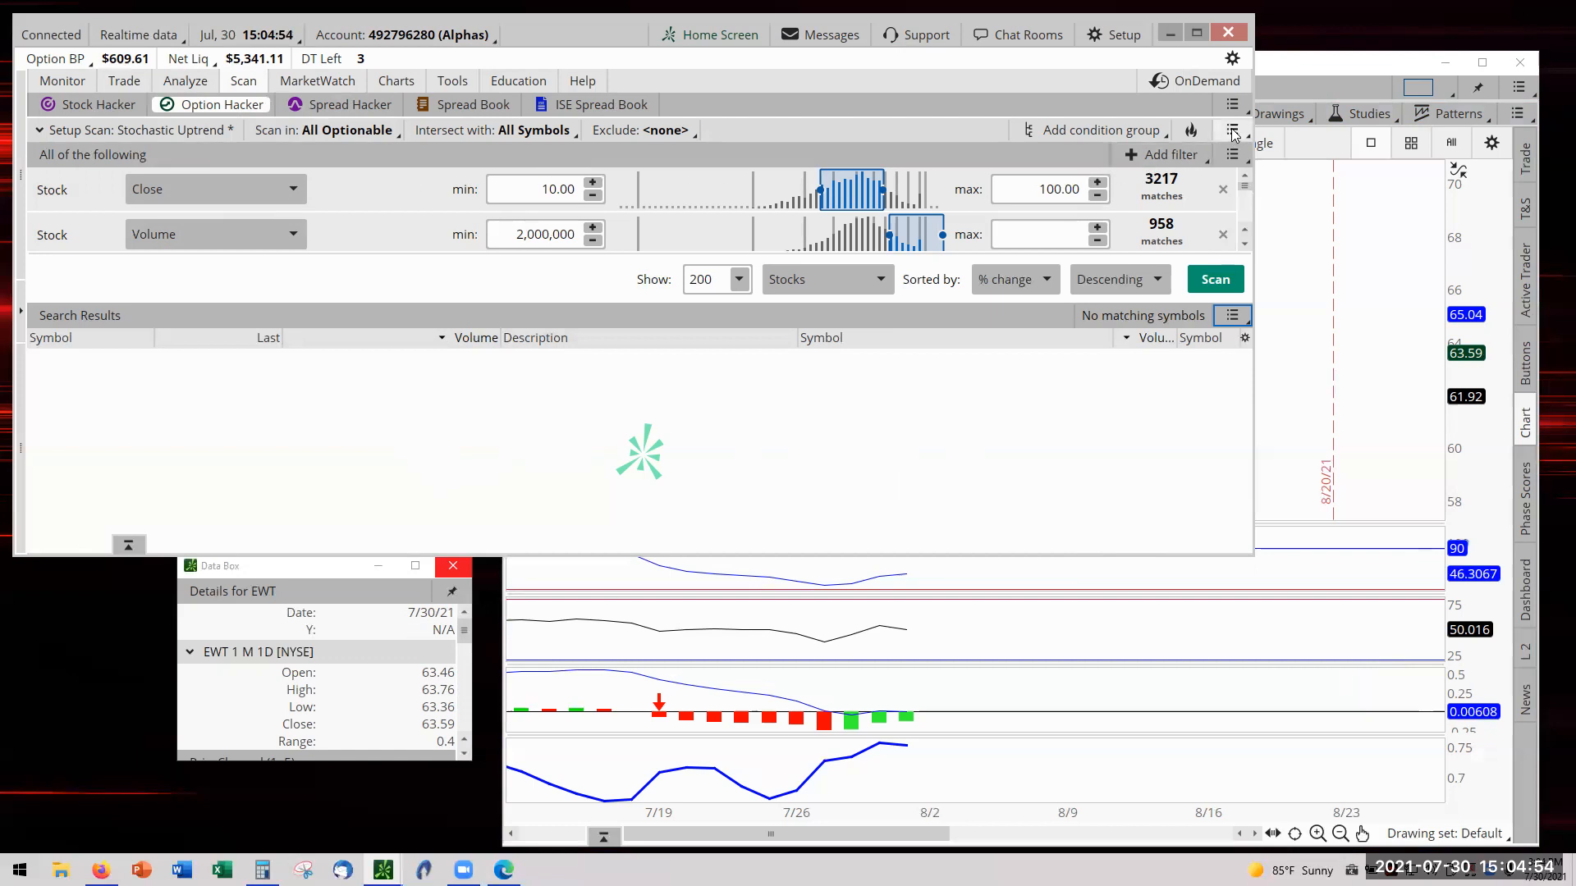
# Load the Stochastic Downtrend saved scan and run it.
pyautogui.click(1233, 129)
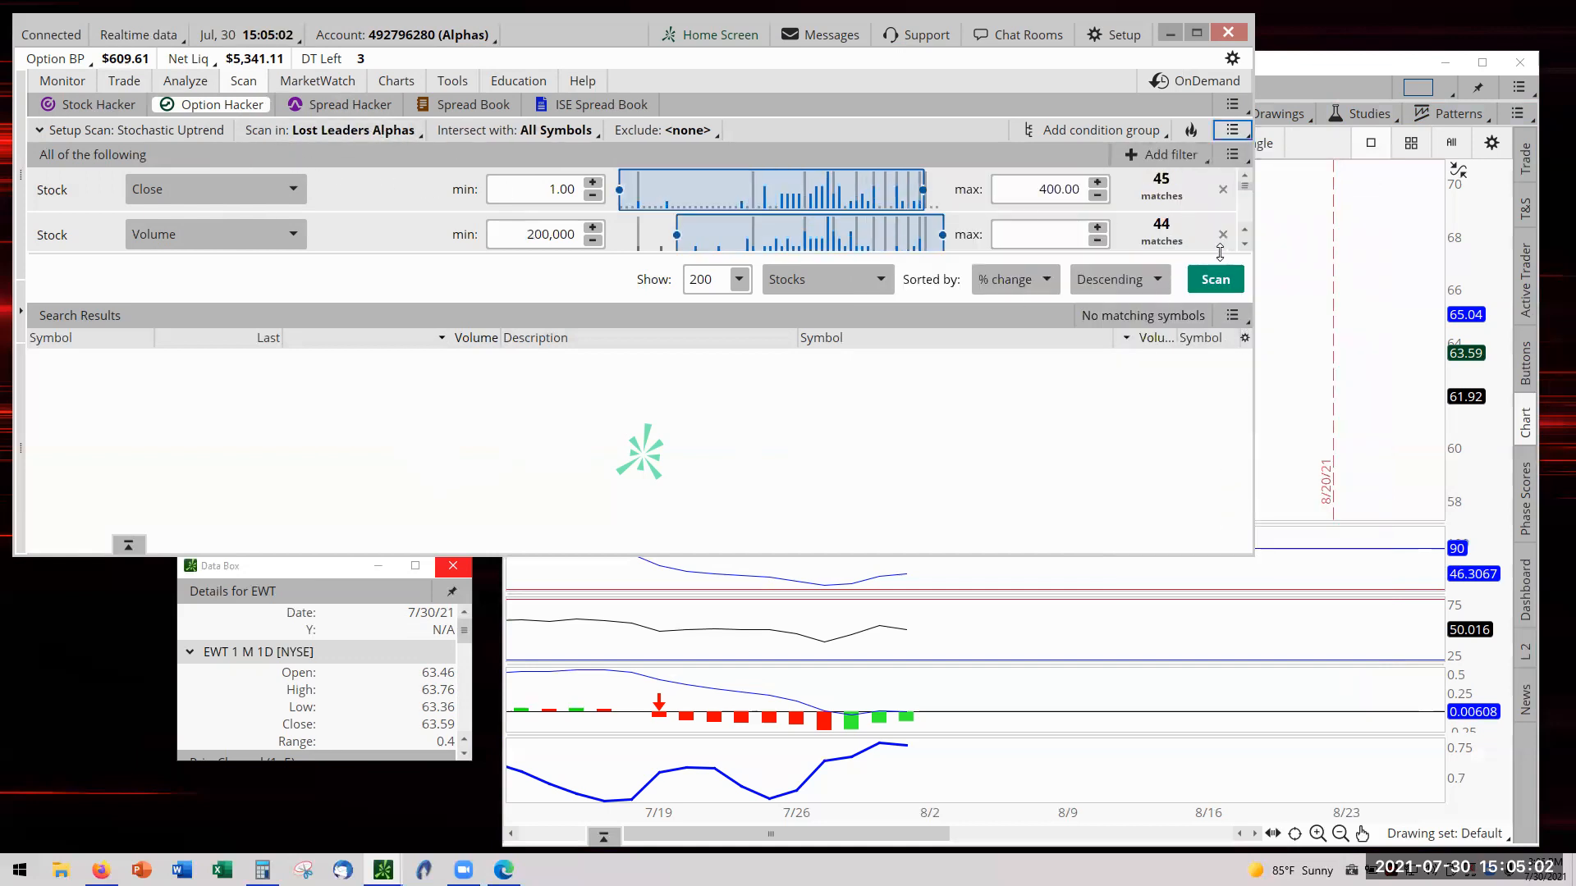
pyautogui.click(1213, 278)
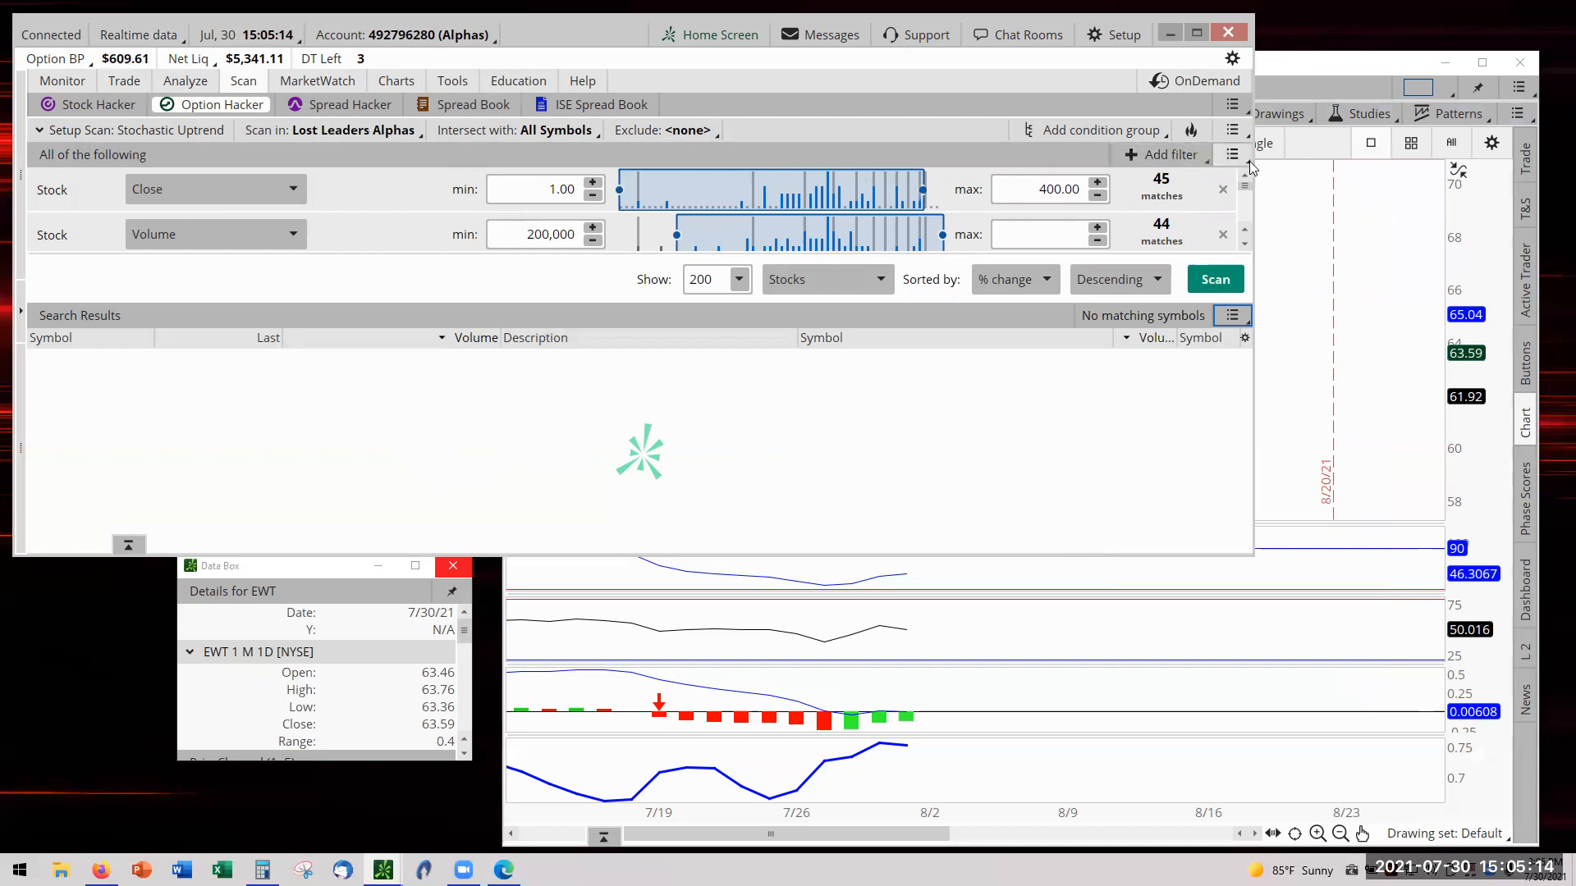
pyautogui.click(1232, 130)
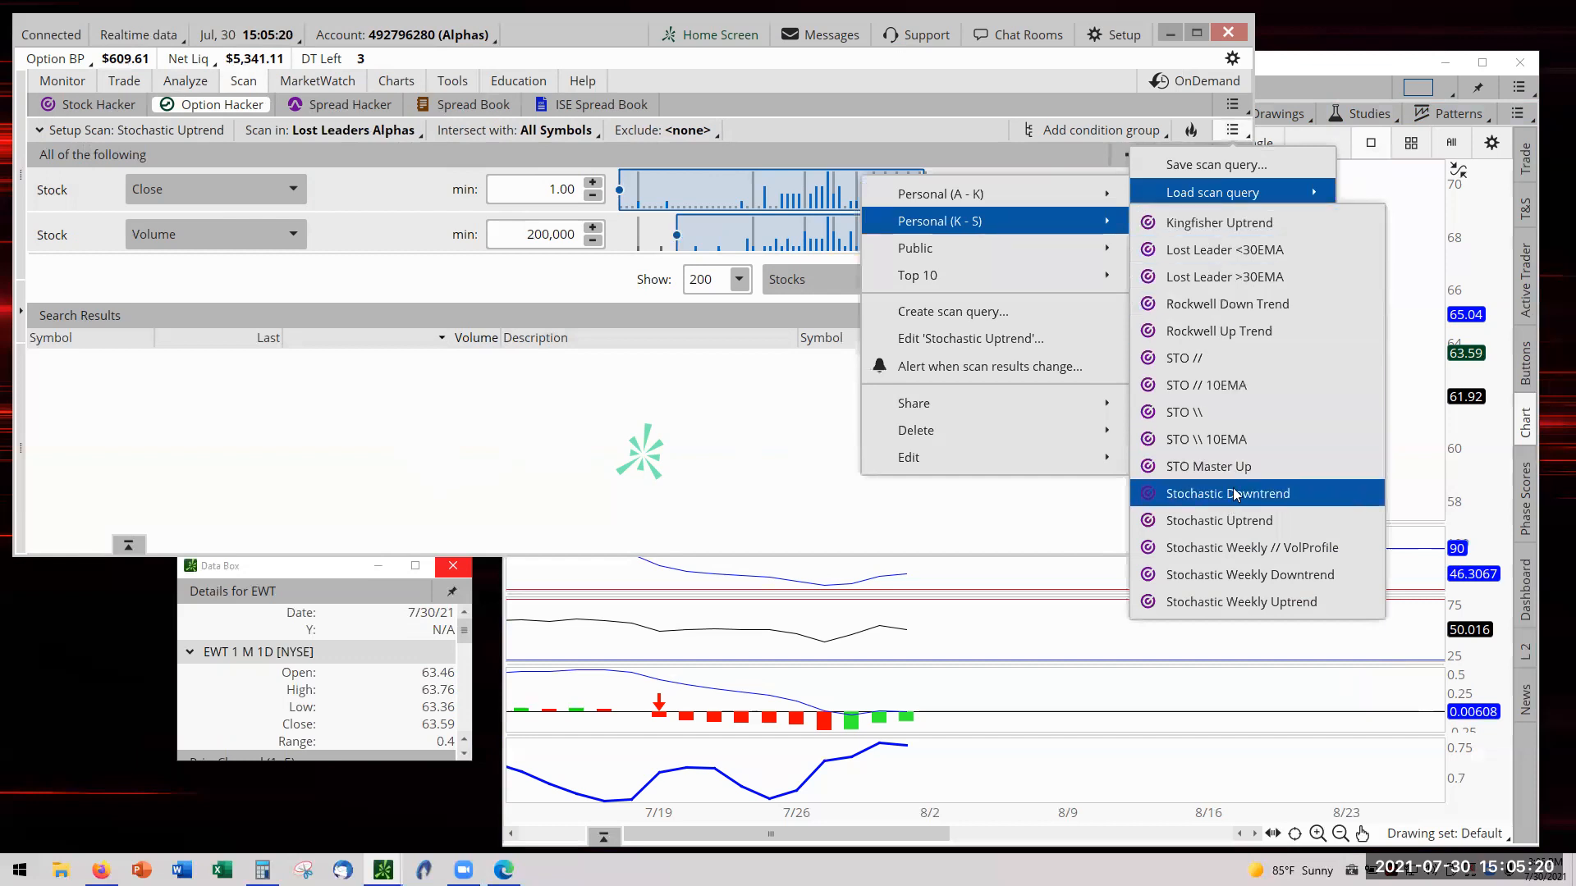
pyautogui.click(1227, 493)
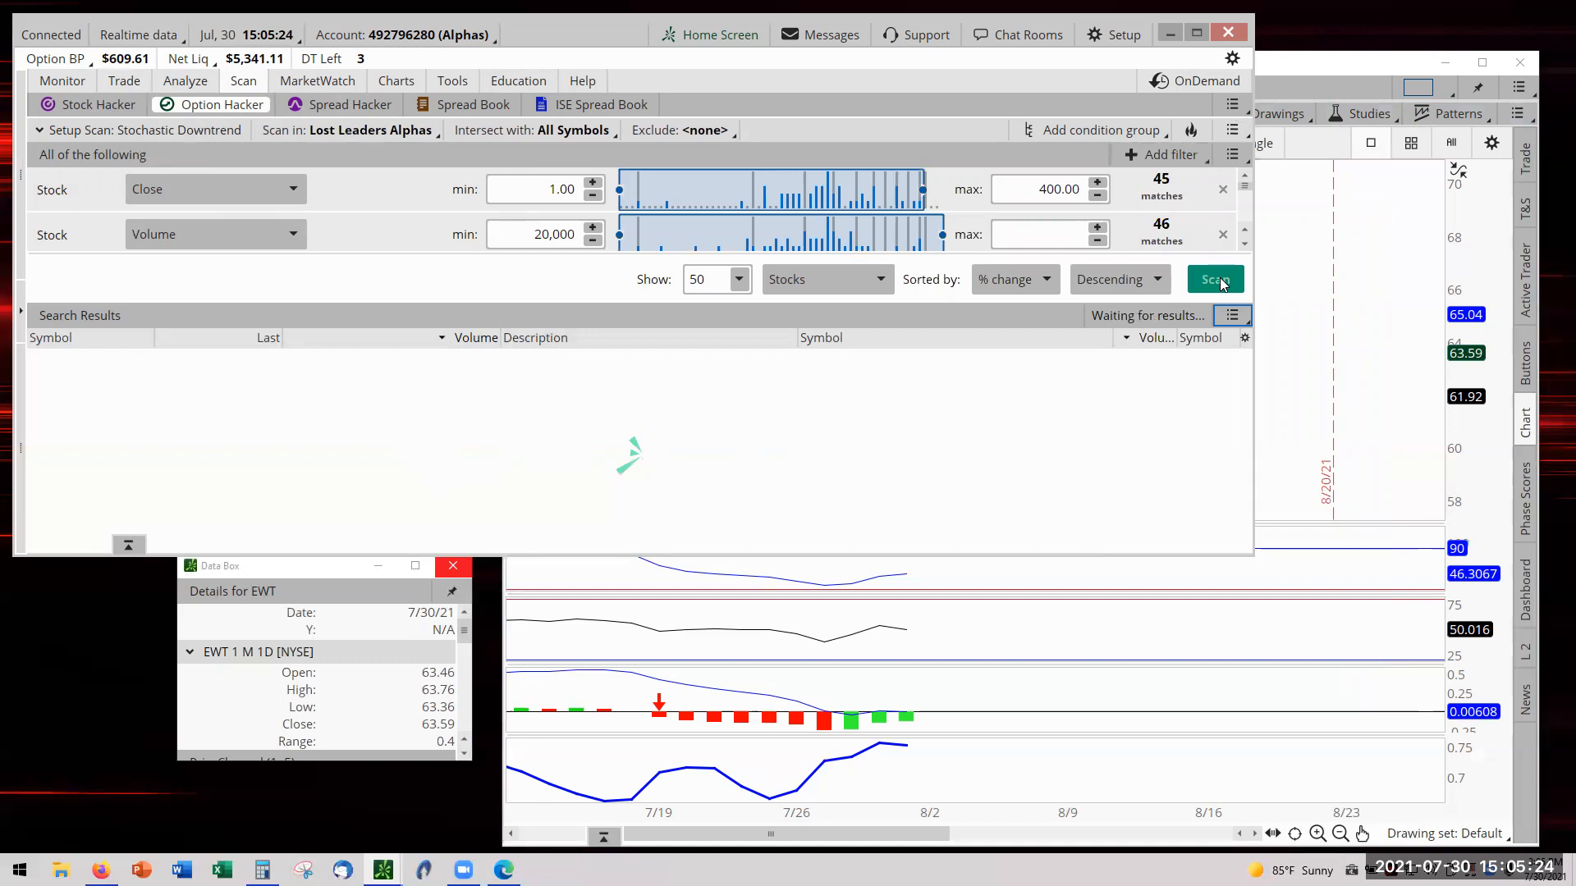
pyautogui.click(1215, 279)
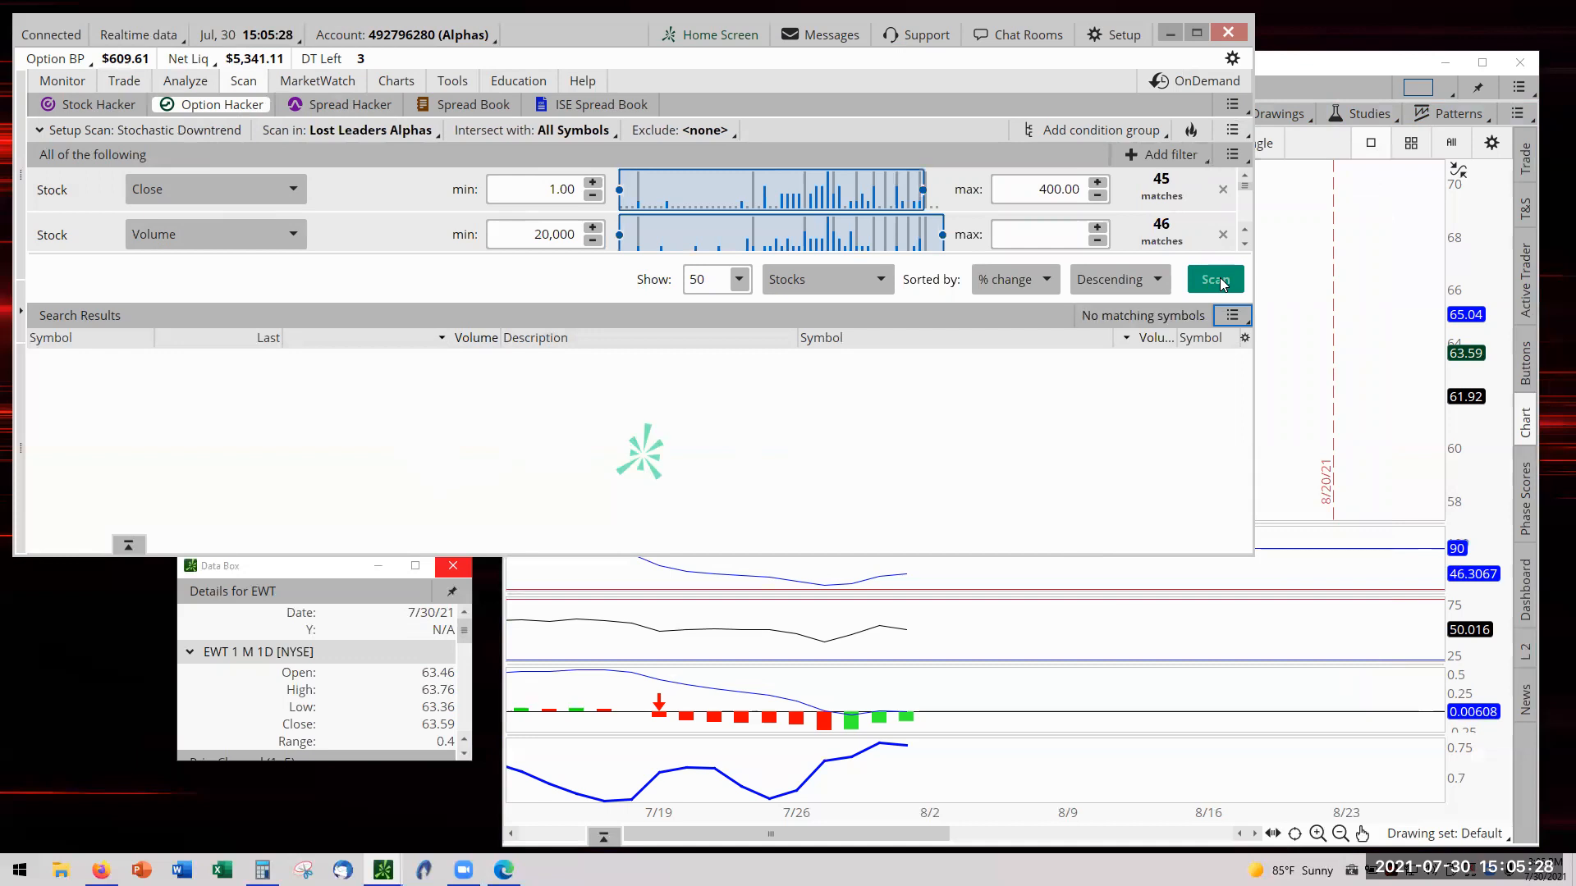
# Load the STO \\ 10EMA saved scan and run it.
pyautogui.click(1233, 130)
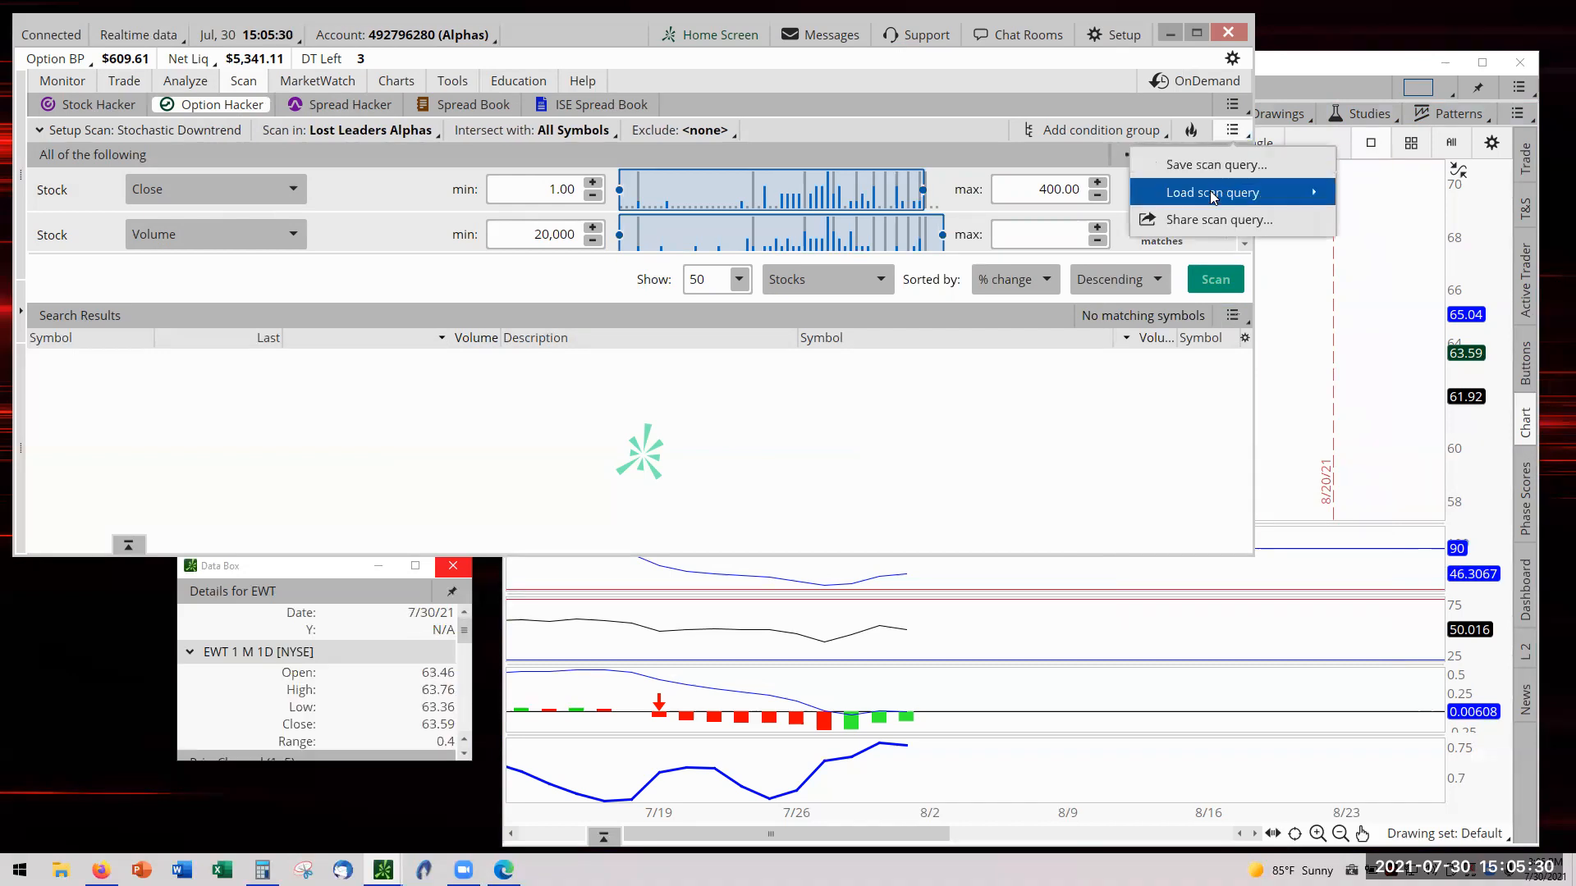
pyautogui.click(1212, 192)
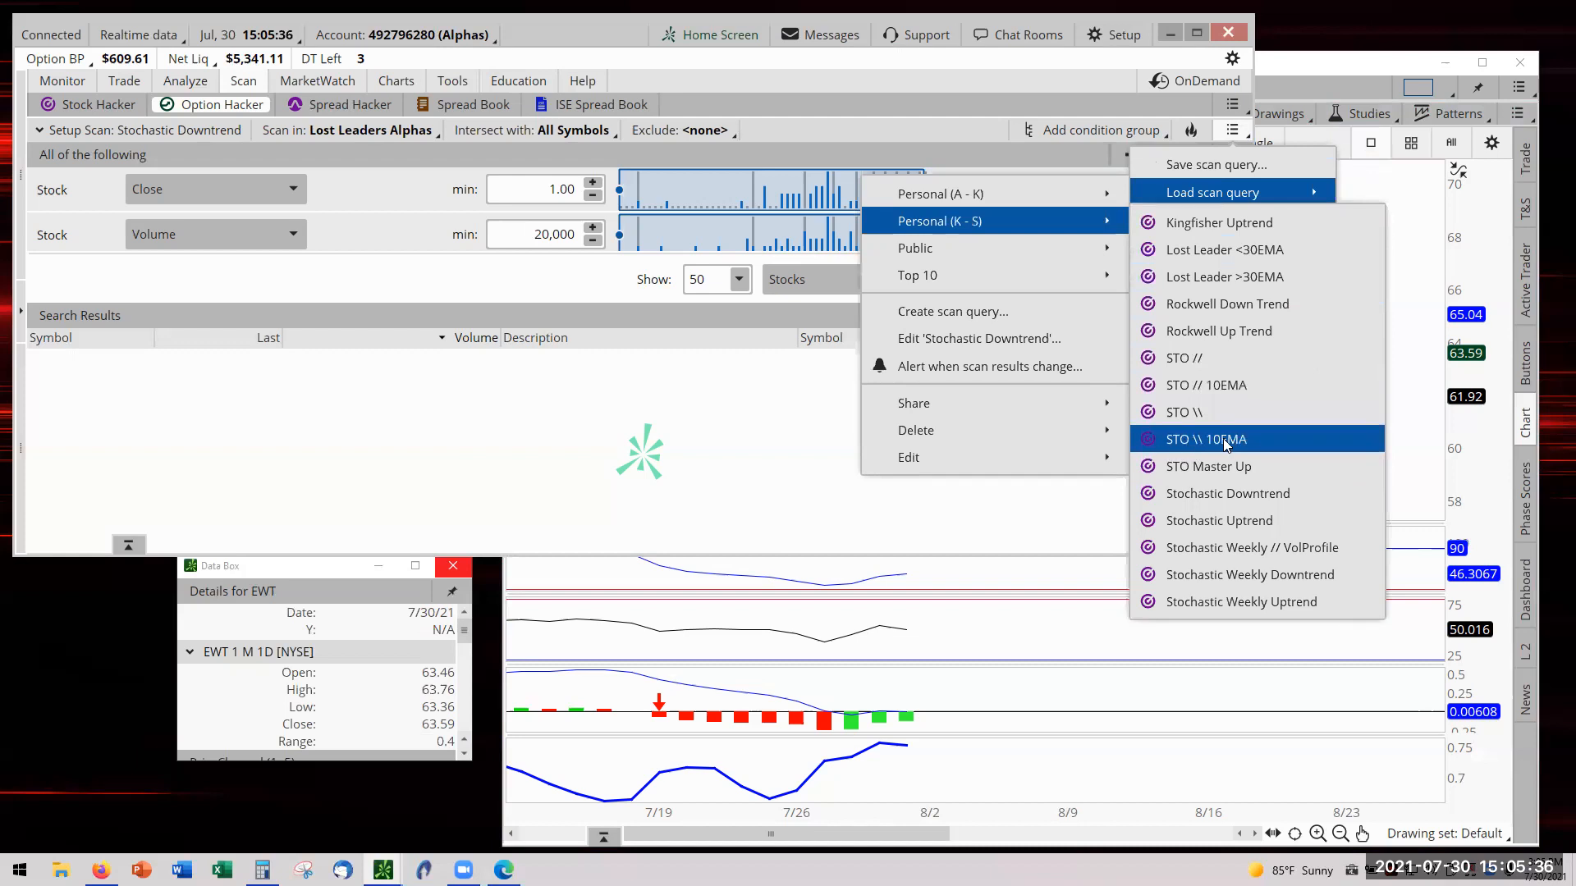
pyautogui.click(1205, 438)
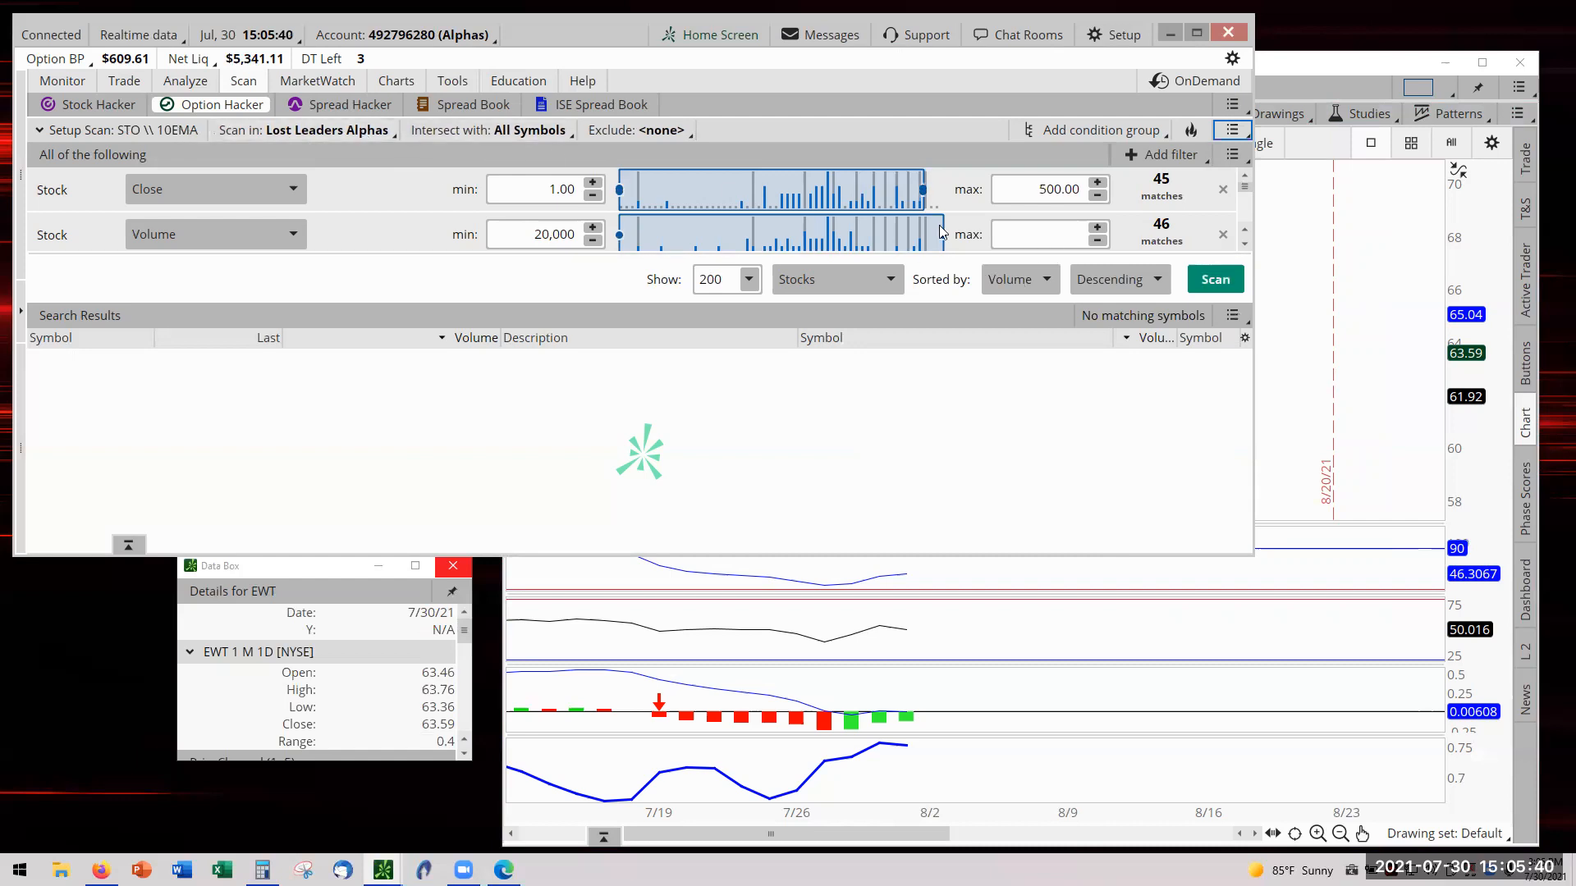
pyautogui.click(1214, 279)
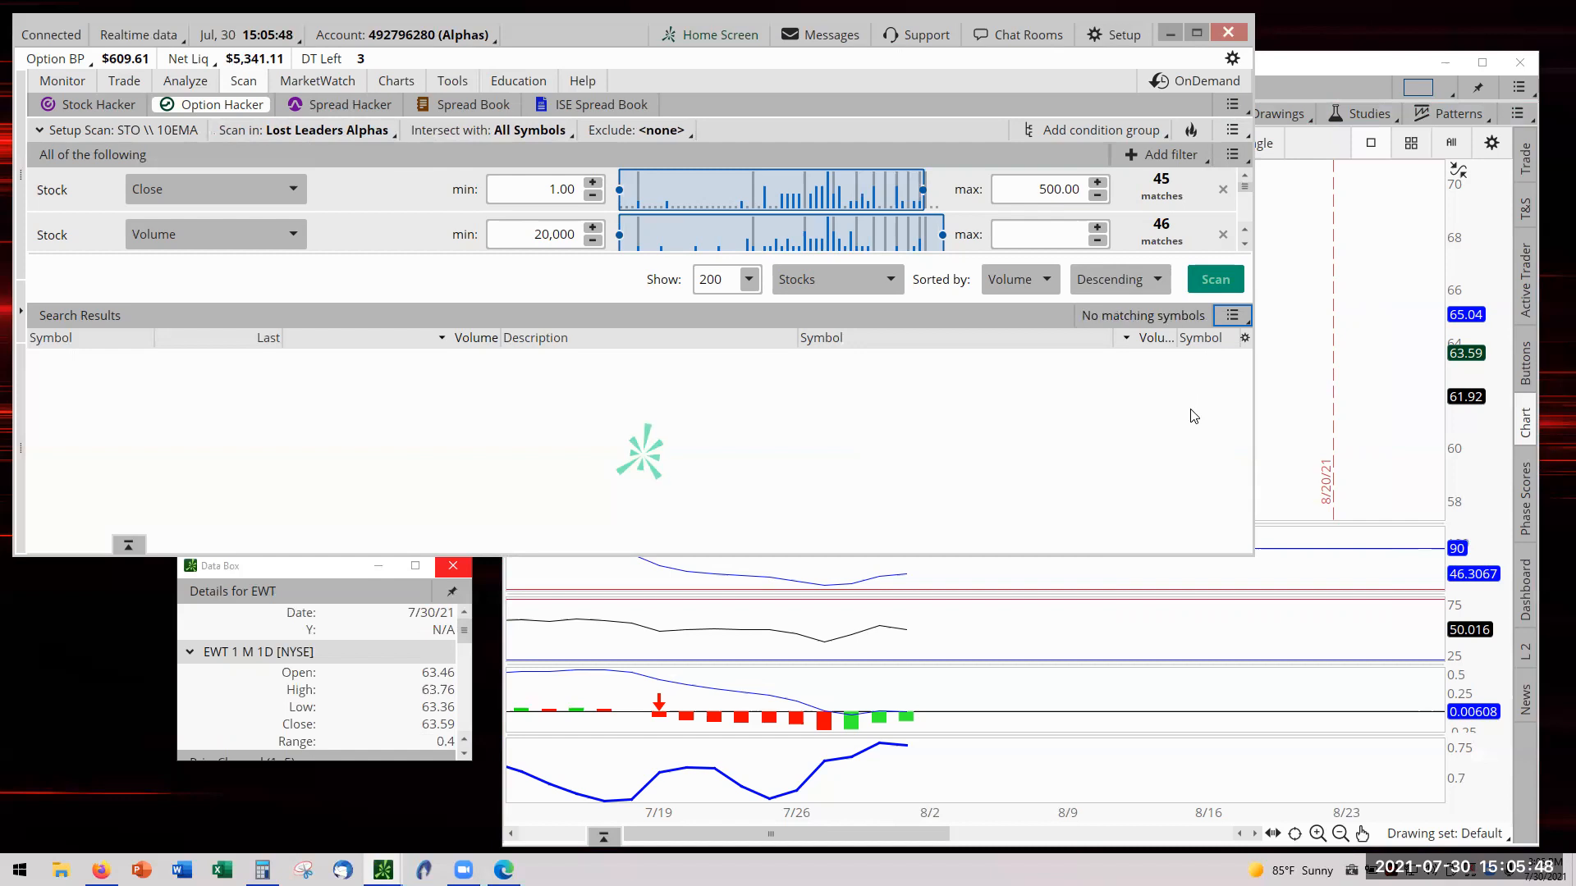
# Load and run STO // 10EMA, then load the STO \\ scan.
pyautogui.click(1232, 130)
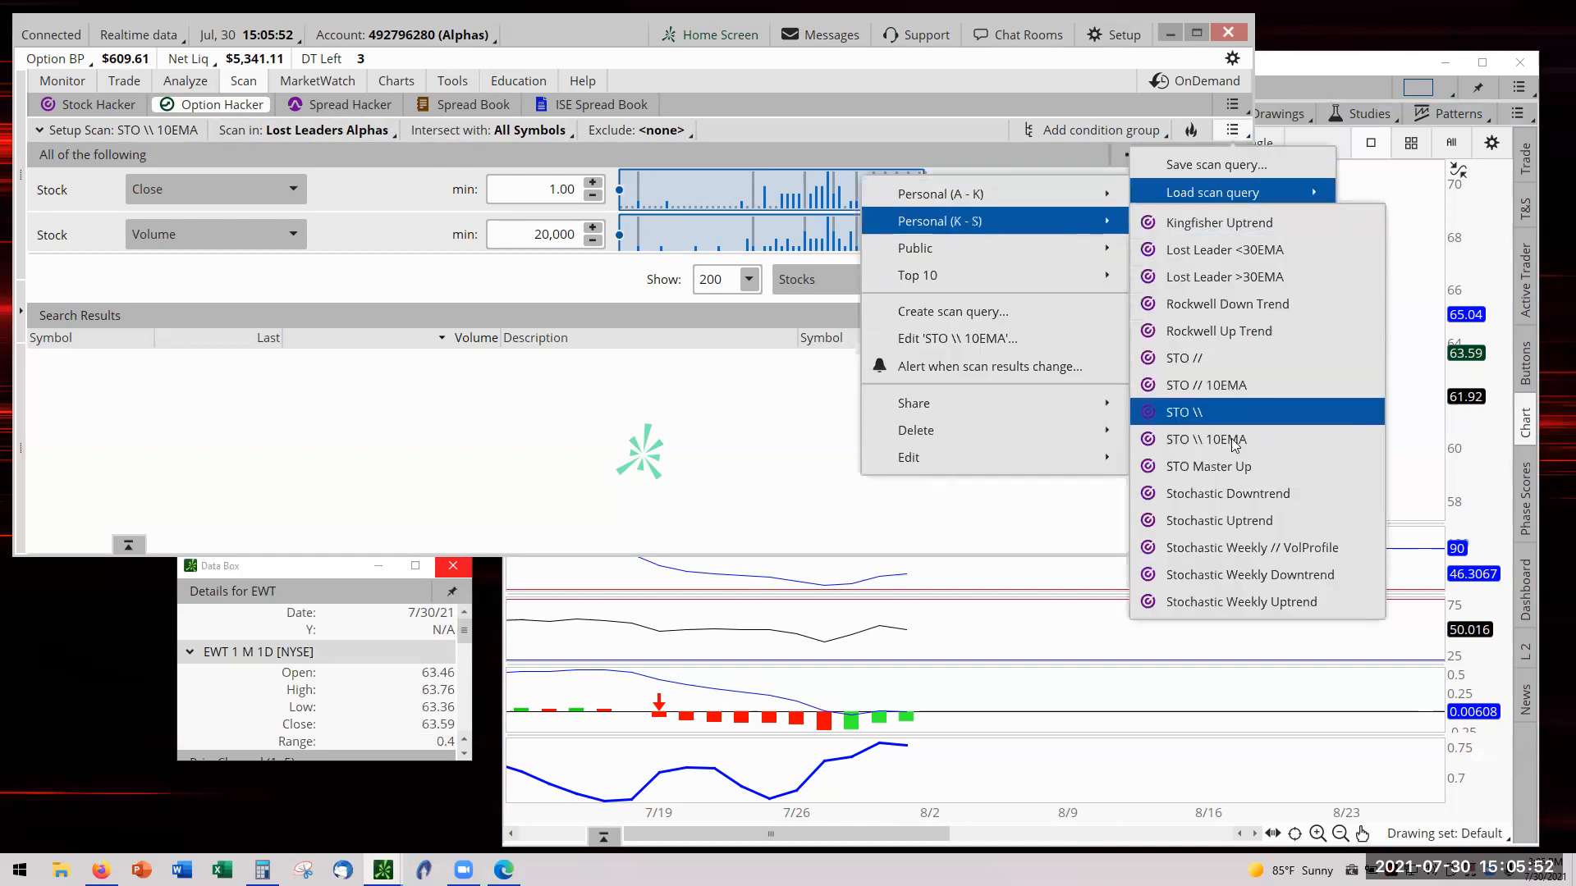
pyautogui.click(1204, 439)
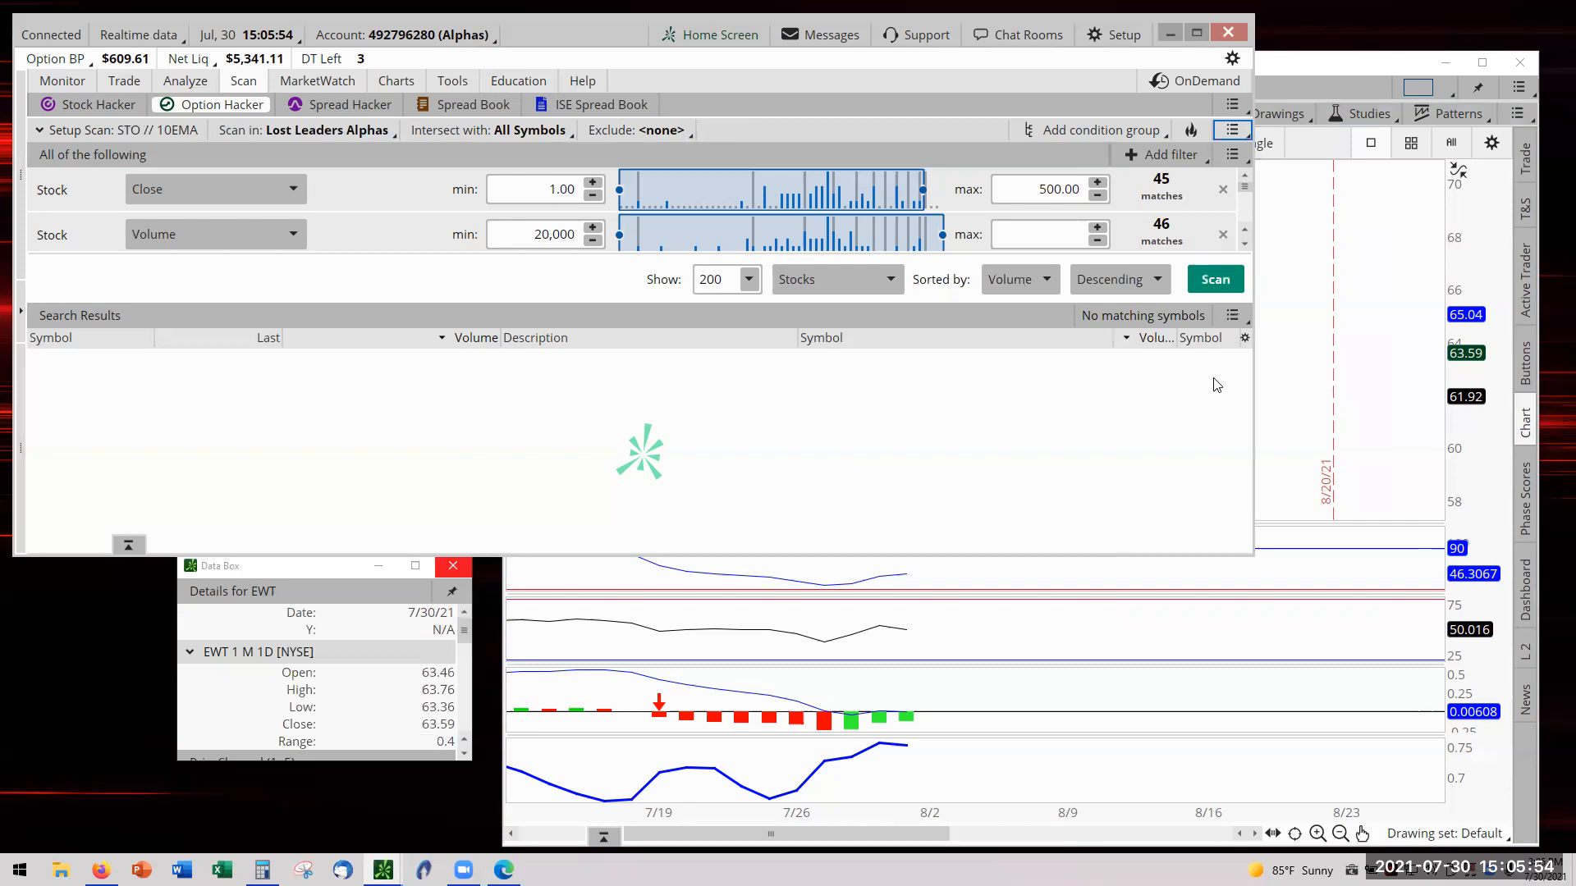
pyautogui.click(1213, 279)
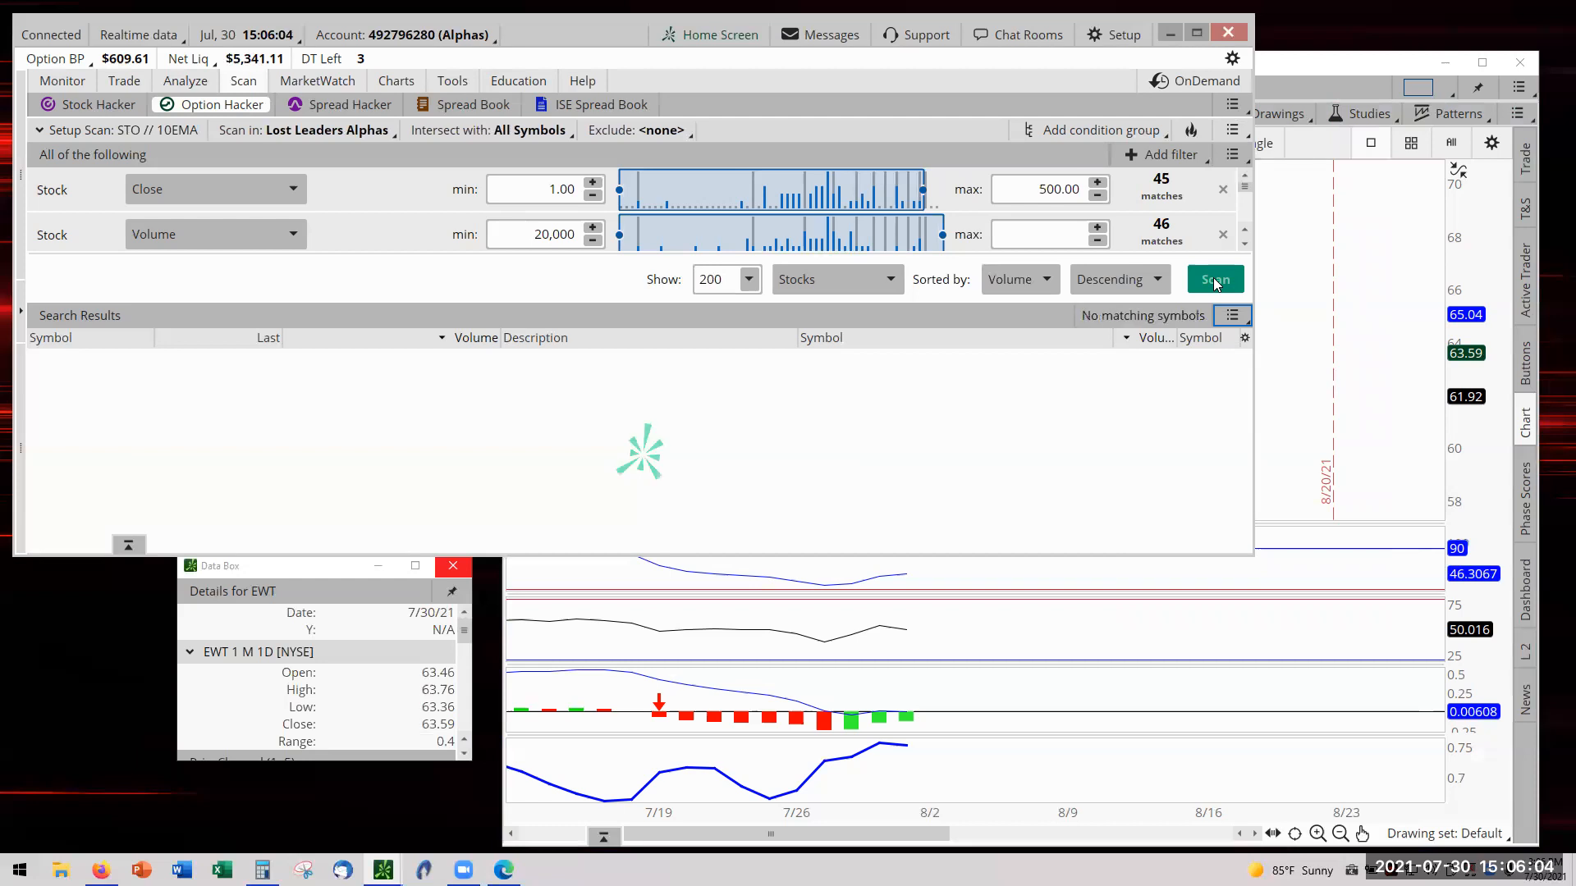
pyautogui.click(1233, 129)
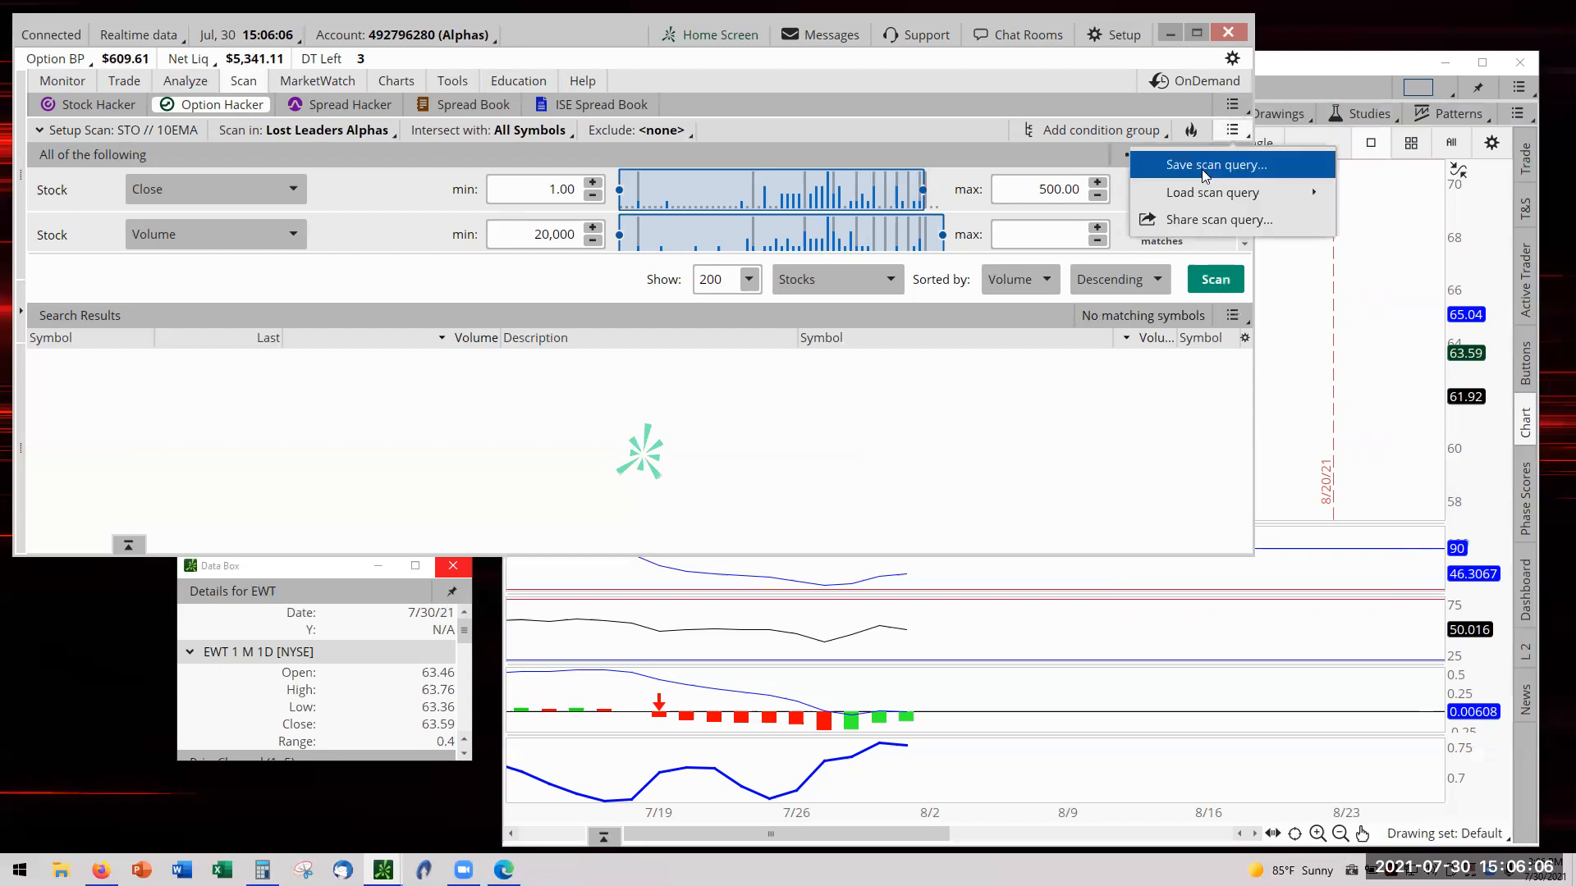
pyautogui.moveTo(1213, 192)
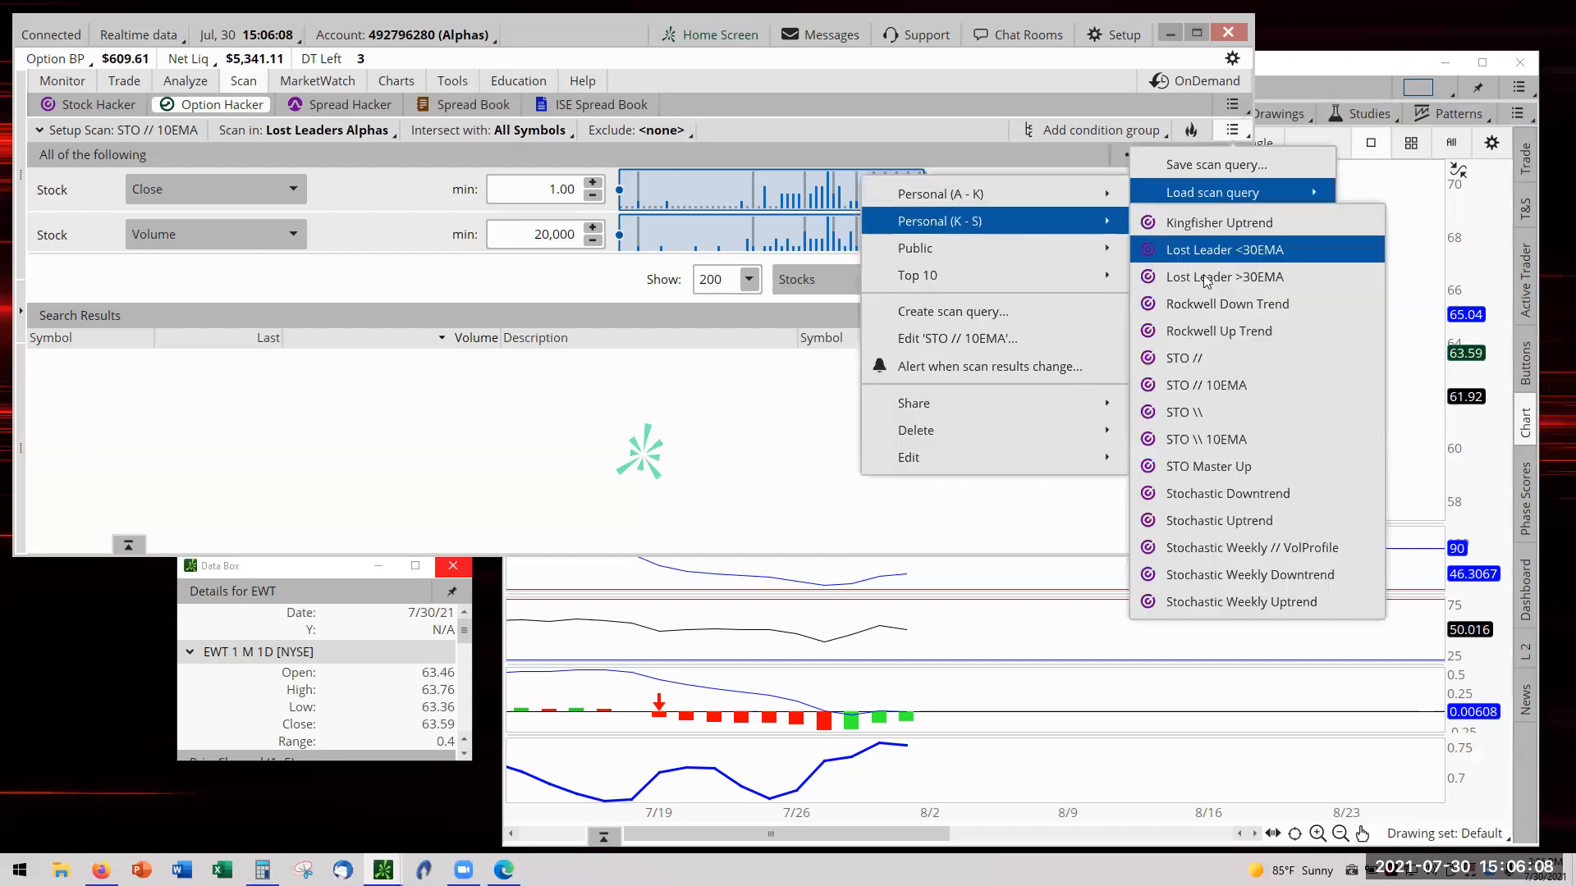
pyautogui.moveTo(1183, 358)
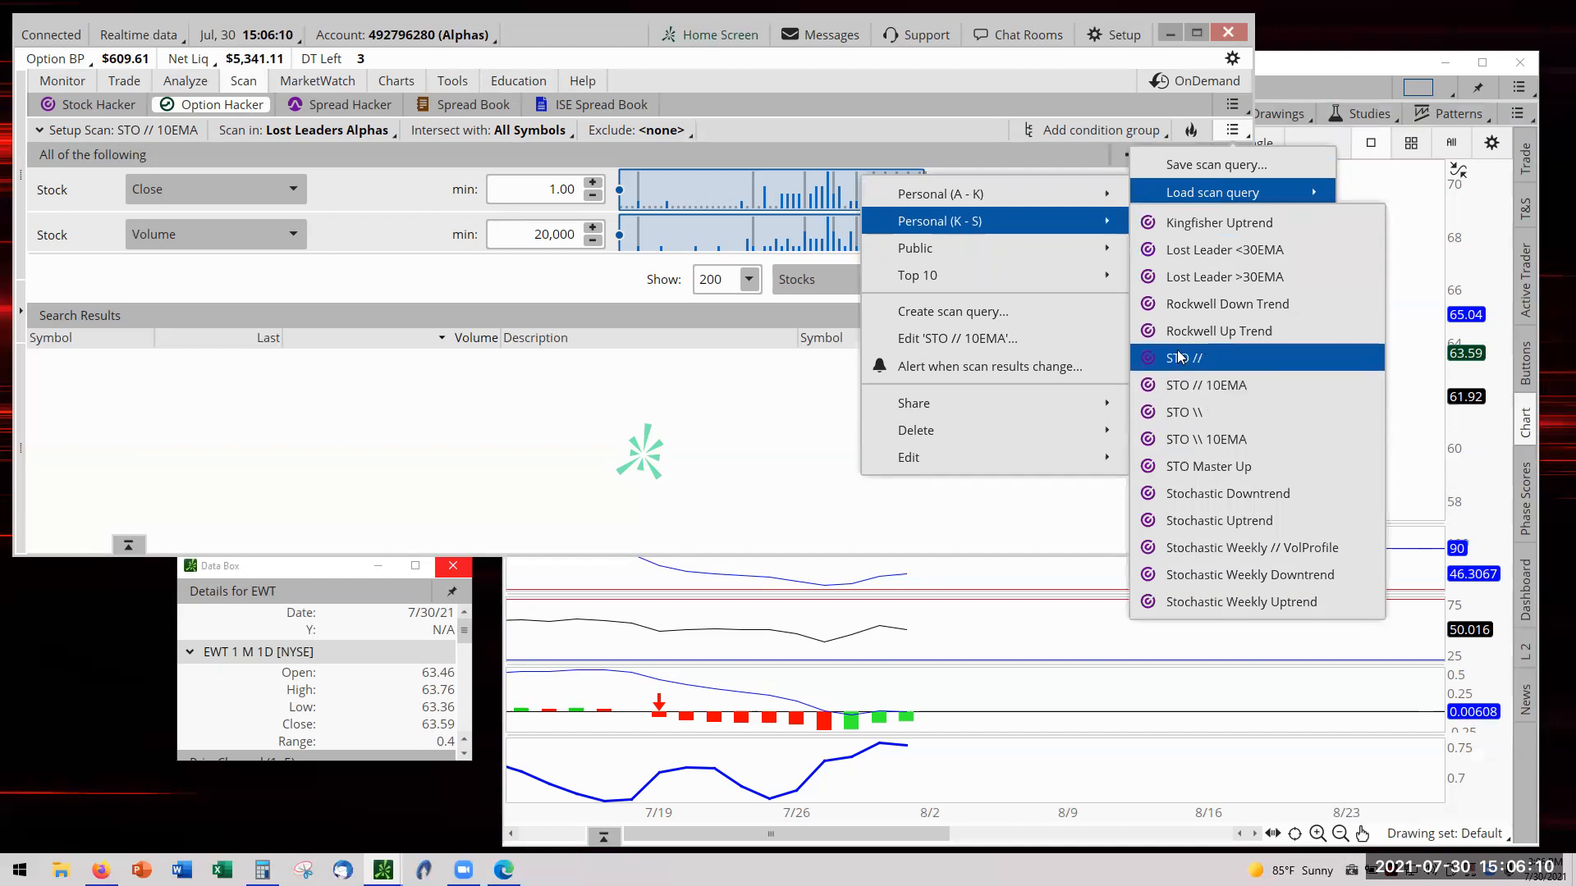
pyautogui.moveTo(1183, 412)
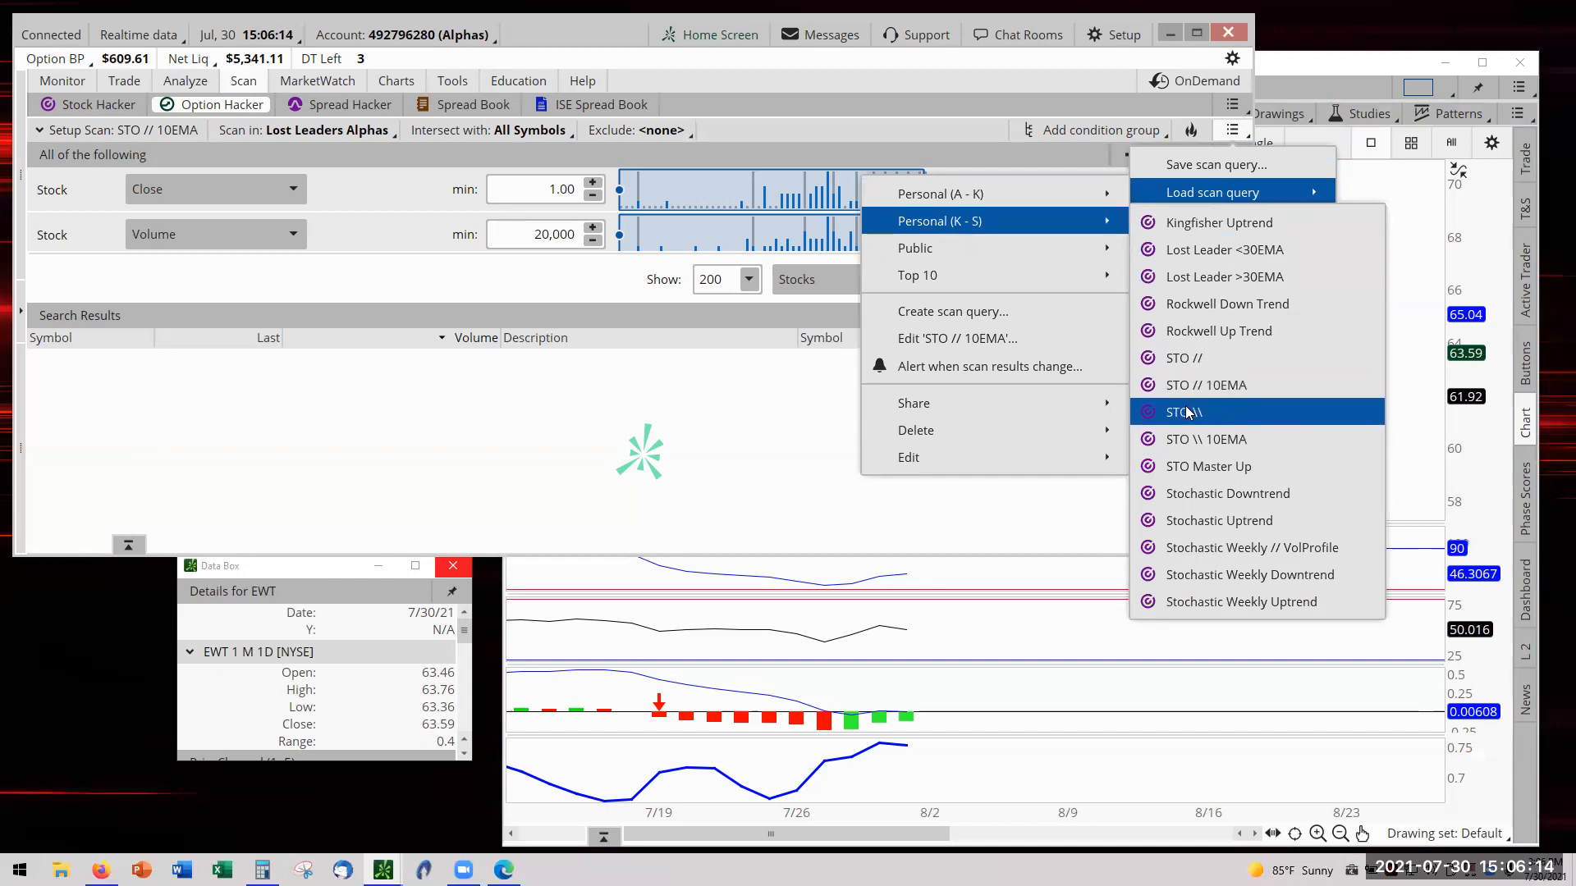
pyautogui.click(1183, 412)
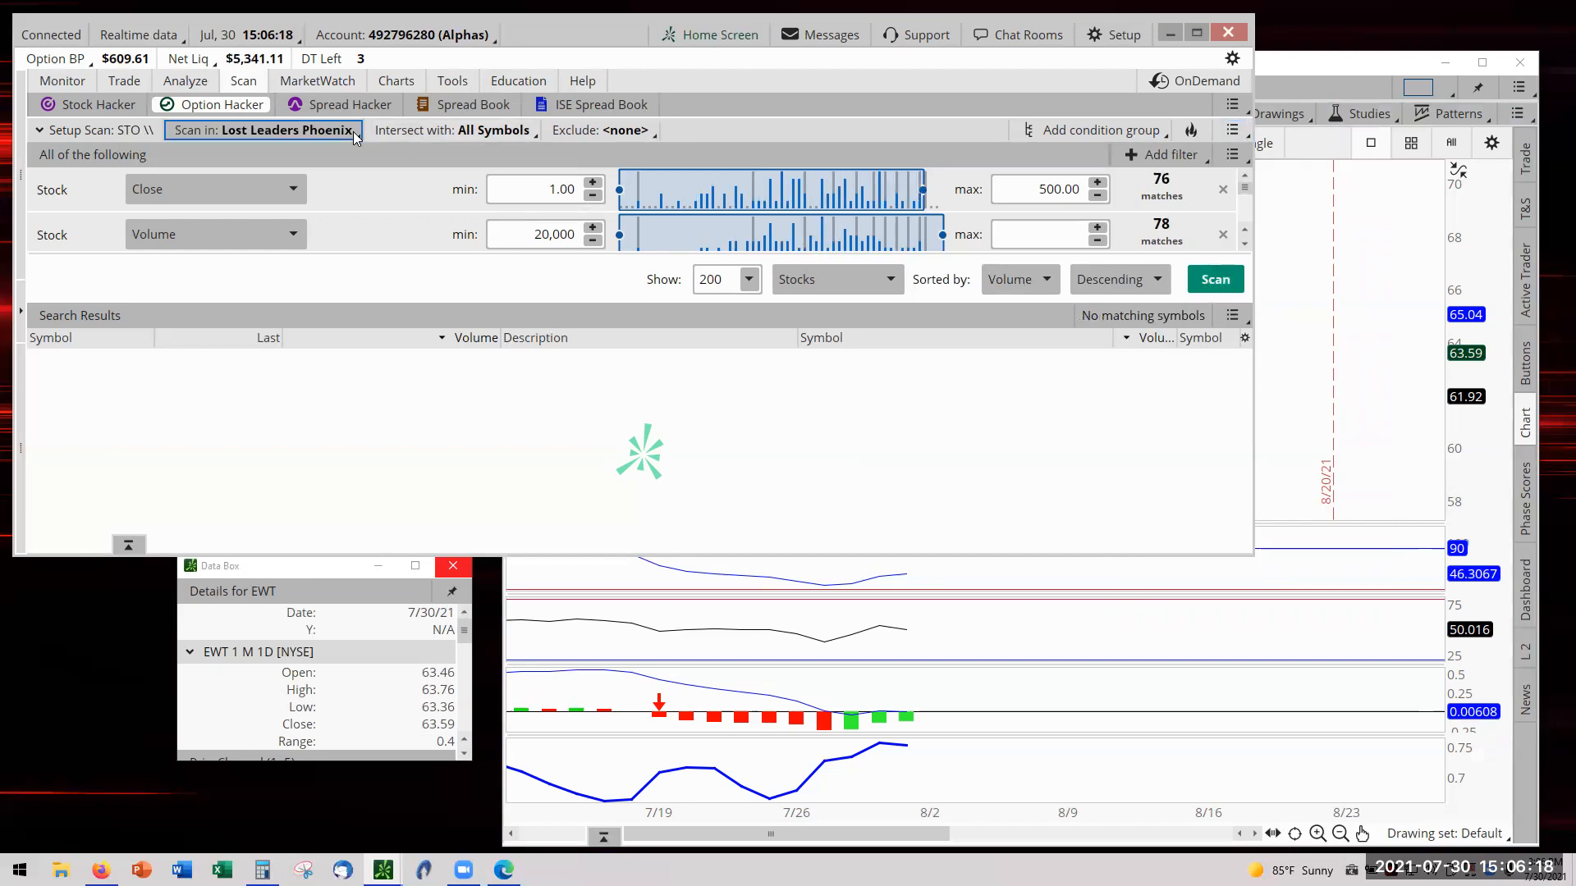
# Run the STO \\ scan over Lost Leaders Alphas, returning DIA and MCD.
pyautogui.click(264, 130)
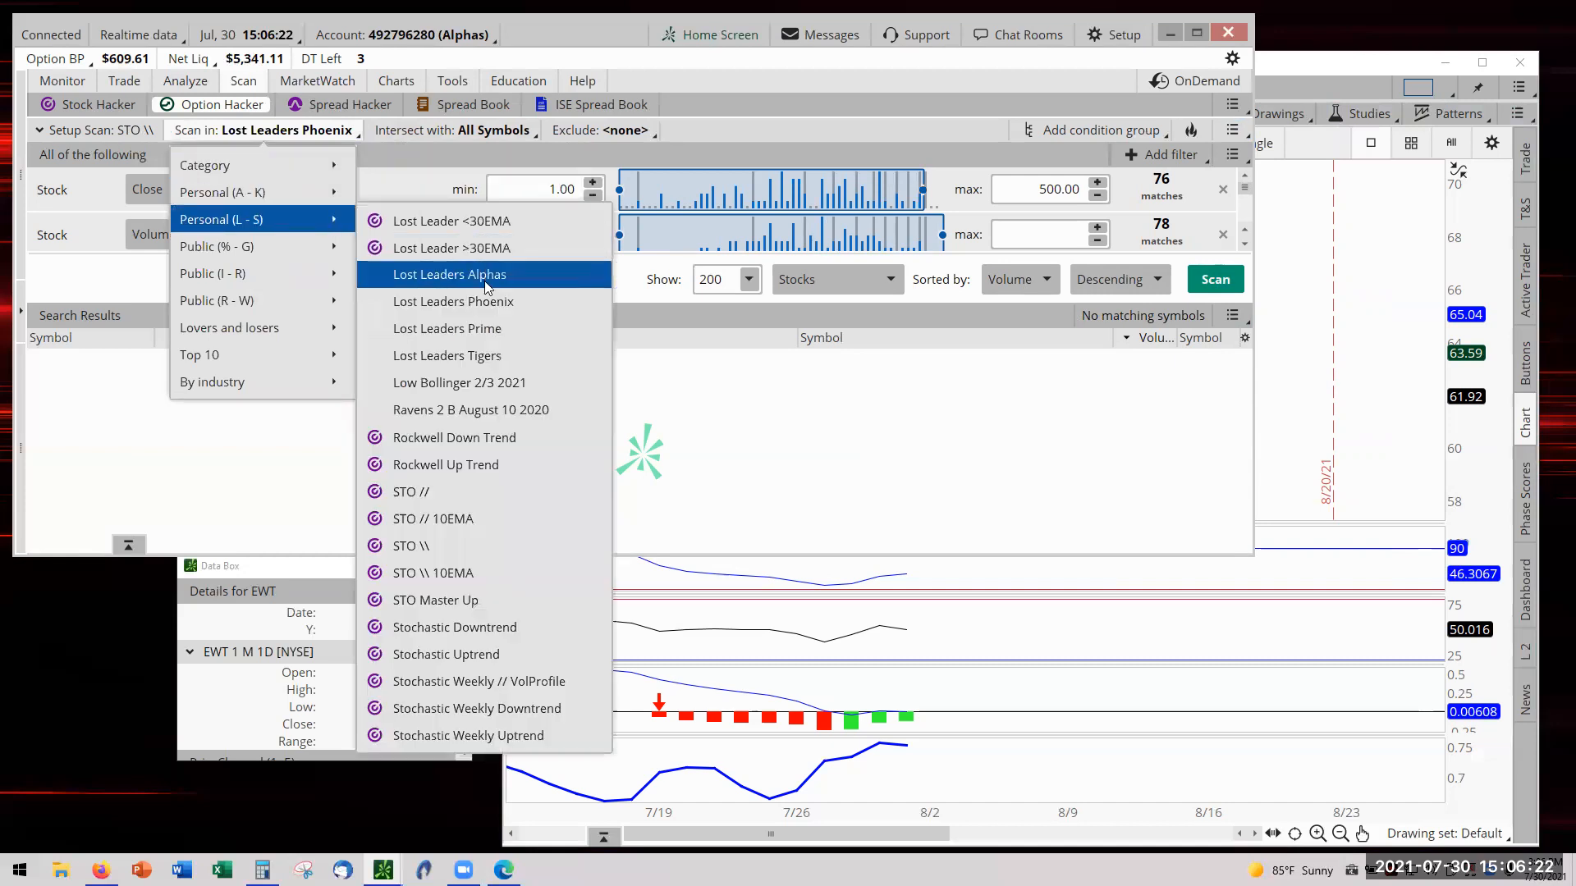
pyautogui.click(449, 274)
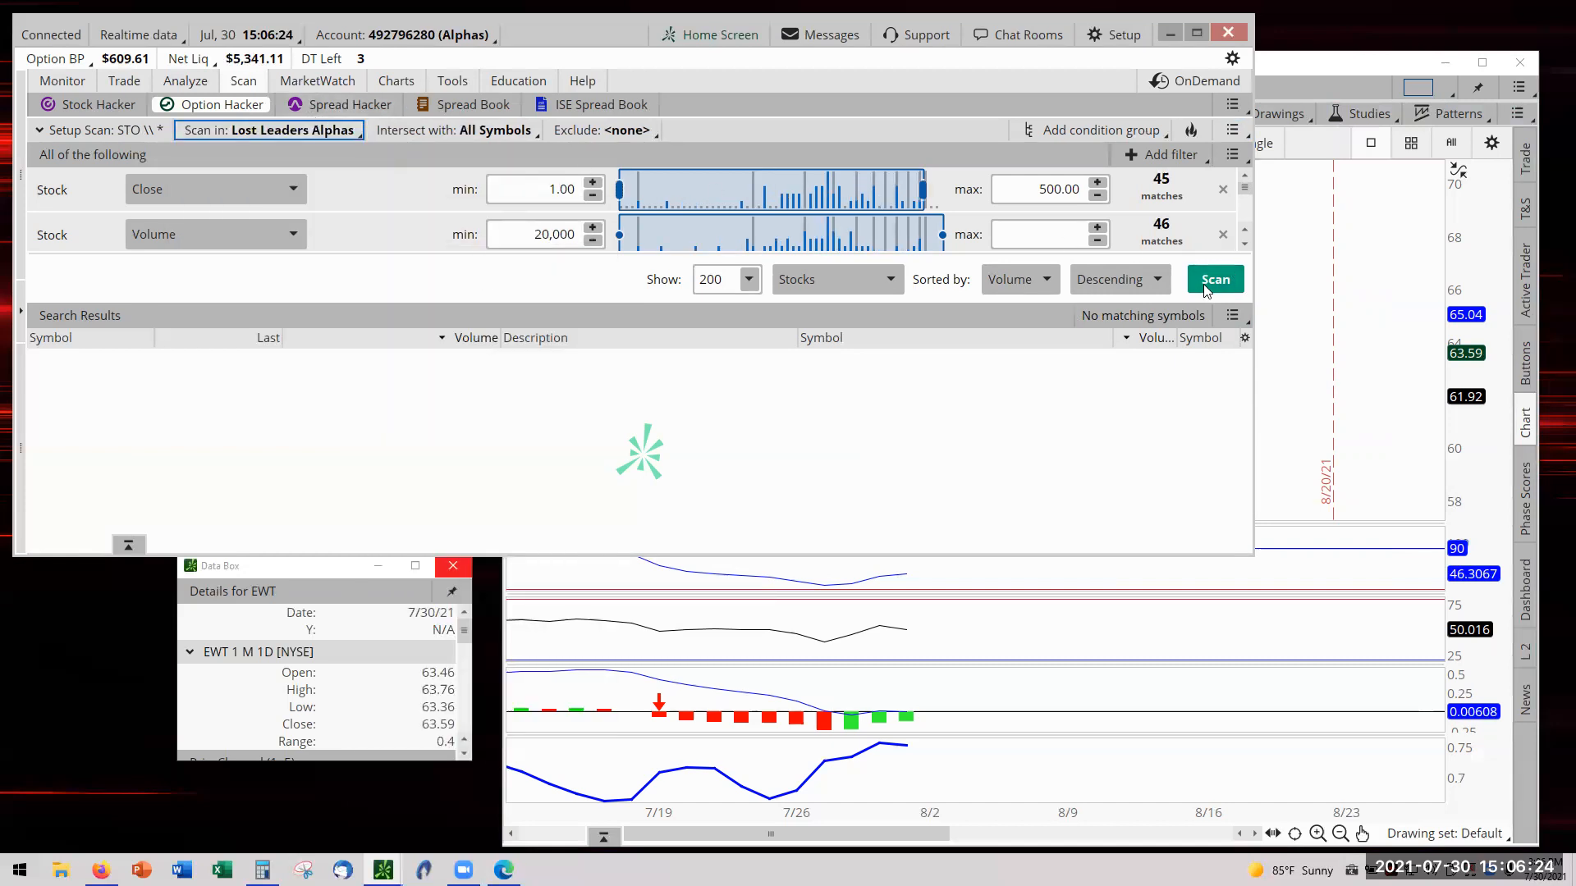
pyautogui.click(1214, 278)
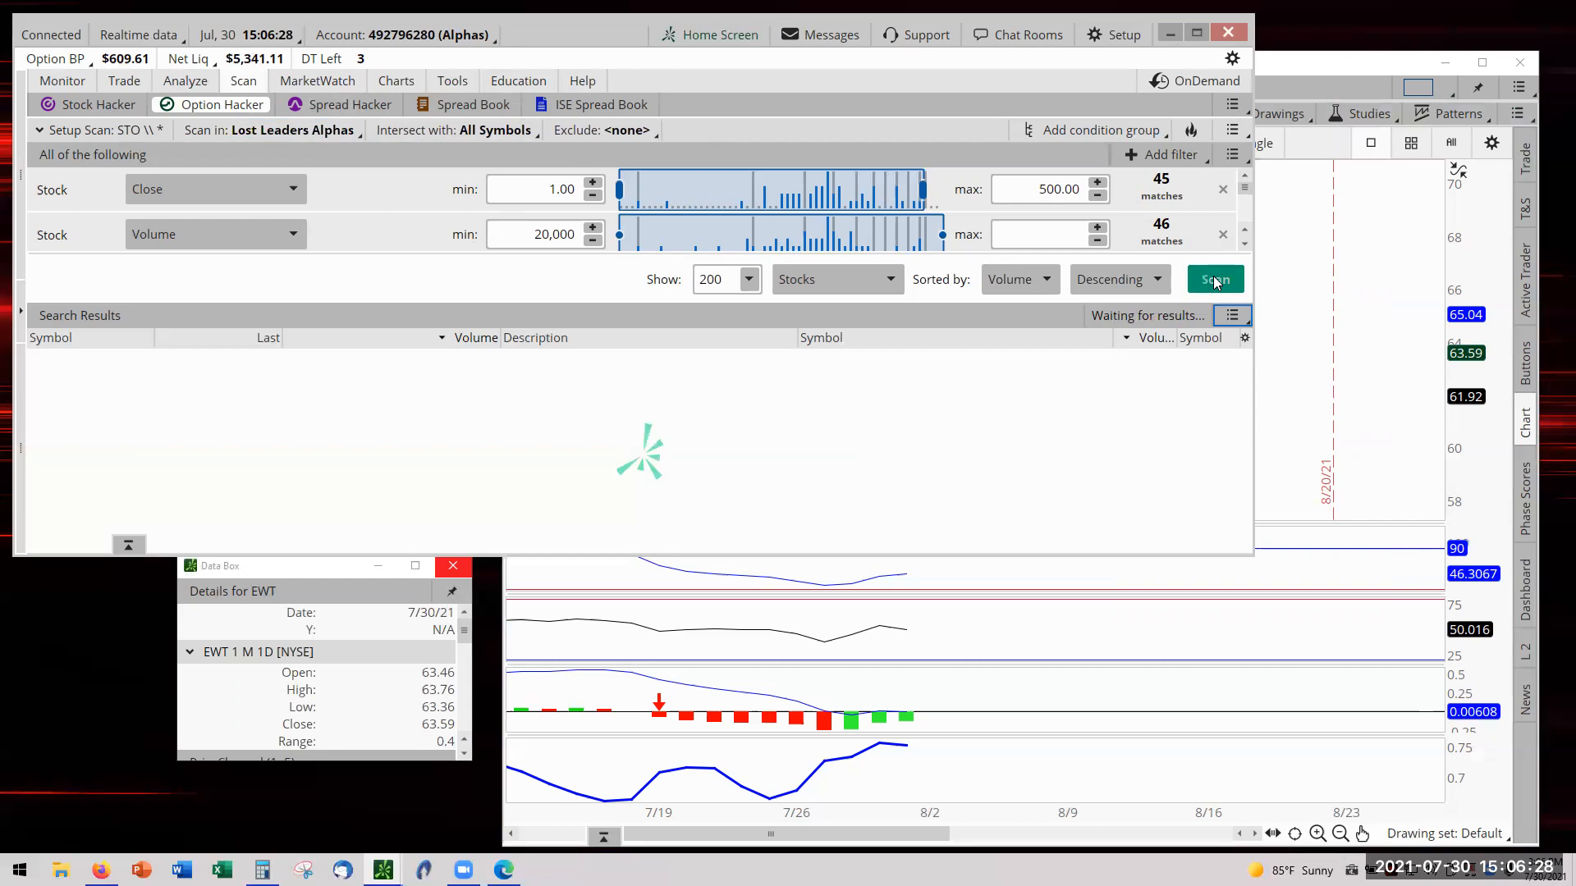
pyautogui.click(1214, 279)
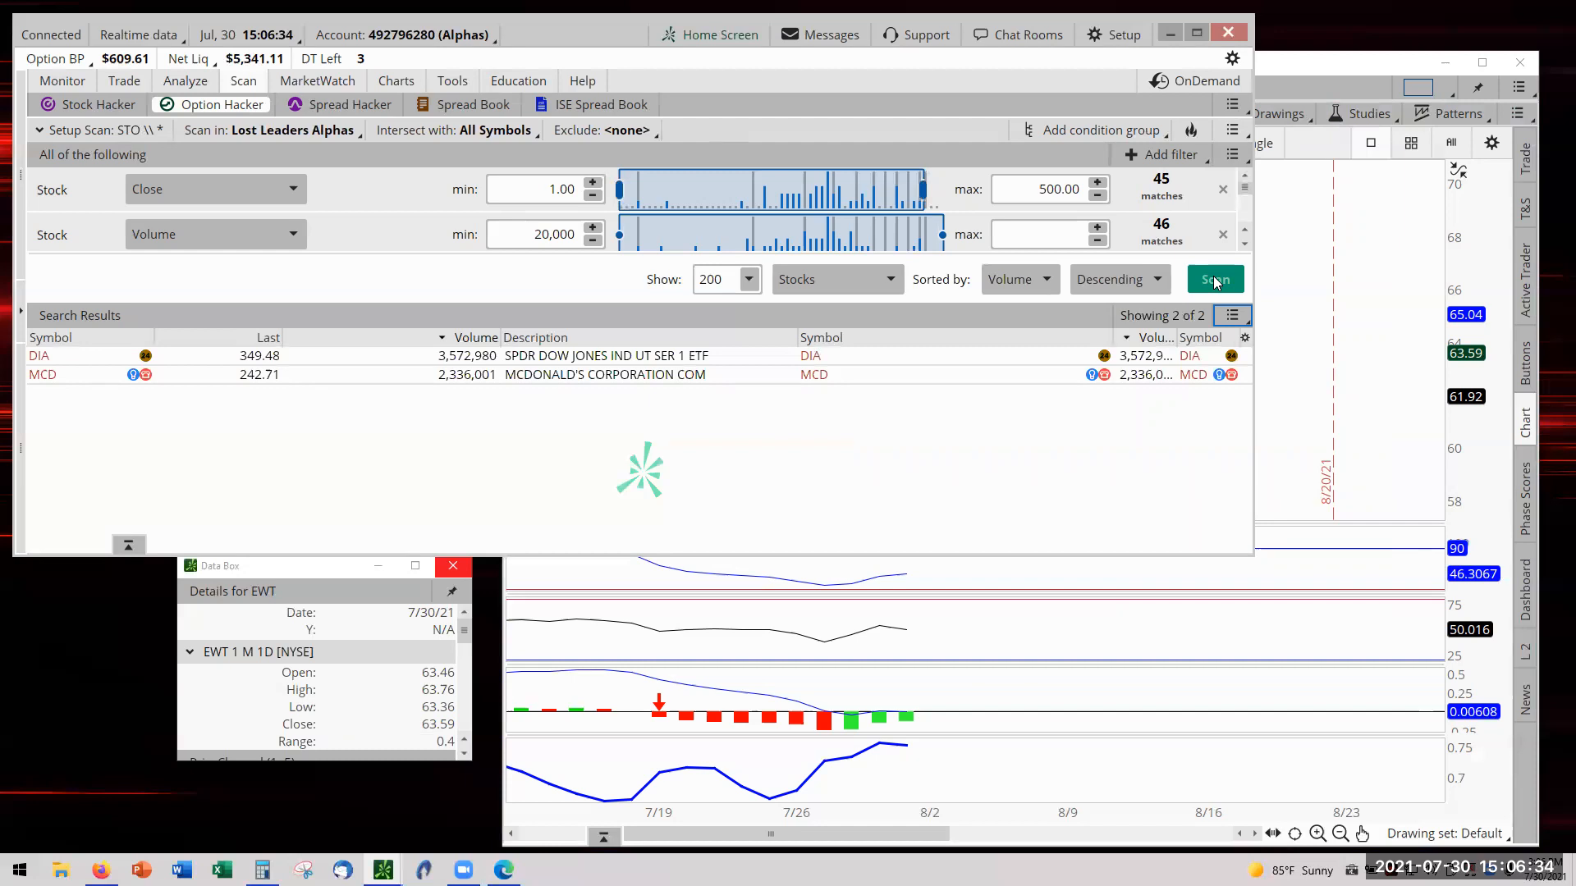
pyautogui.click(1214, 278)
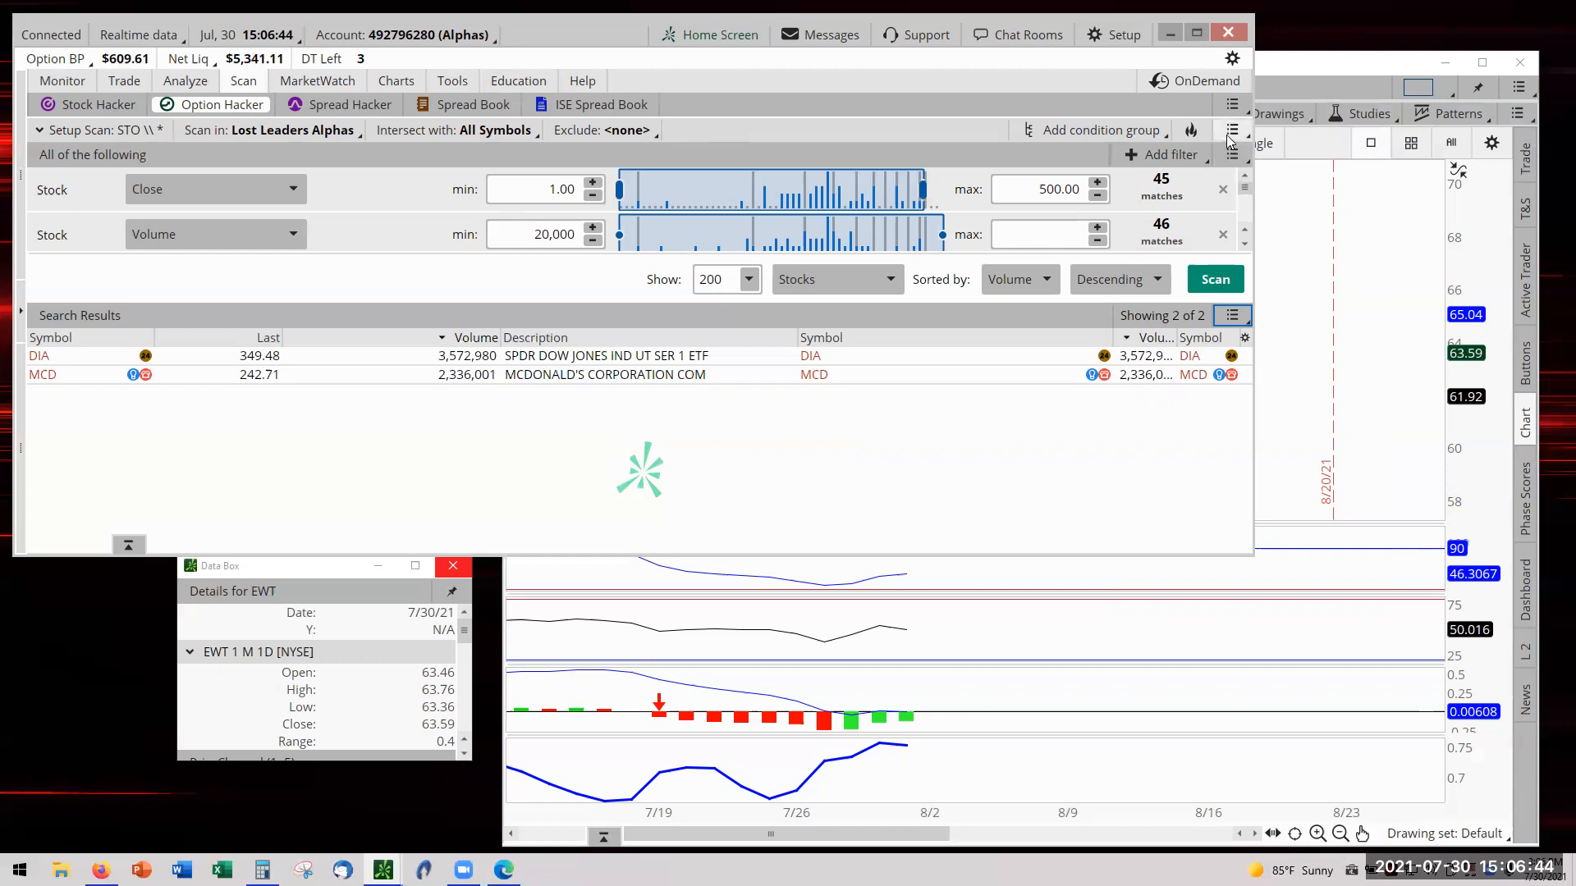
# Load the saved STO // scan from Personal (K-S) and run it over Lost Leaders Alphas.
pyautogui.click(1233, 131)
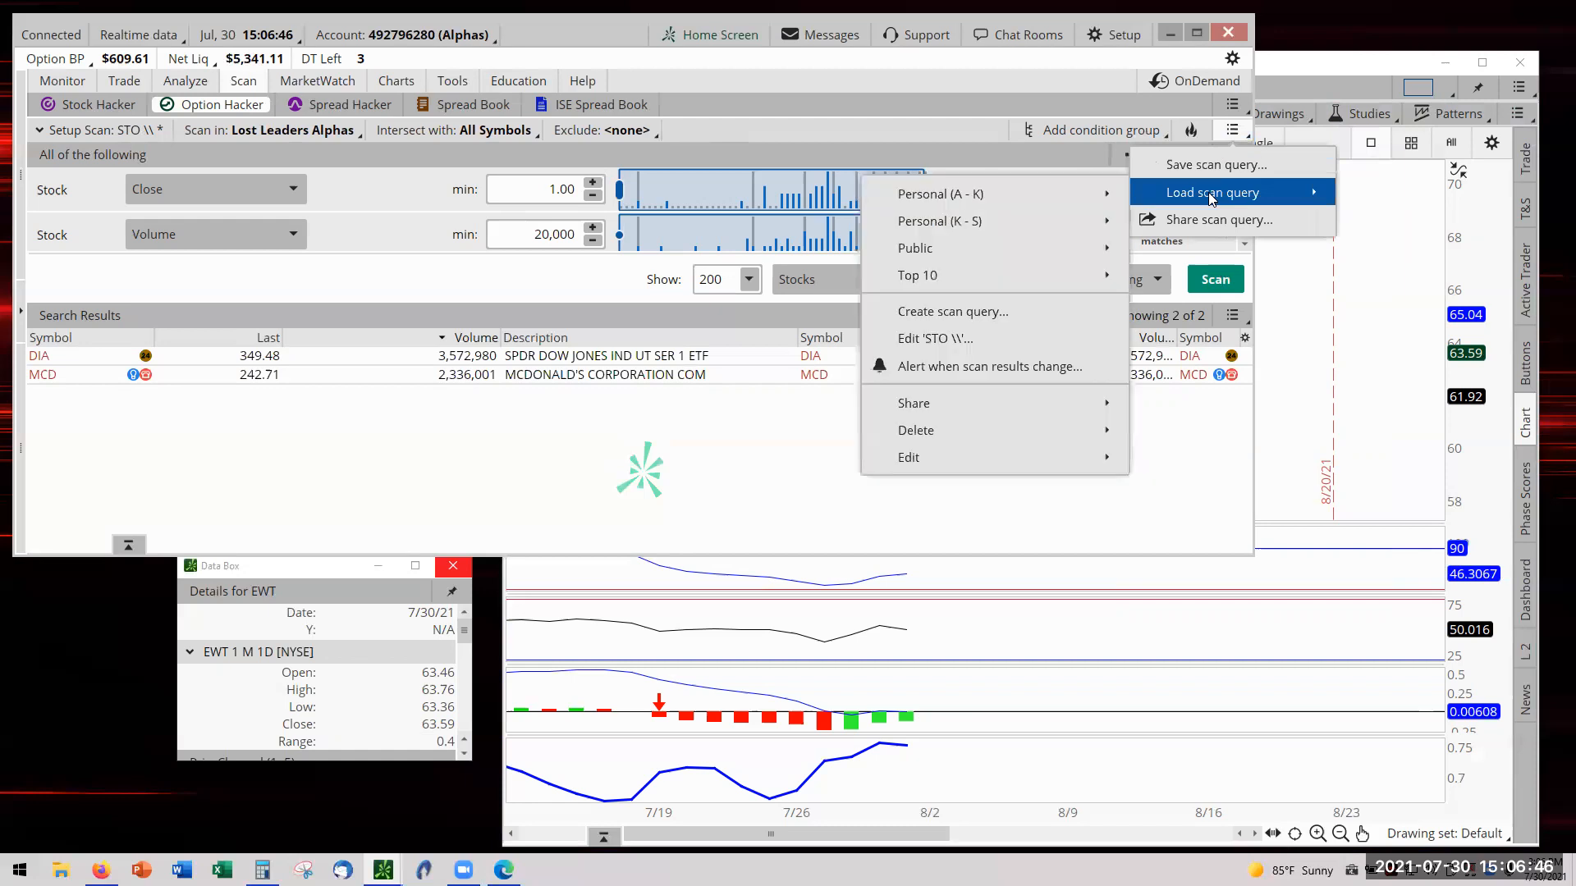
pyautogui.moveTo(939, 220)
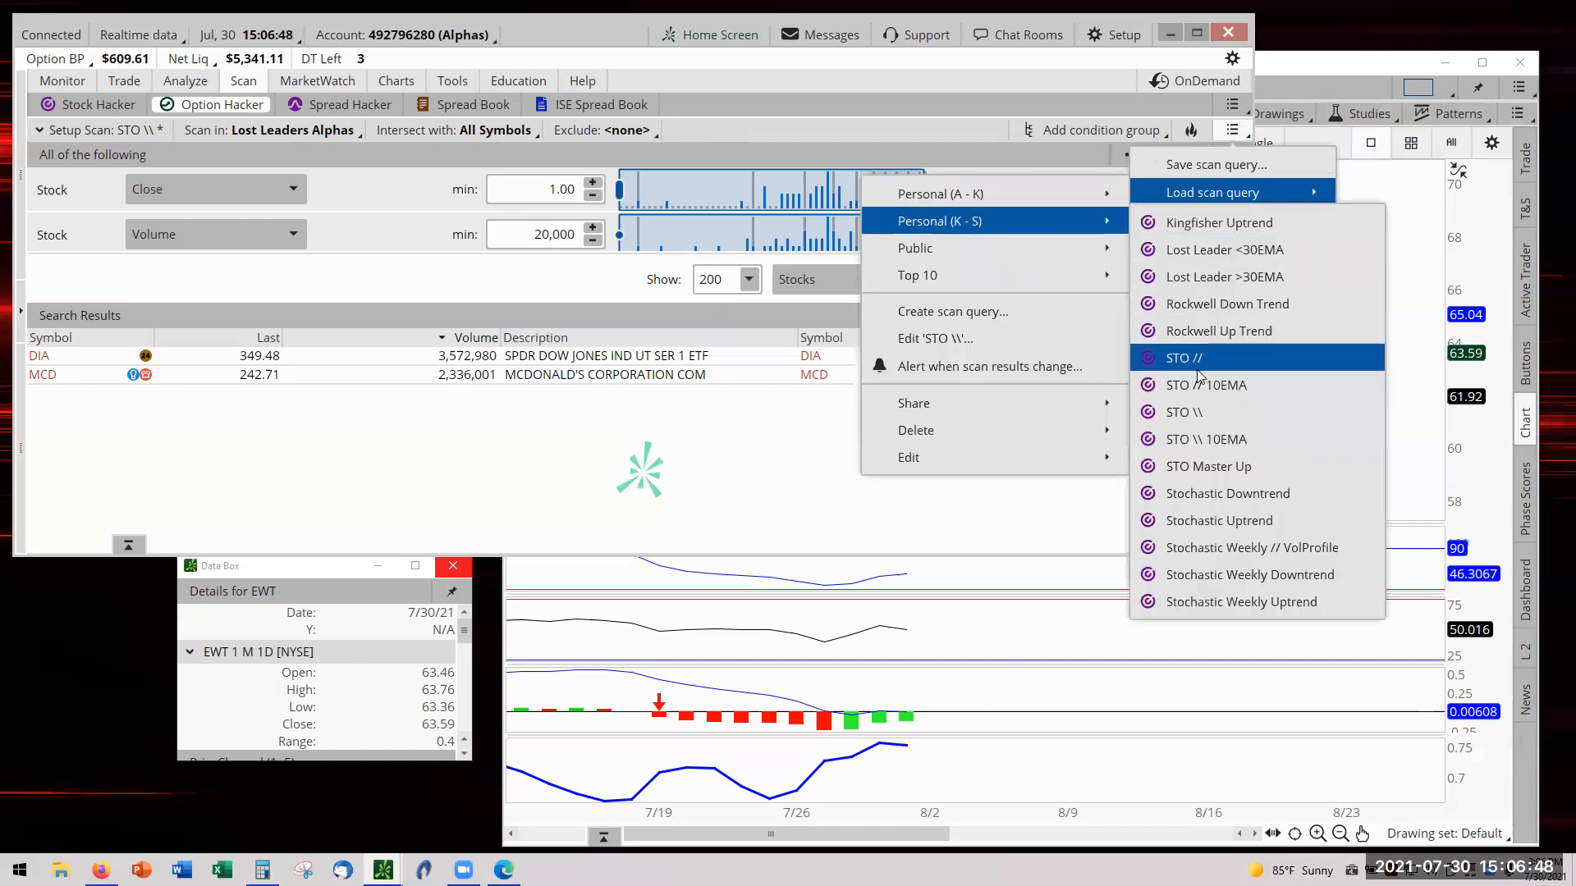
pyautogui.click(1183, 358)
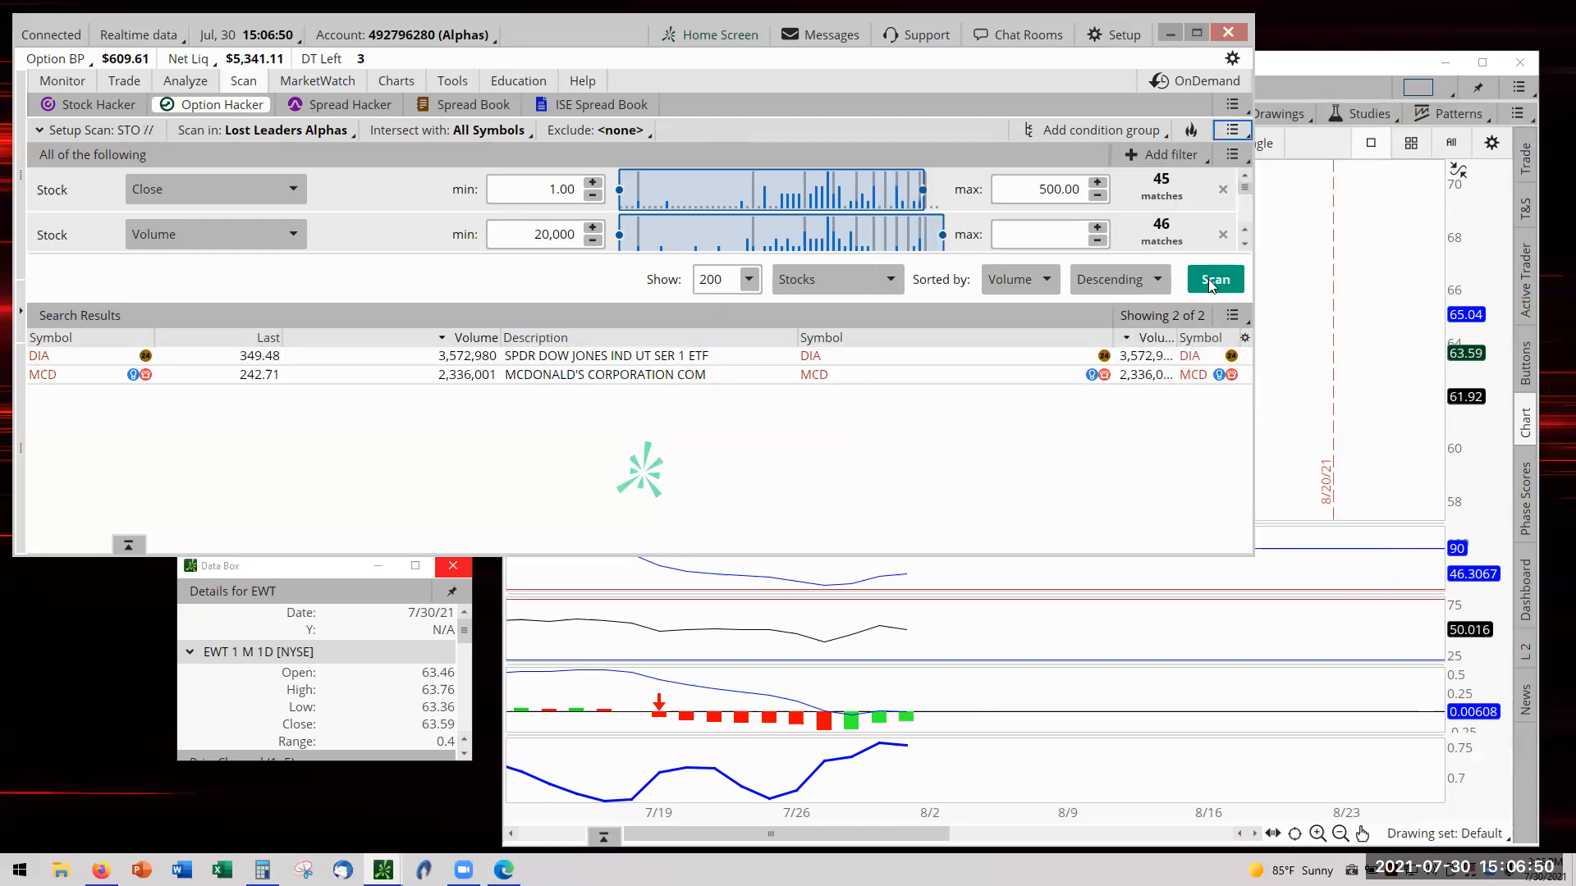
pyautogui.click(1214, 278)
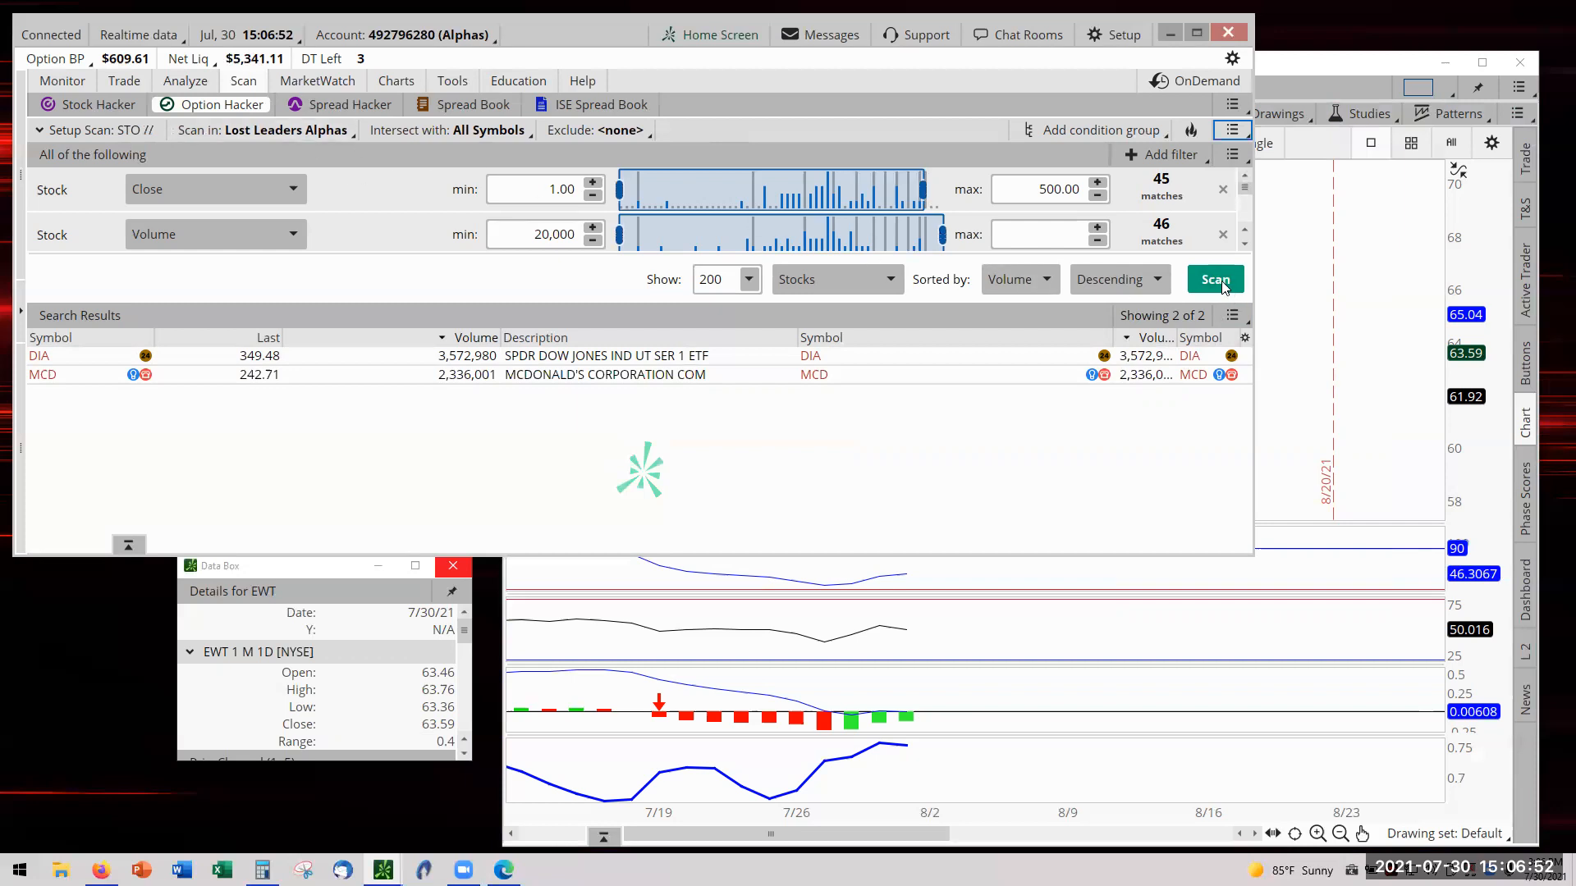
pyautogui.click(1214, 279)
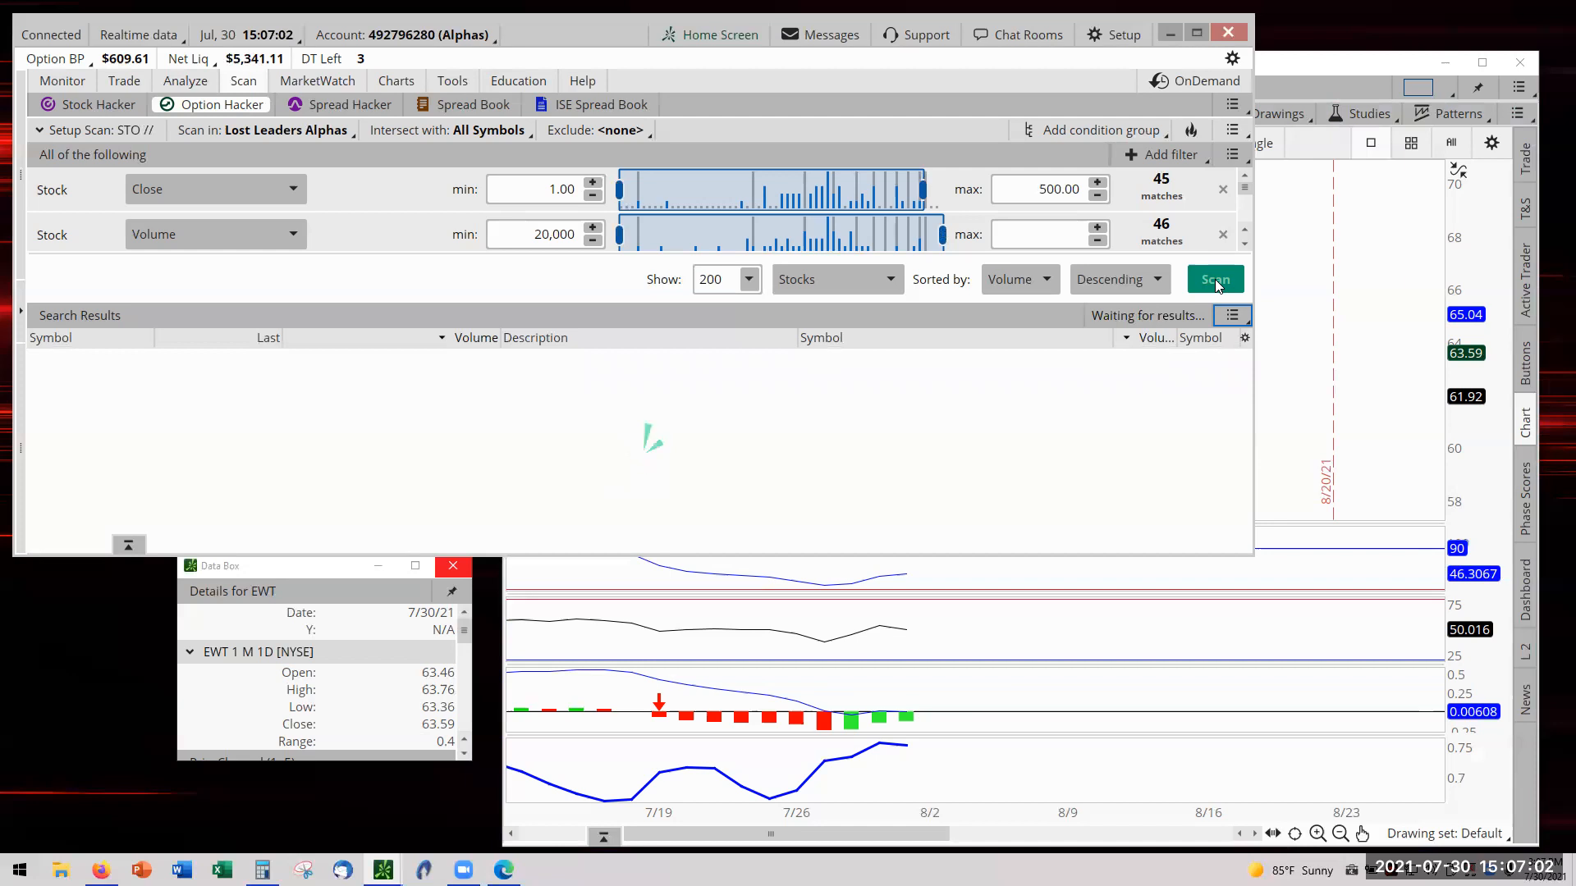
pyautogui.click(1214, 279)
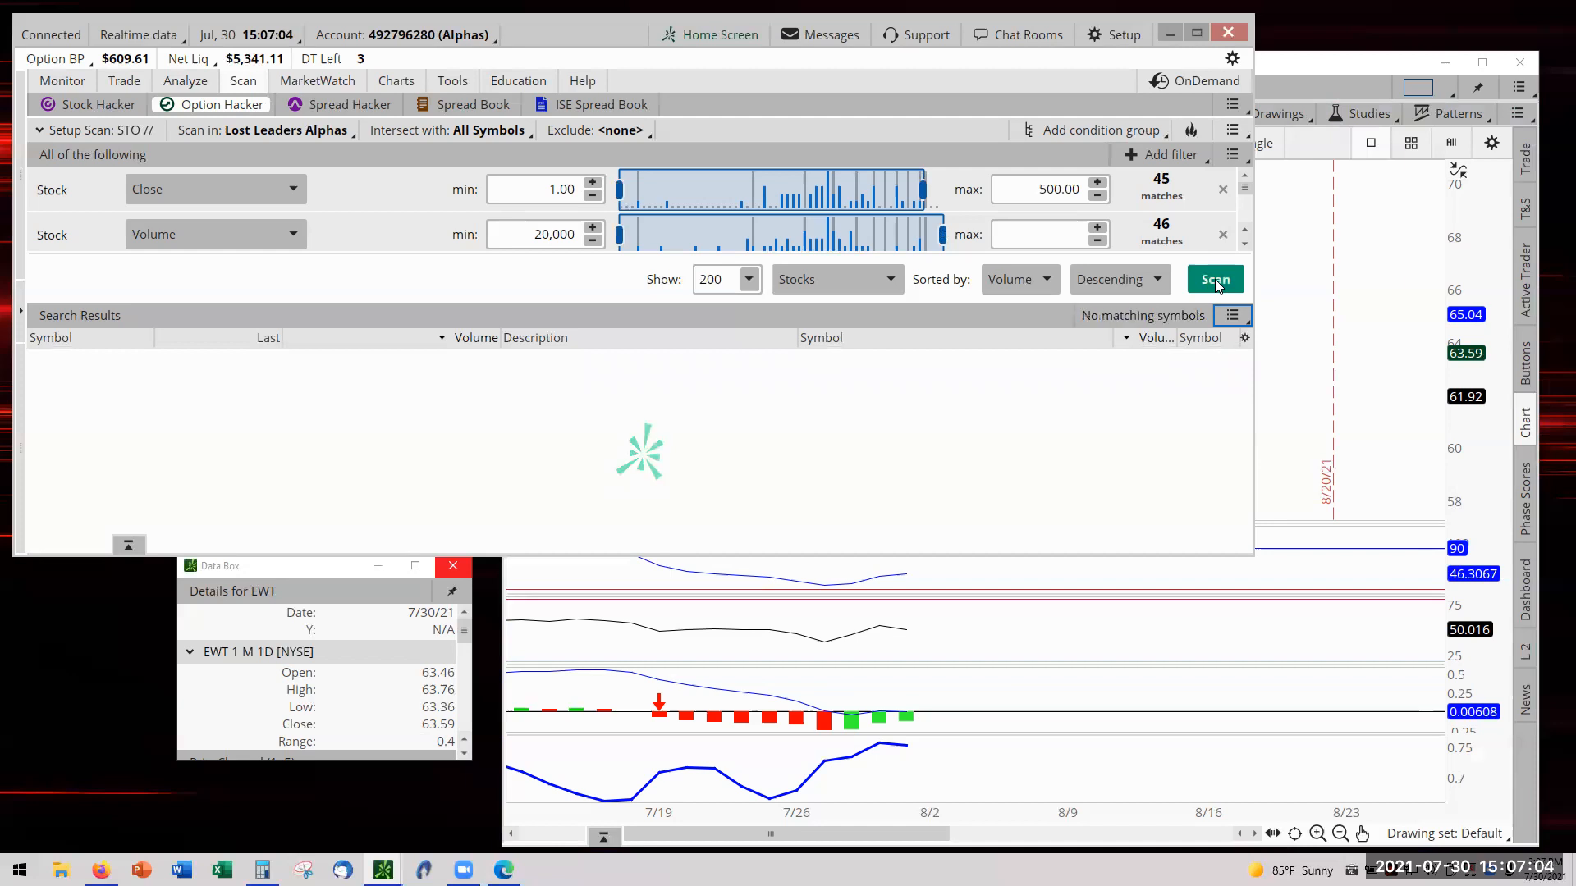